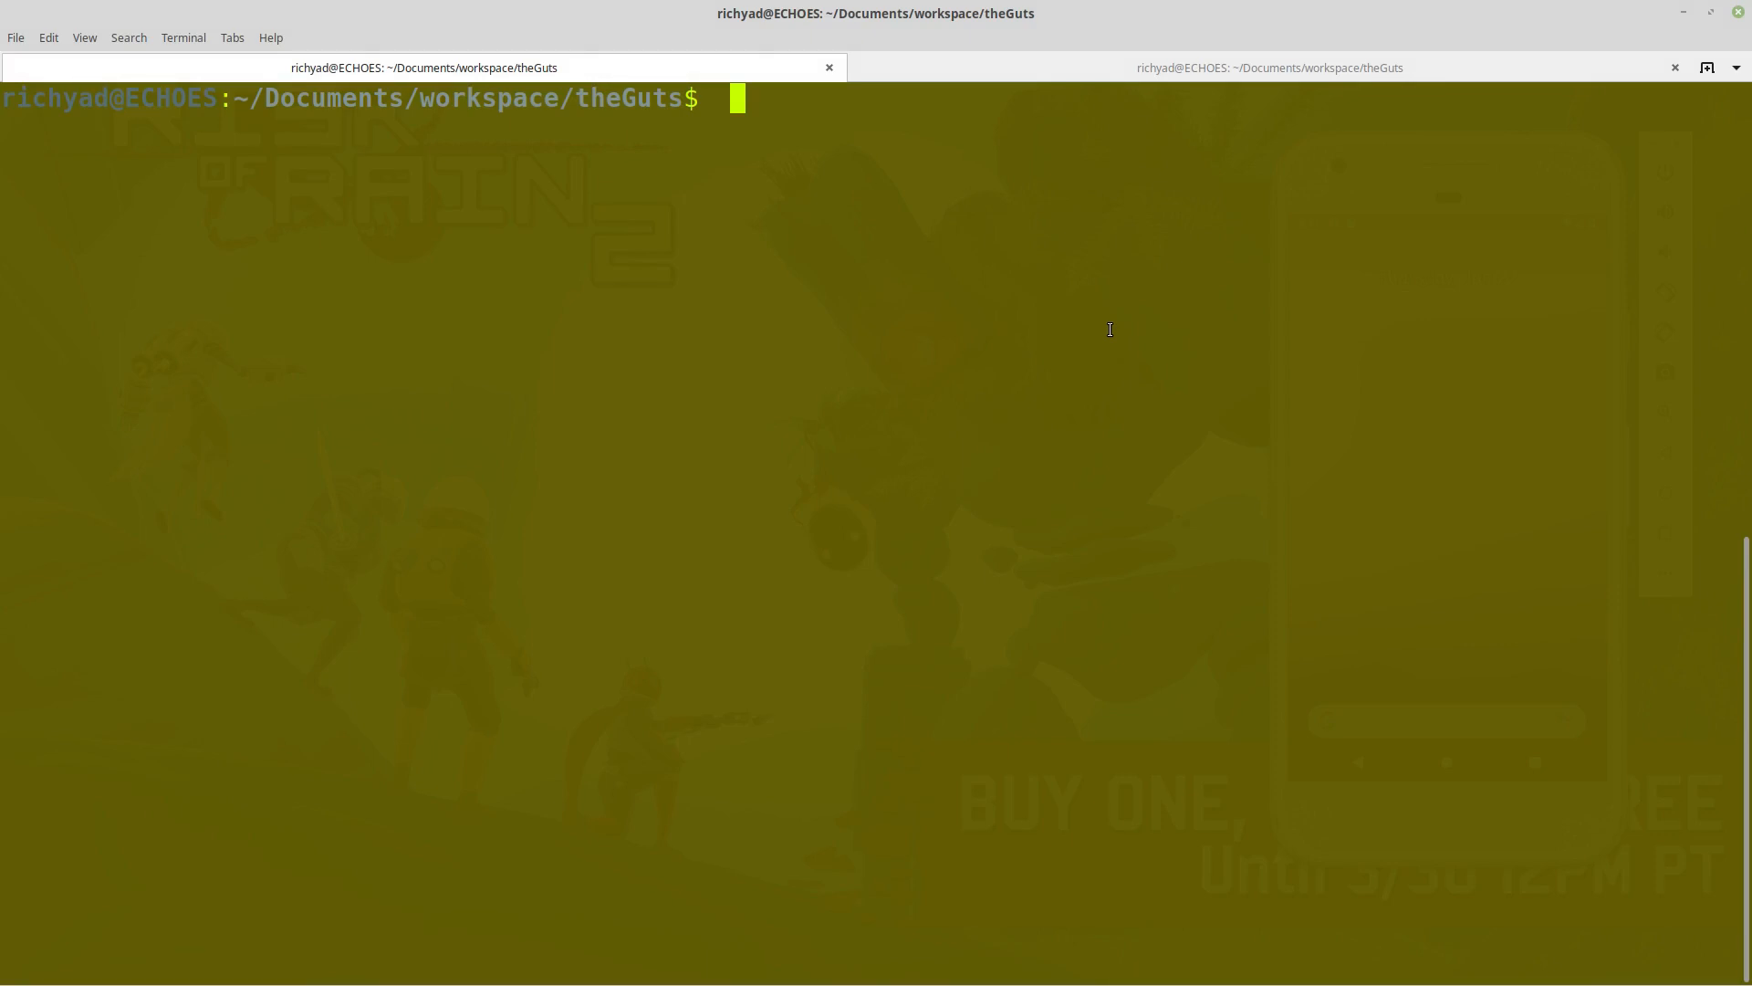
# Launch the React Native bundler for theGuts with react-native start.
pyautogui.write('react')
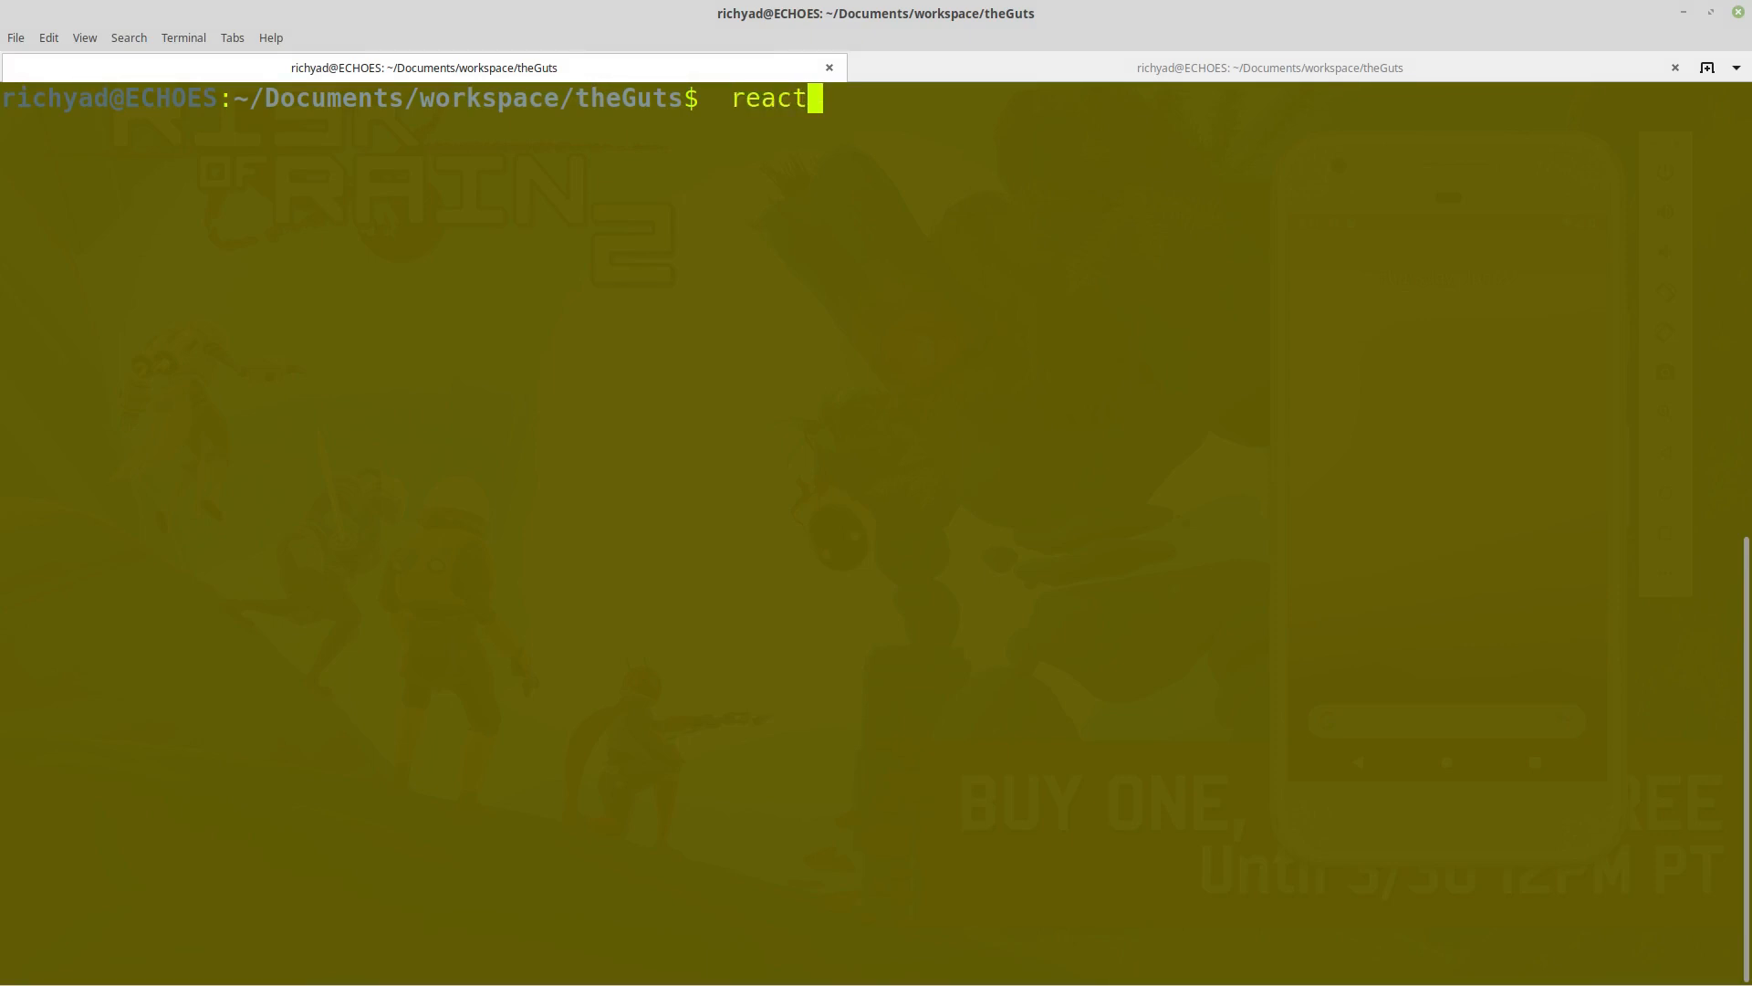
pyautogui.press('BackSpace')
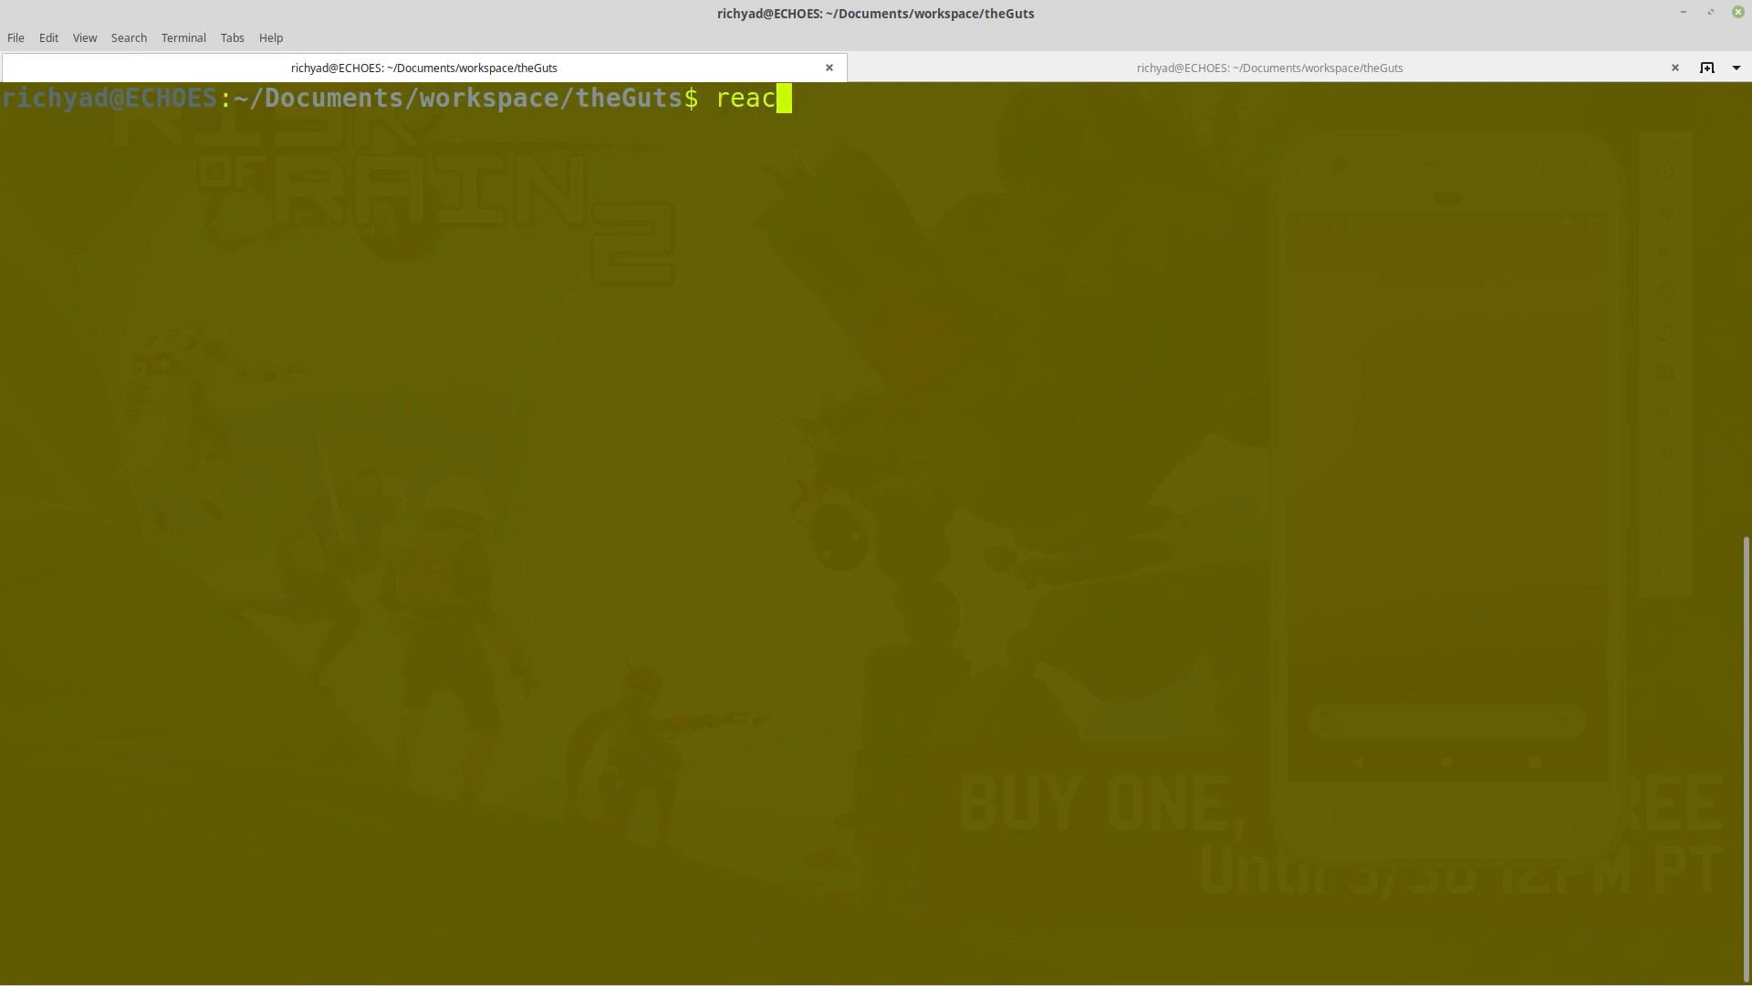
pyautogui.write('t-native start')
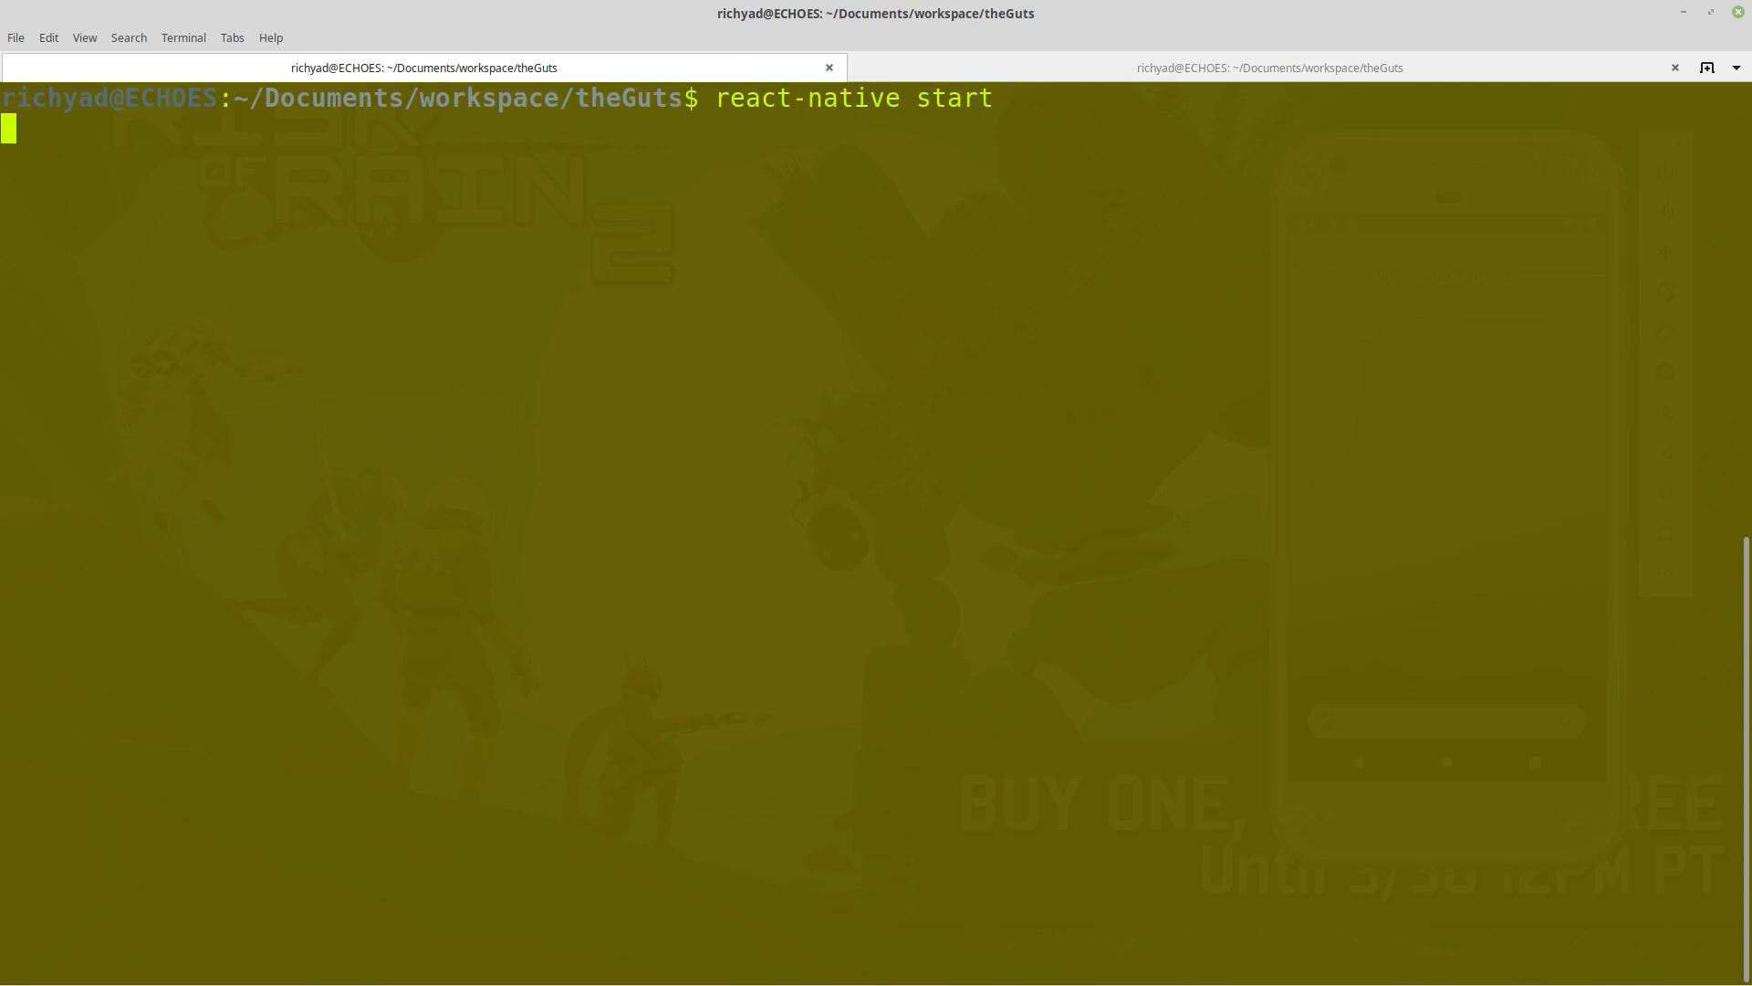
pyautogui.press('Return')
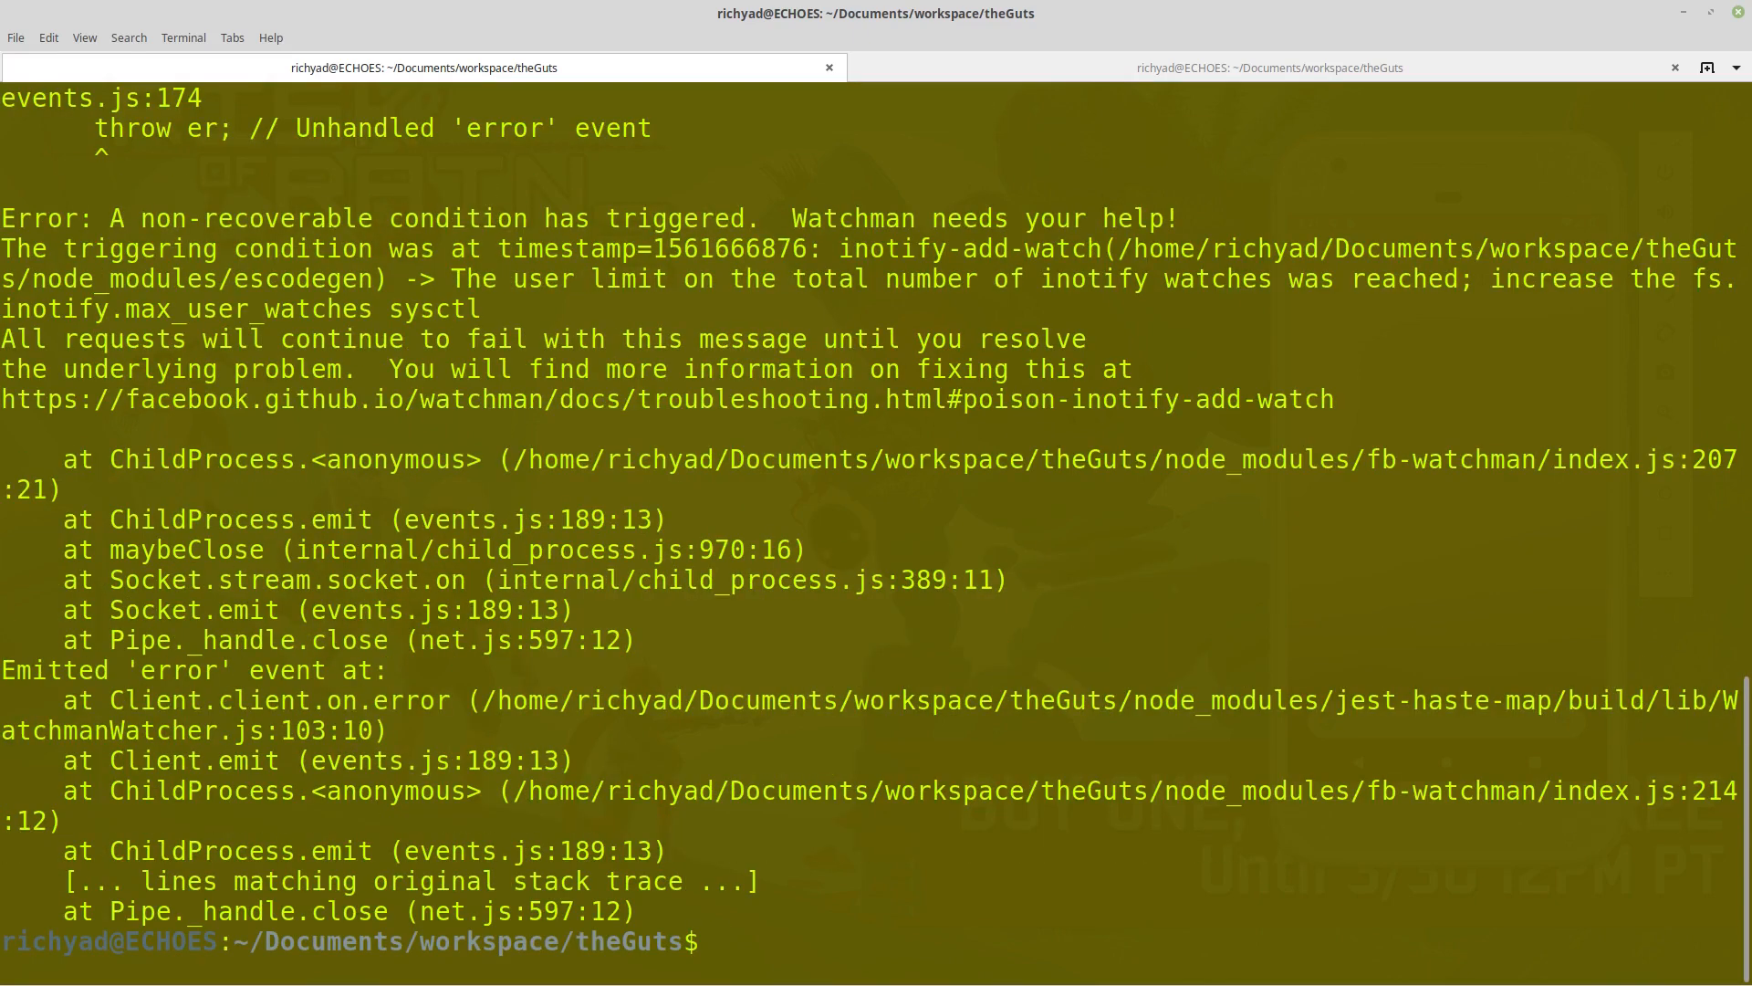
pyautogui.moveTo(653, 379)
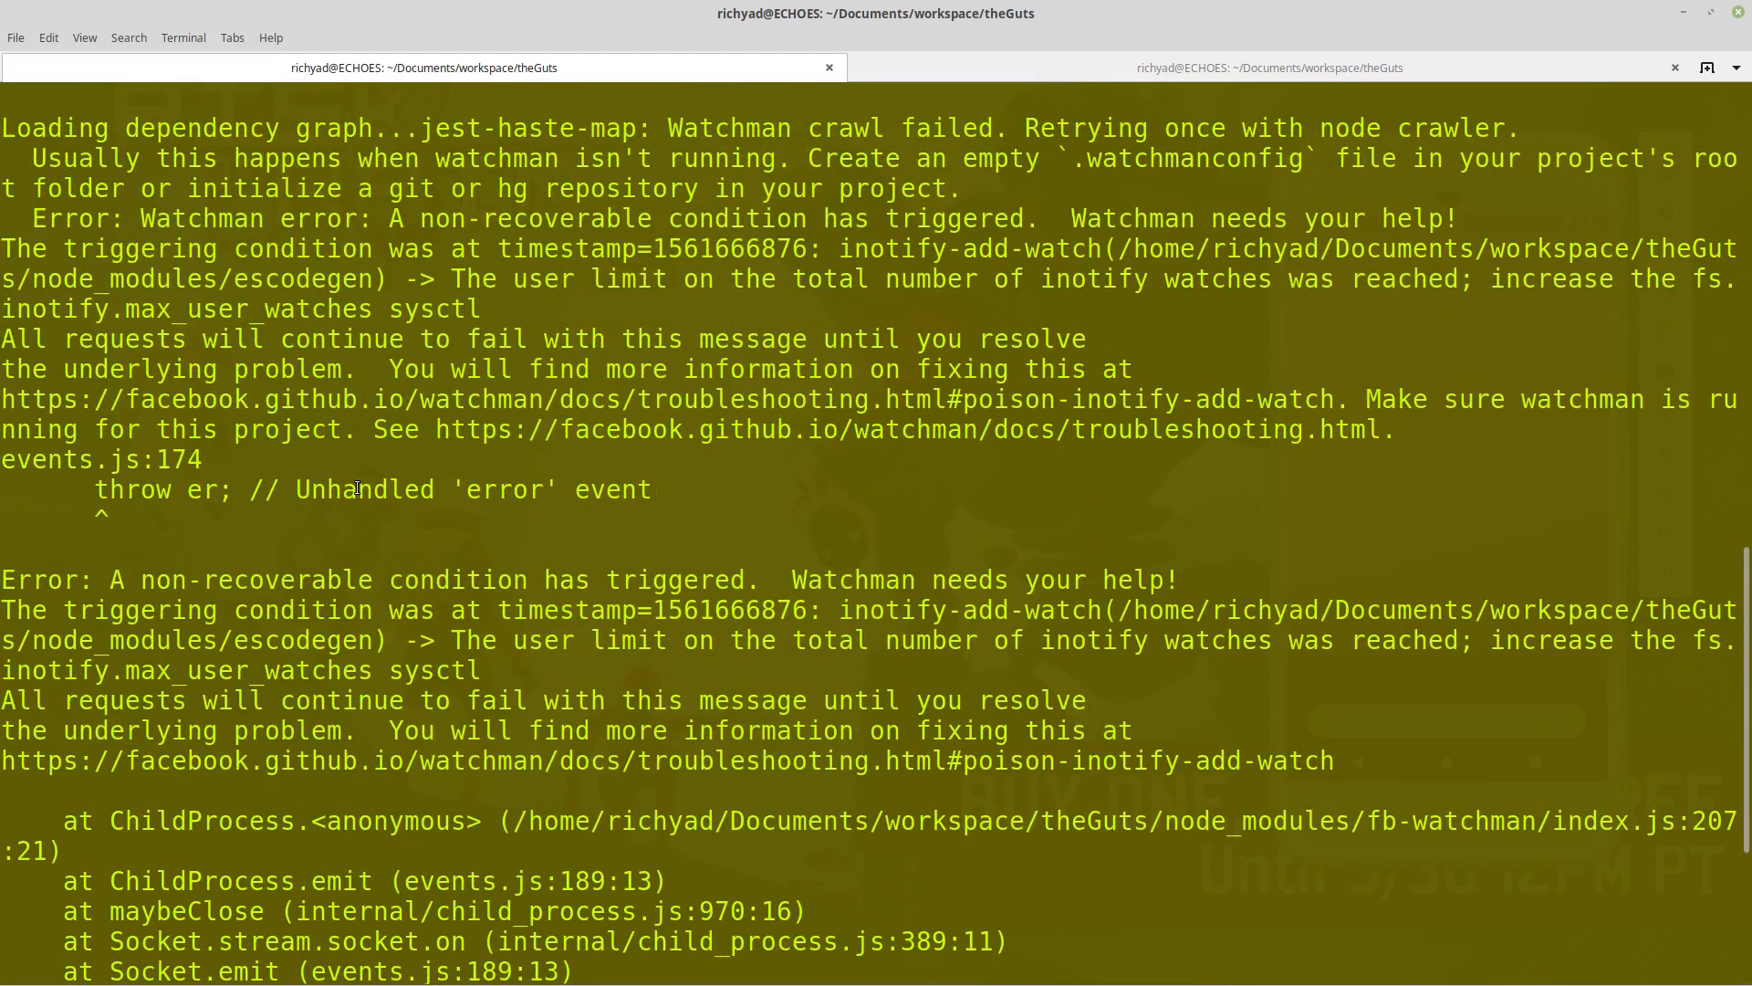
pyautogui.scroll(-3)
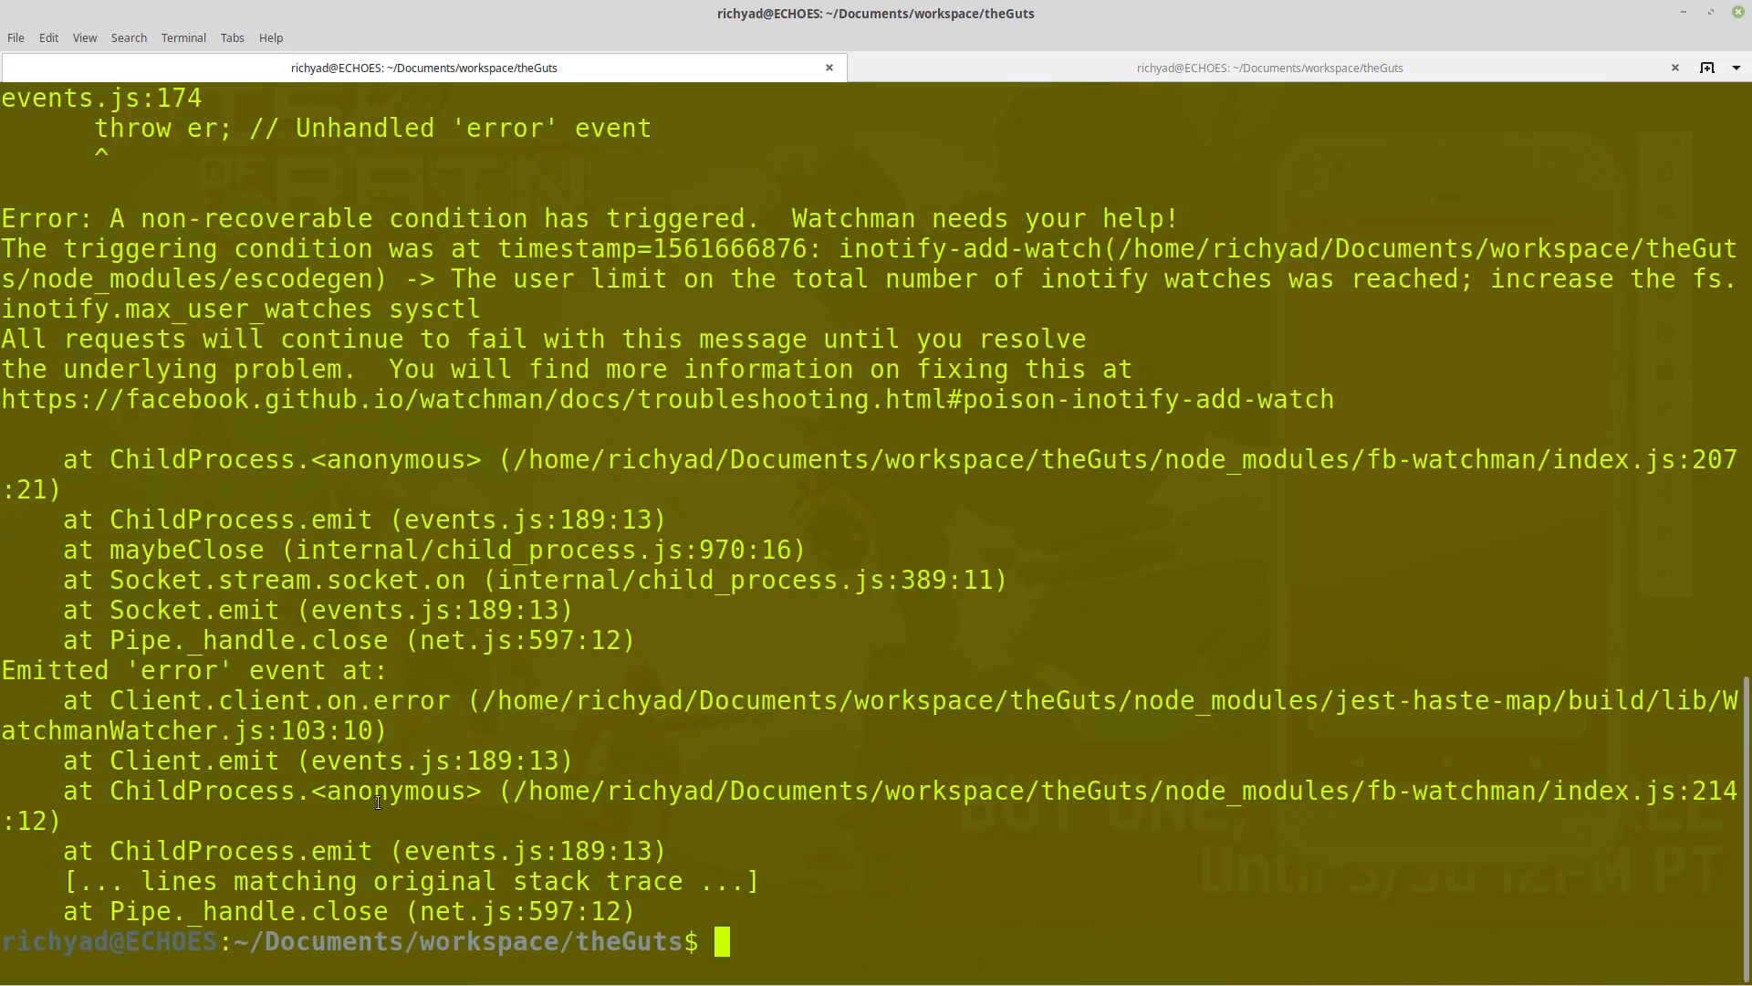
pyautogui.moveTo(827, 865)
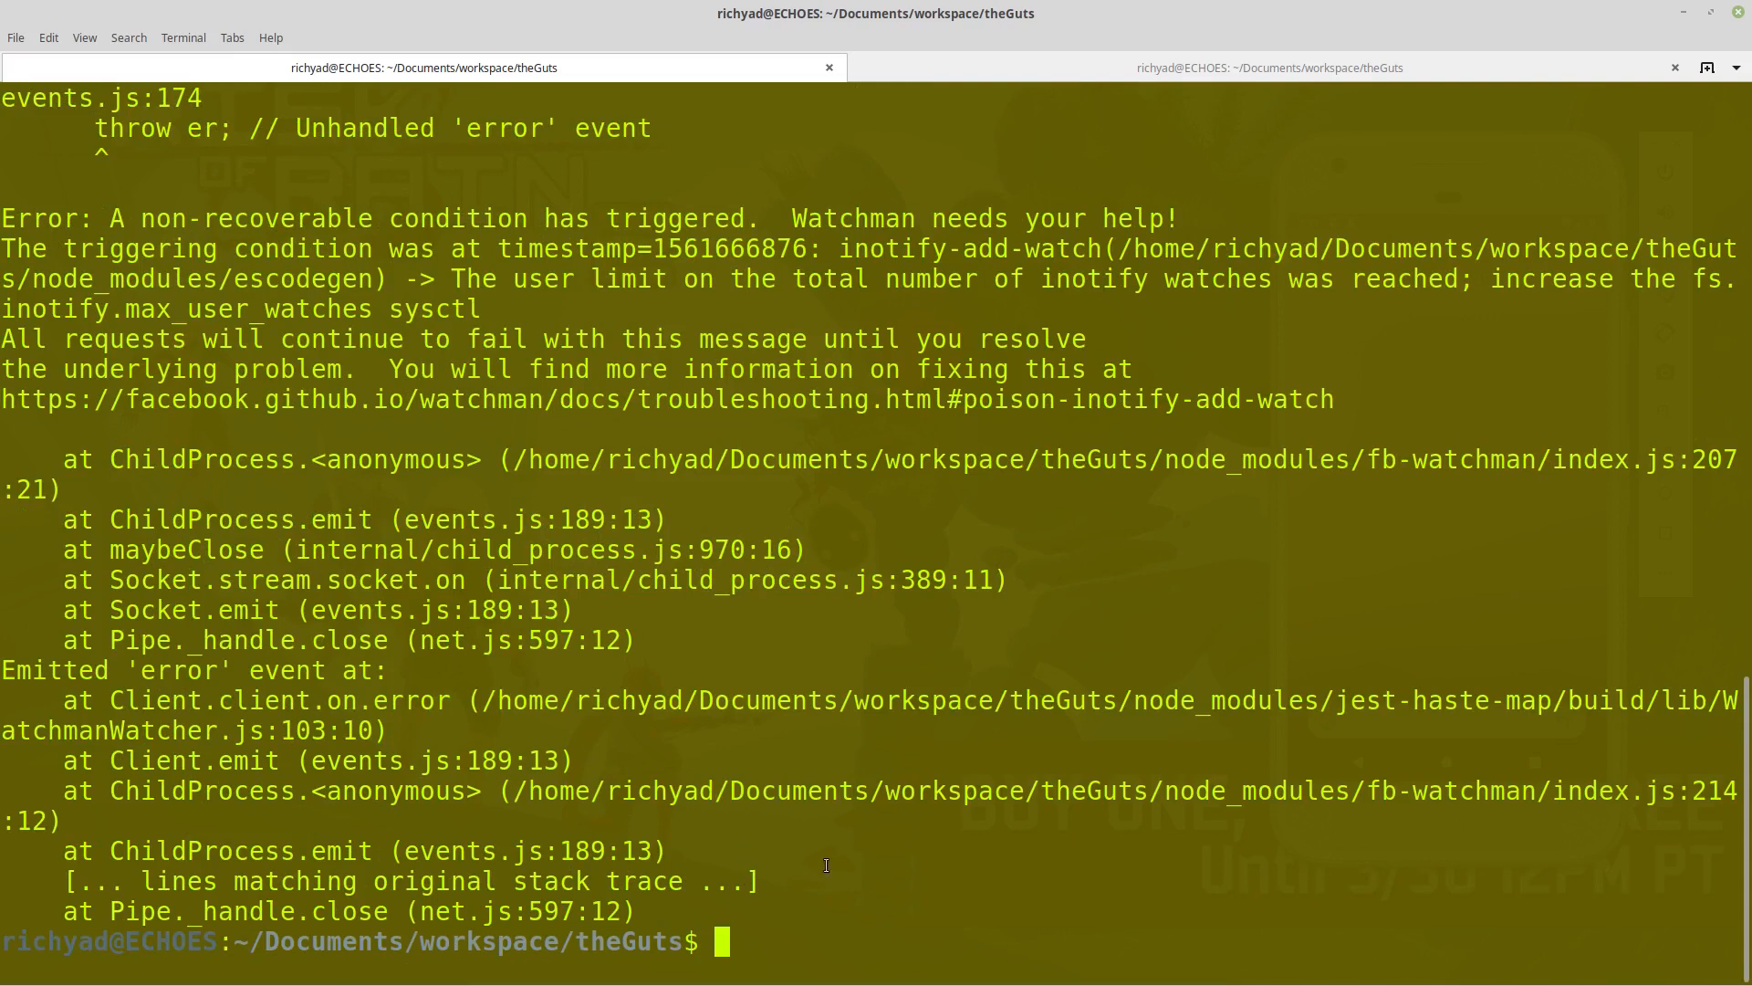
pyautogui.moveTo(877, 922)
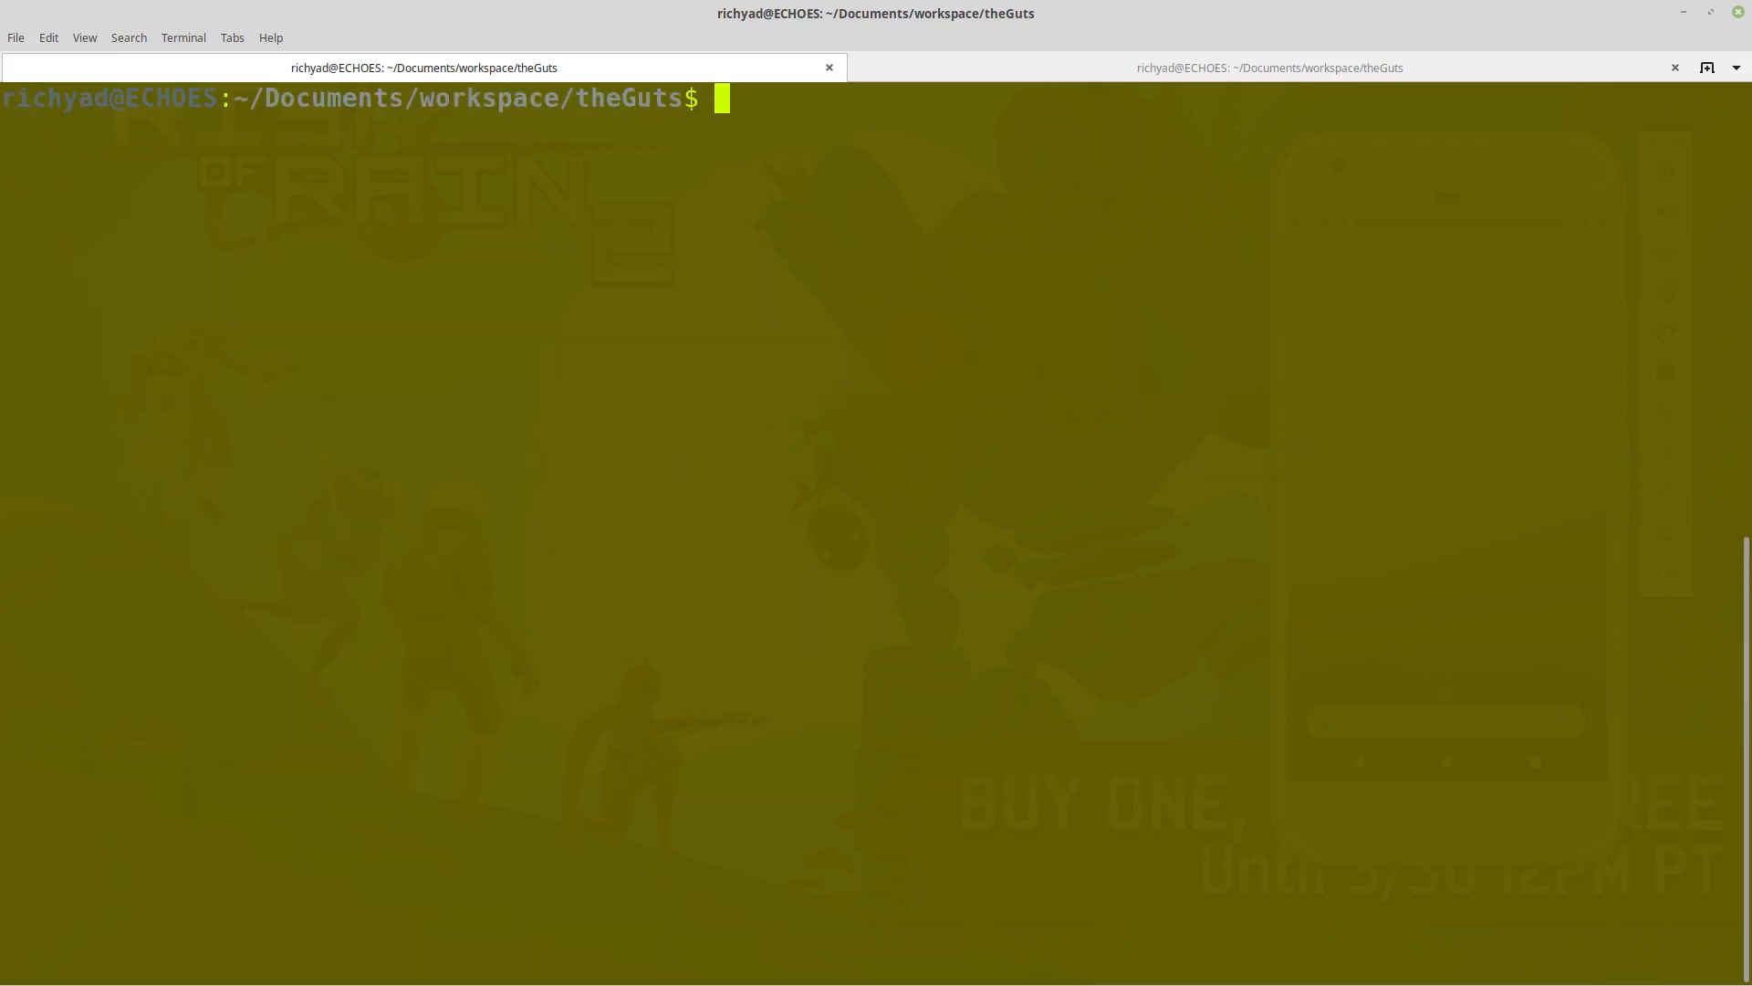
# Delete all Watchman watches with watchman watch-del-all.
pyautogui.write('watchm')
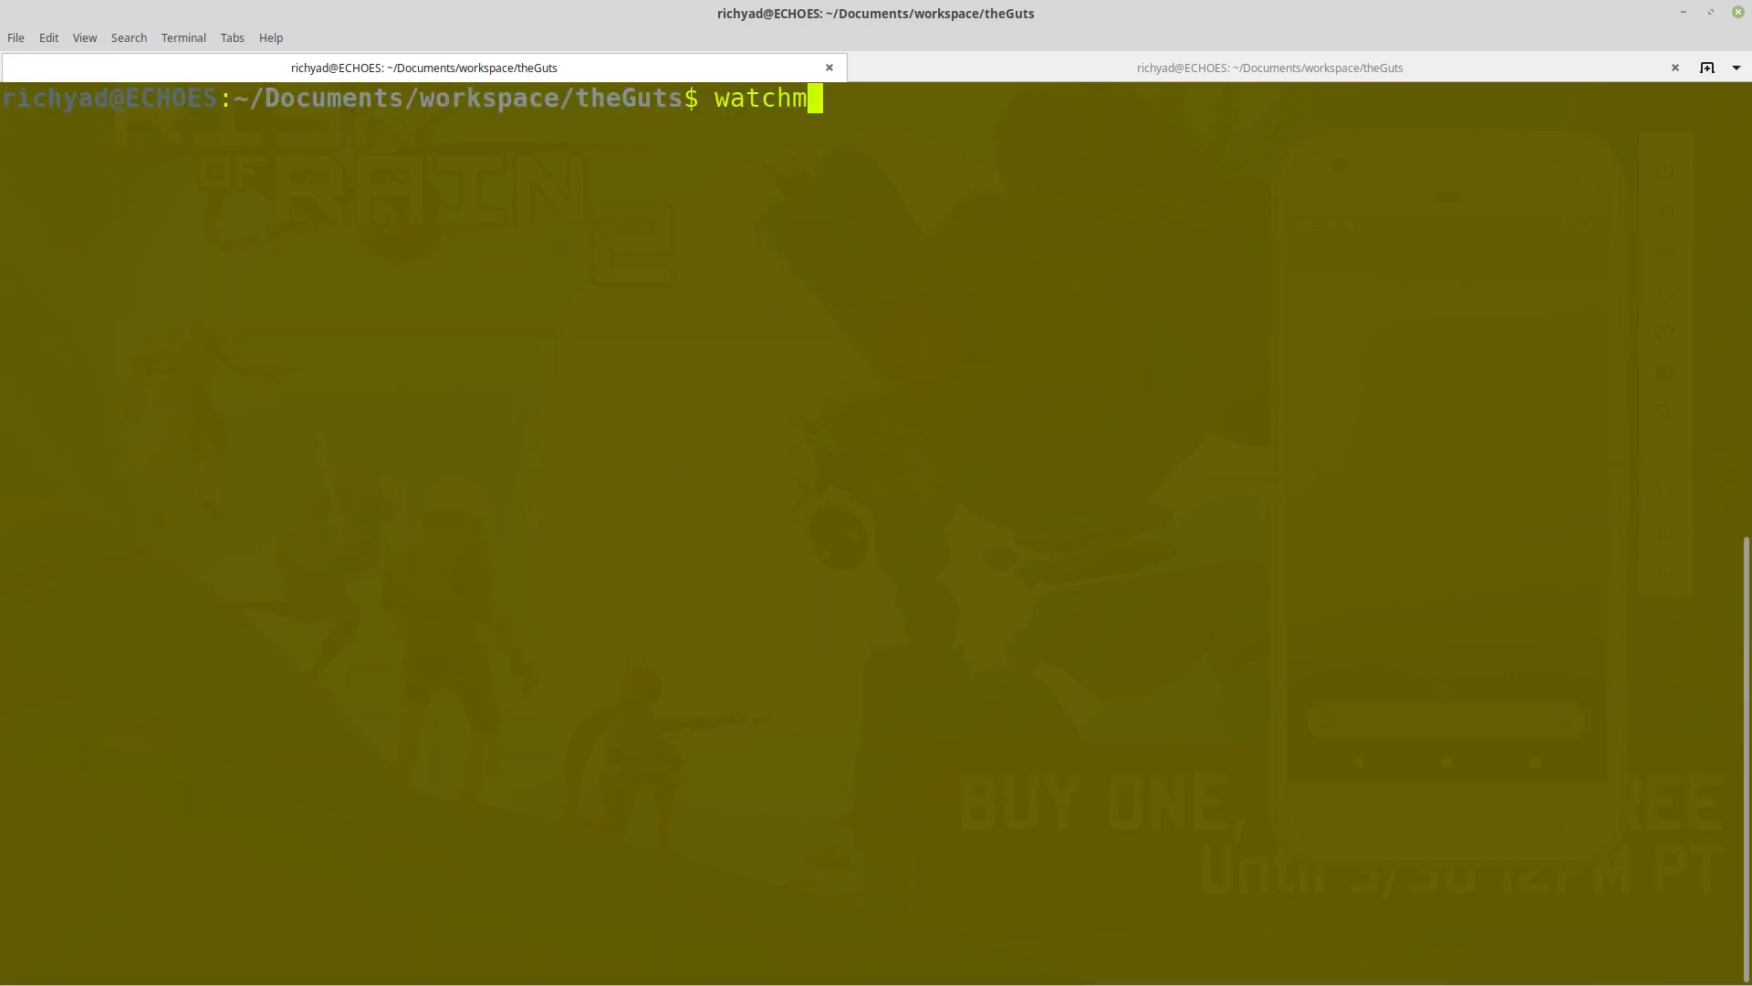
pyautogui.write('an wat')
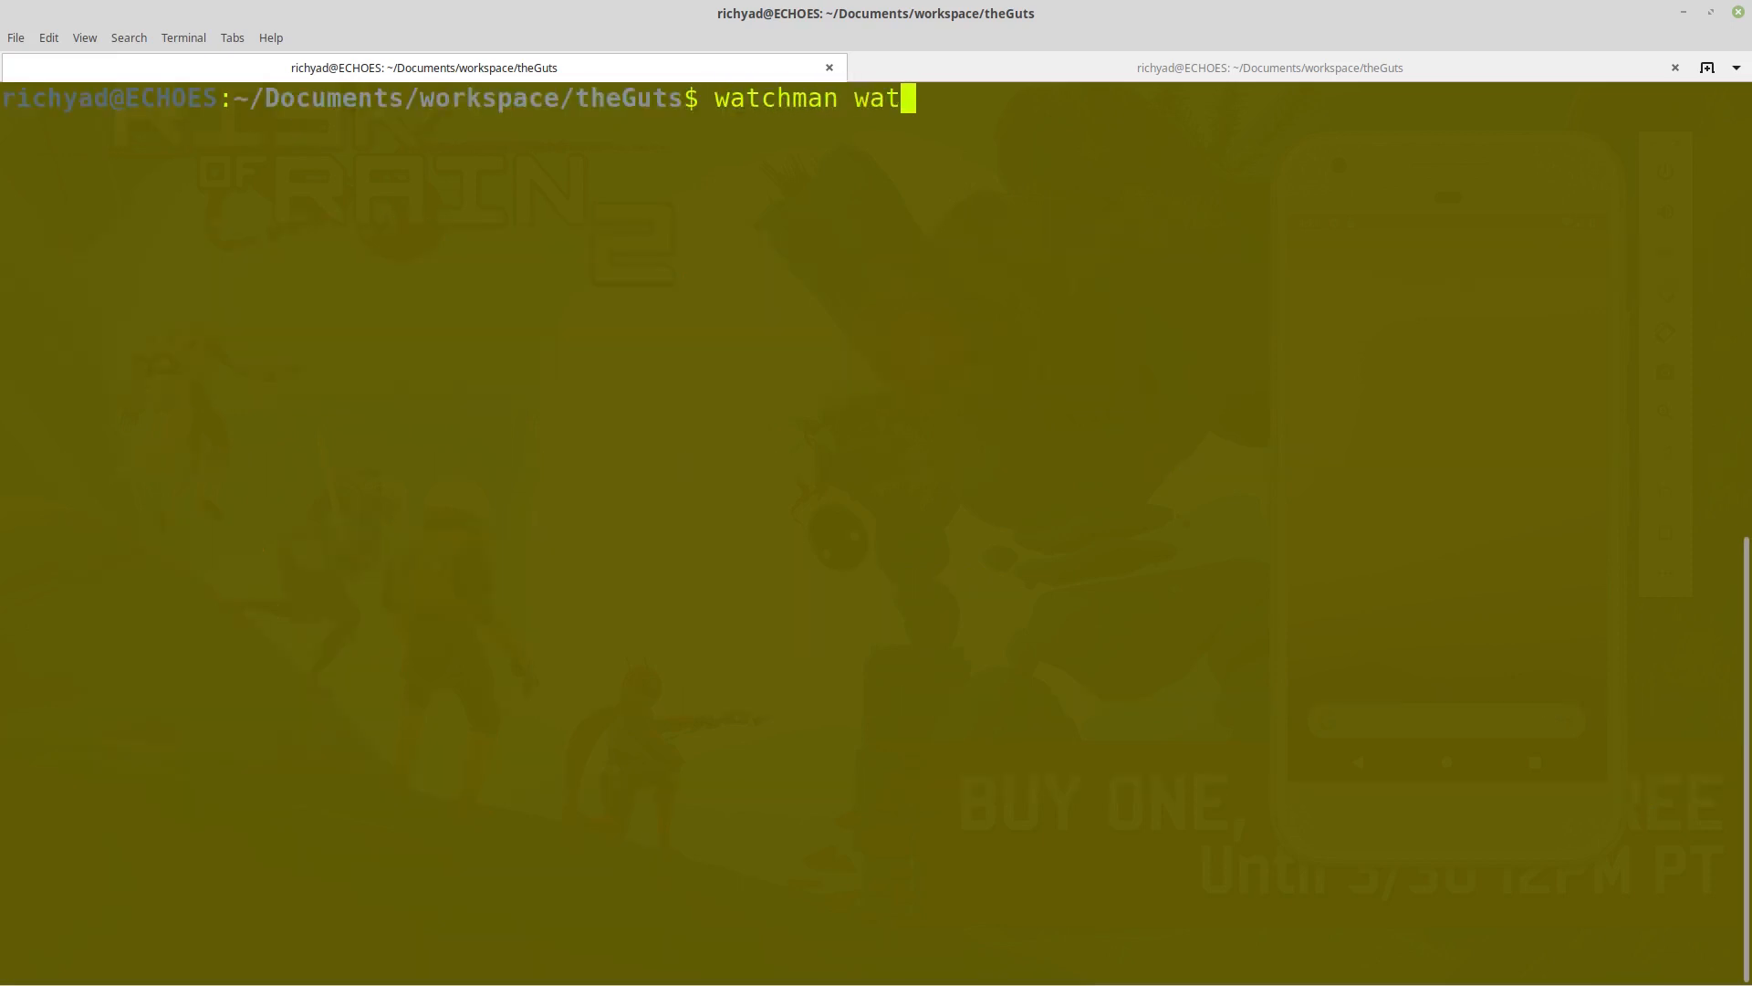
pyautogui.write('ch-del')
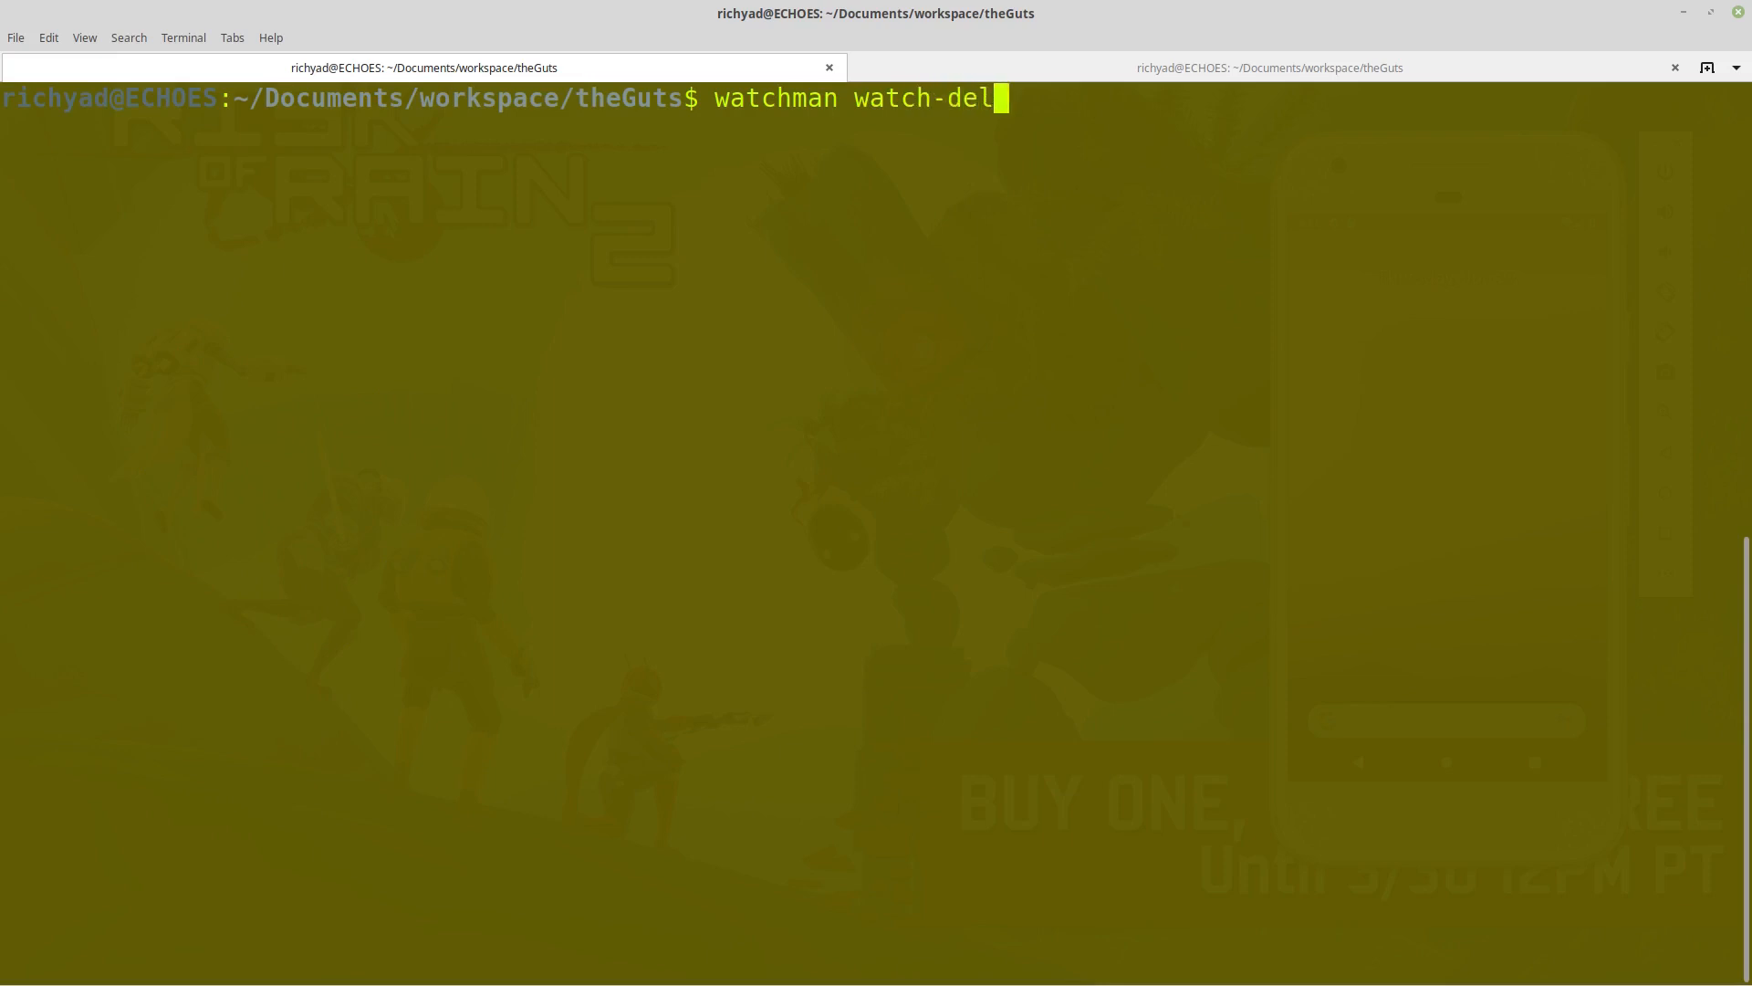
pyautogui.write('-all')
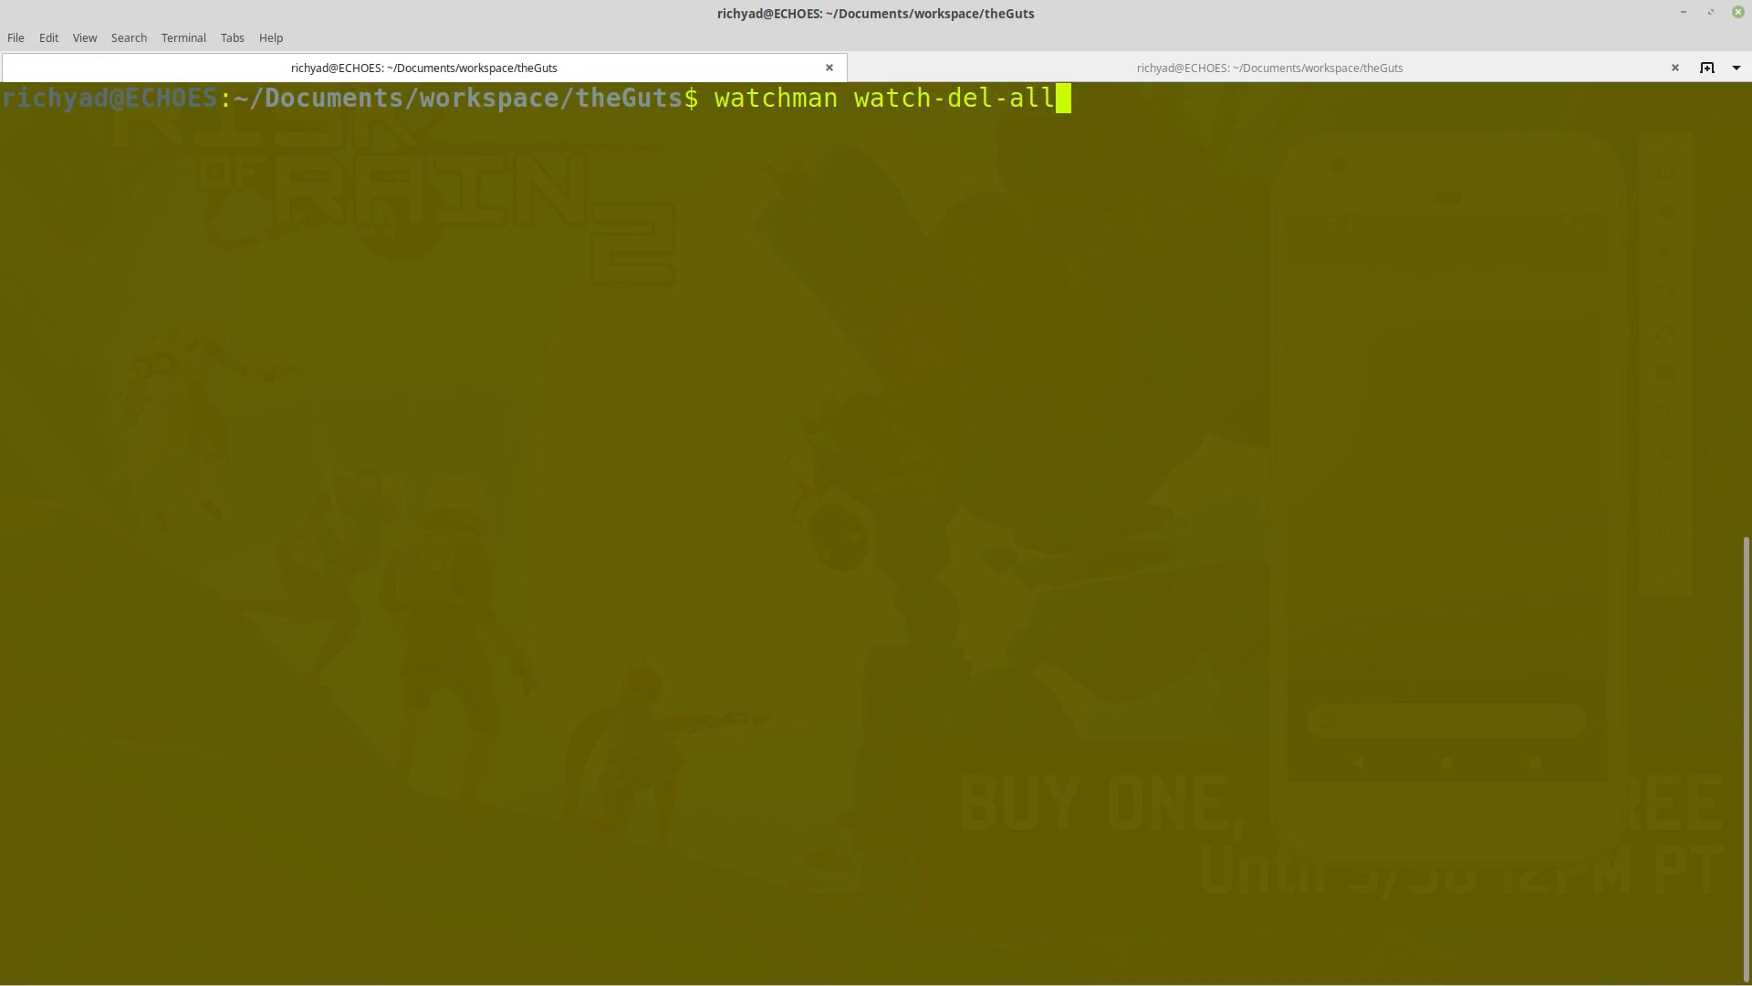
pyautogui.press('Return')
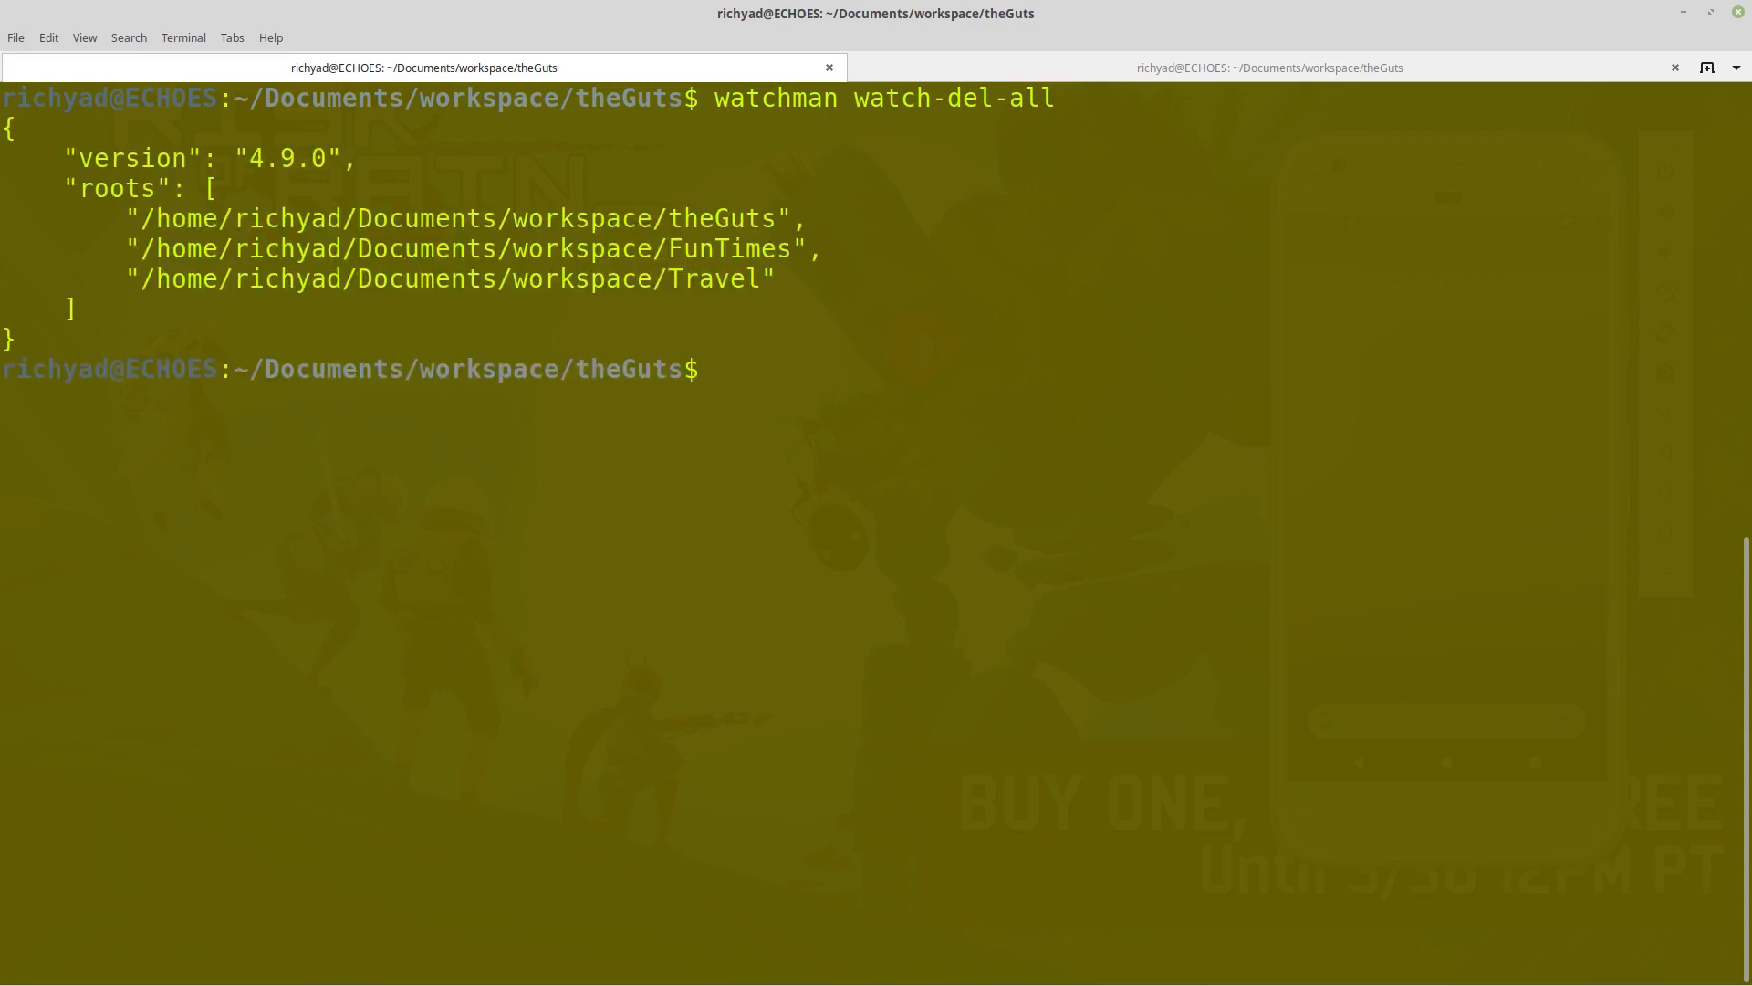
# Shut down the Watchman server and clear the terminal screen.
pyautogui.write('watchman sh')
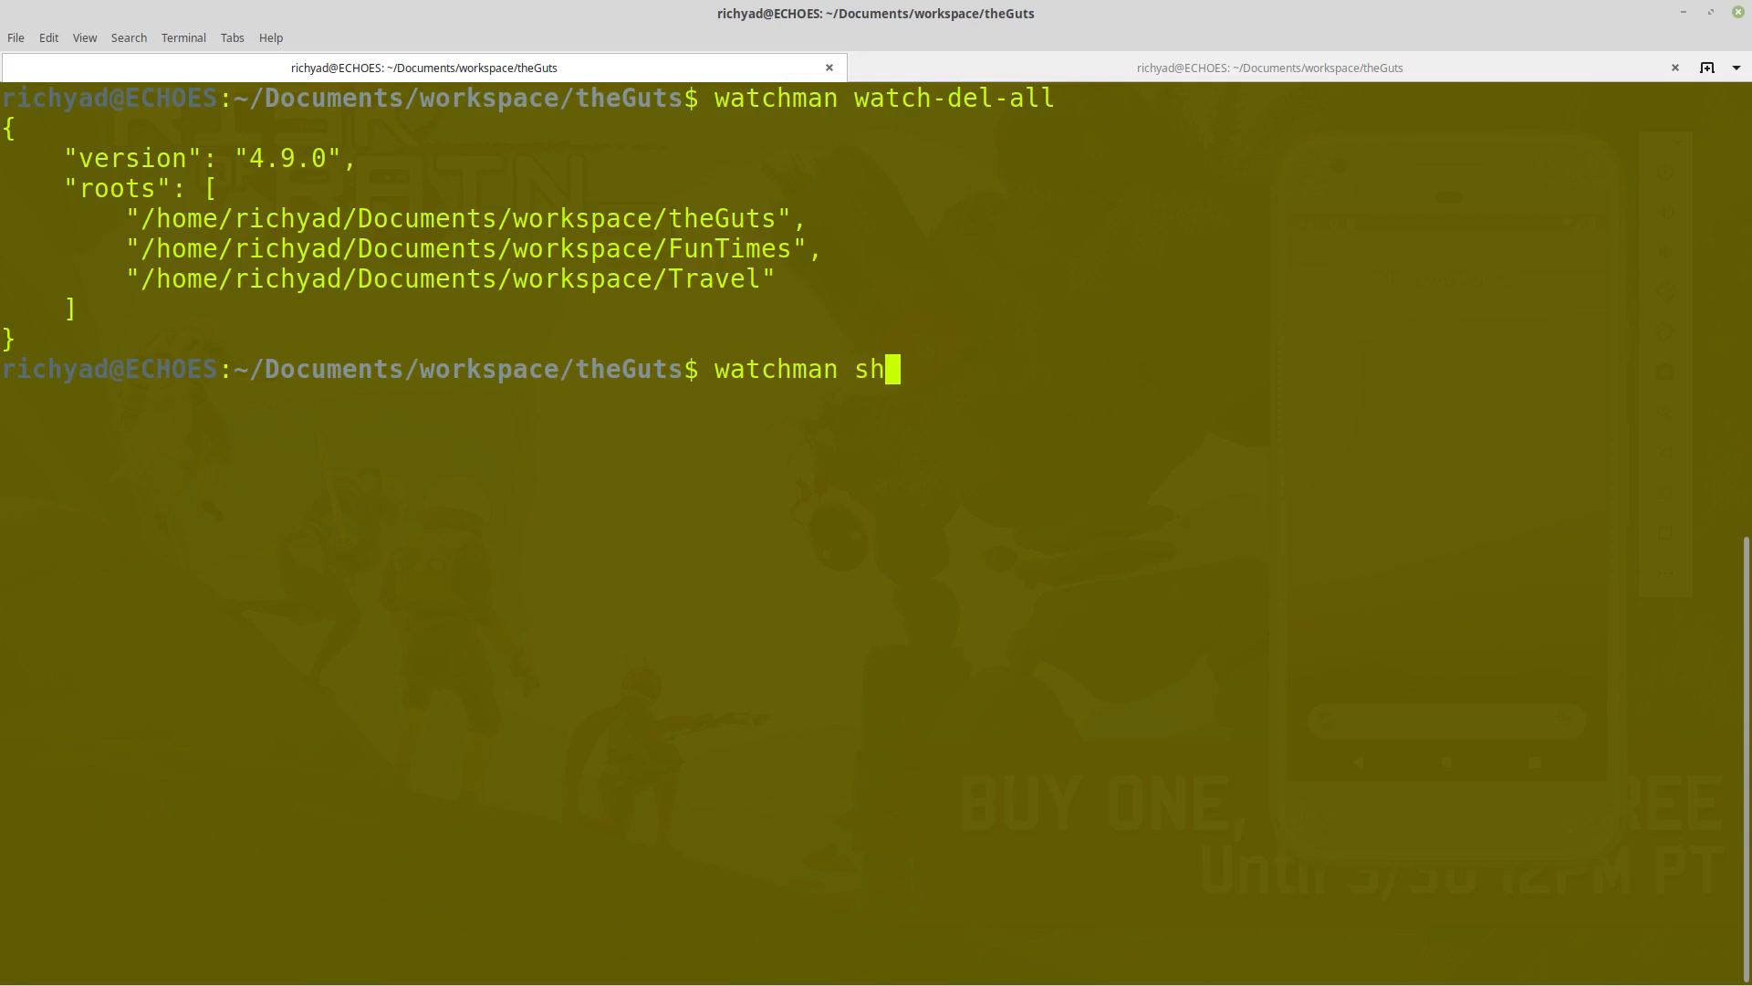
pyautogui.write('utdo')
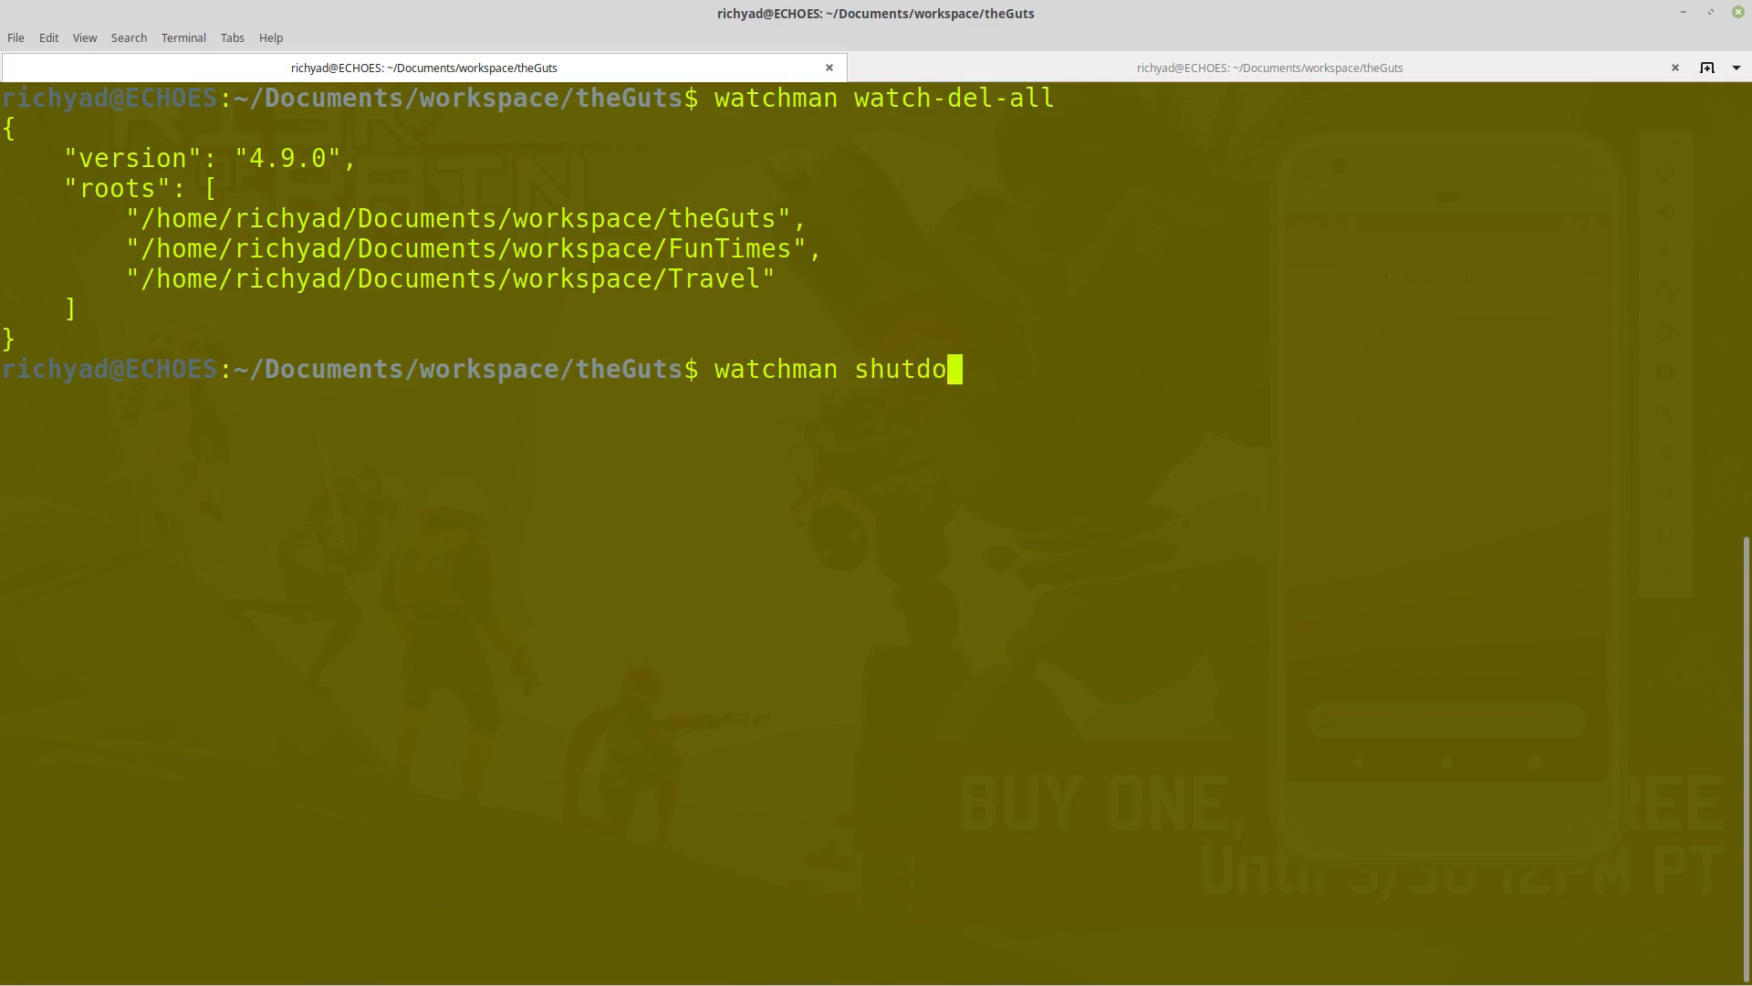
pyautogui.write('wn-server')
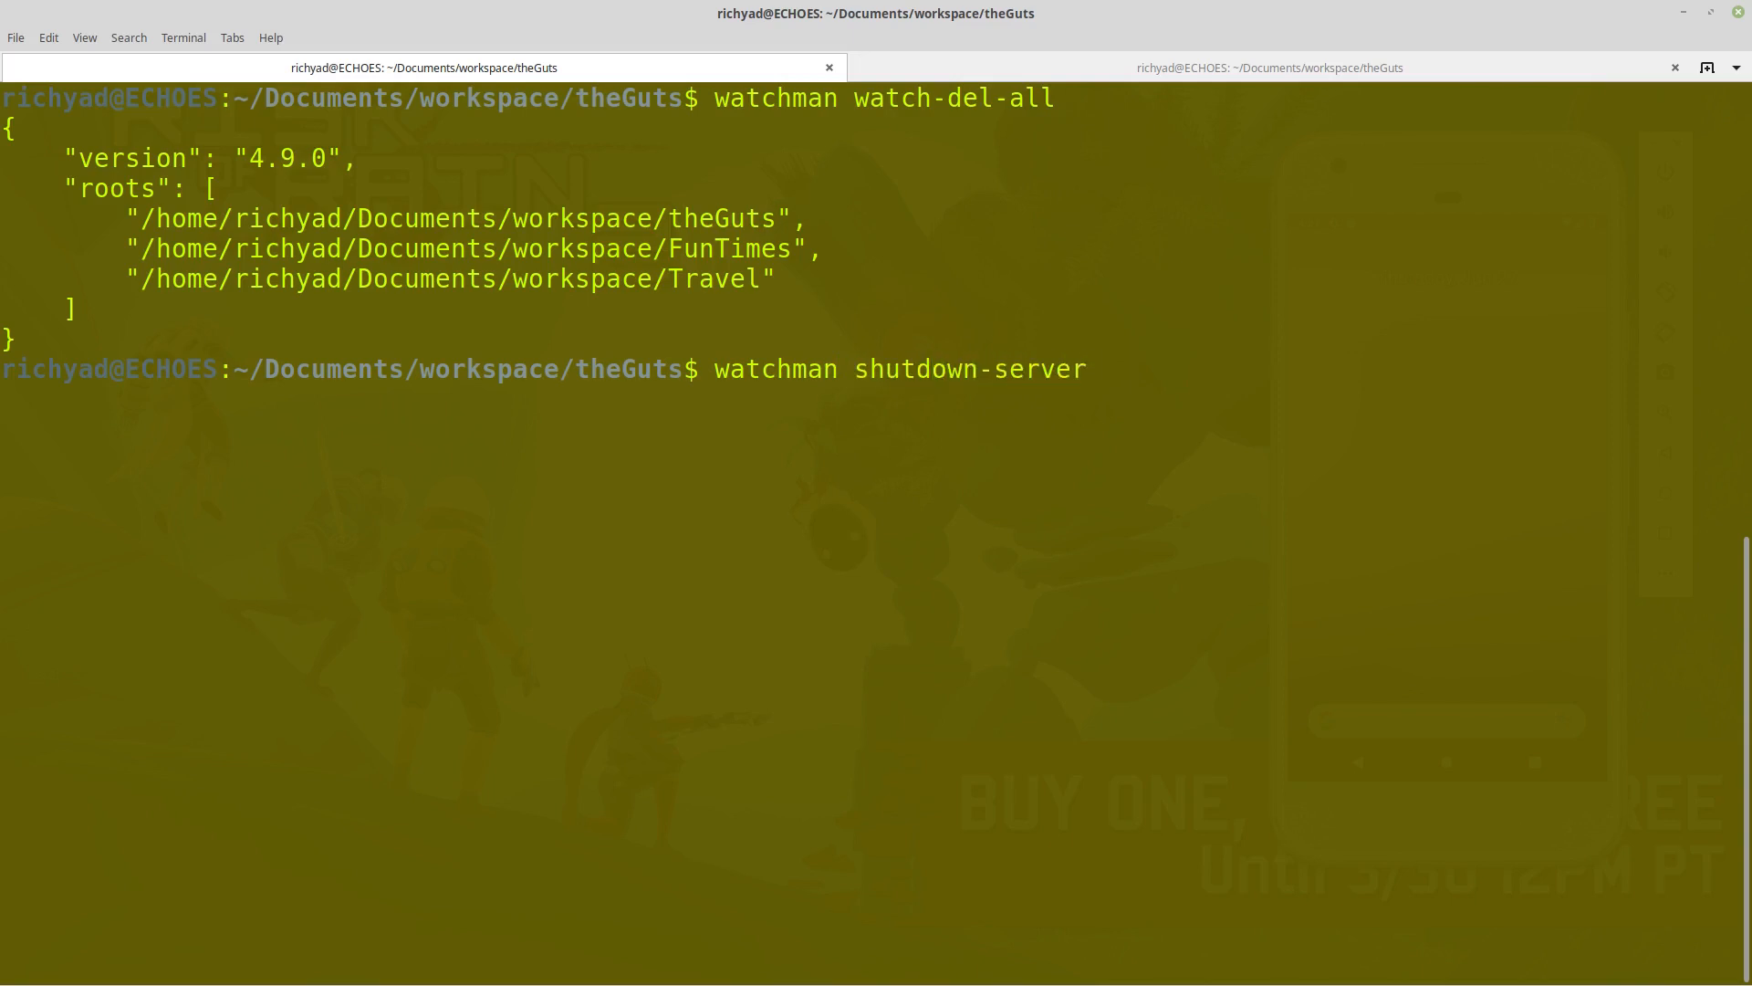
pyautogui.press('Return')
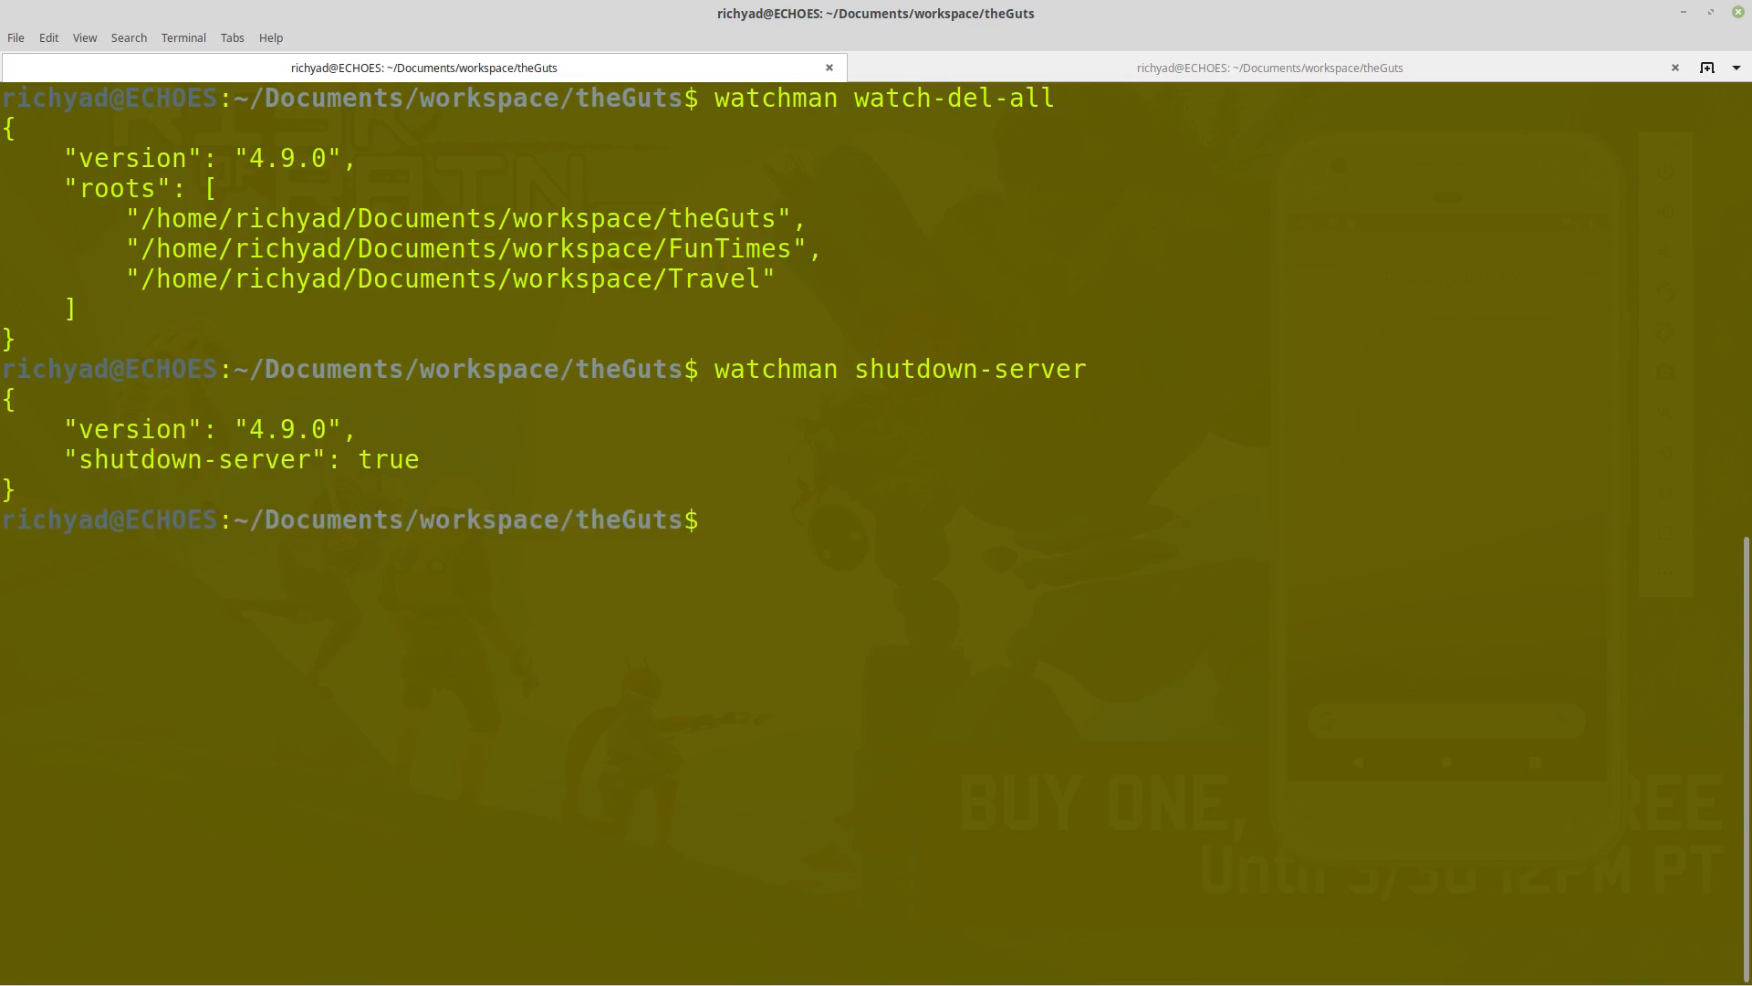
pyautogui.write('clear')
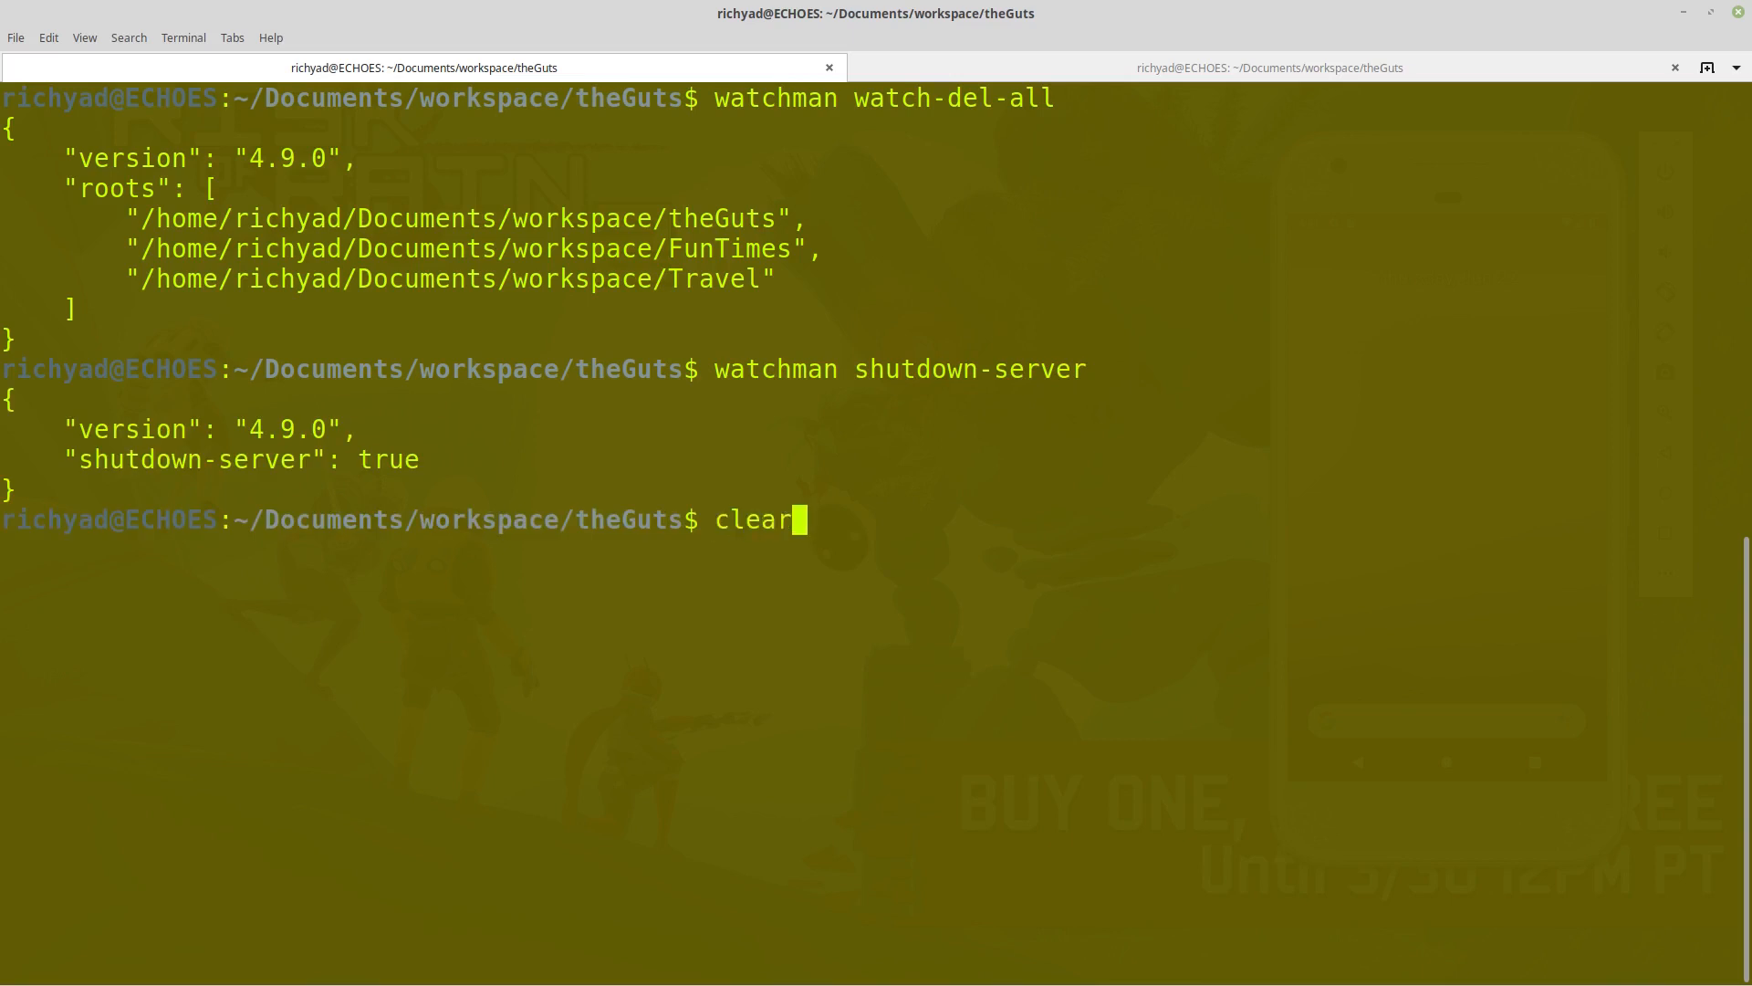
pyautogui.press('Return')
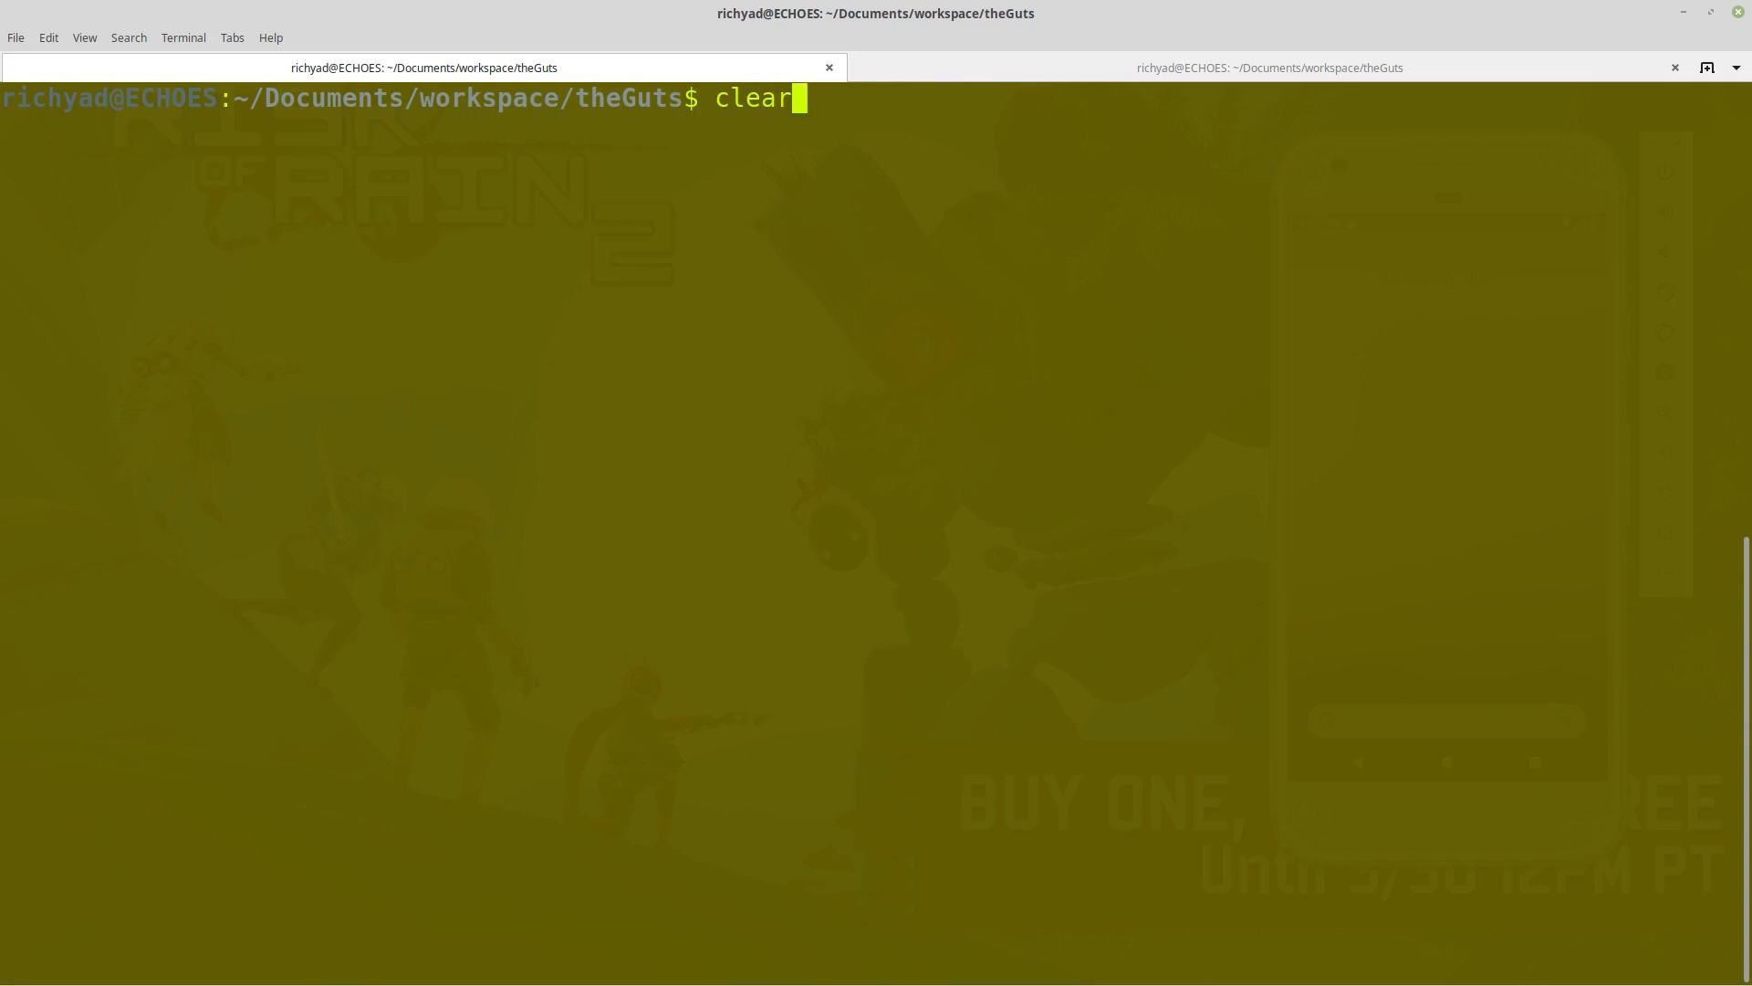
# Restart Metro with react-native start for theGuts on port 8081.
pyautogui.write('react-native start')
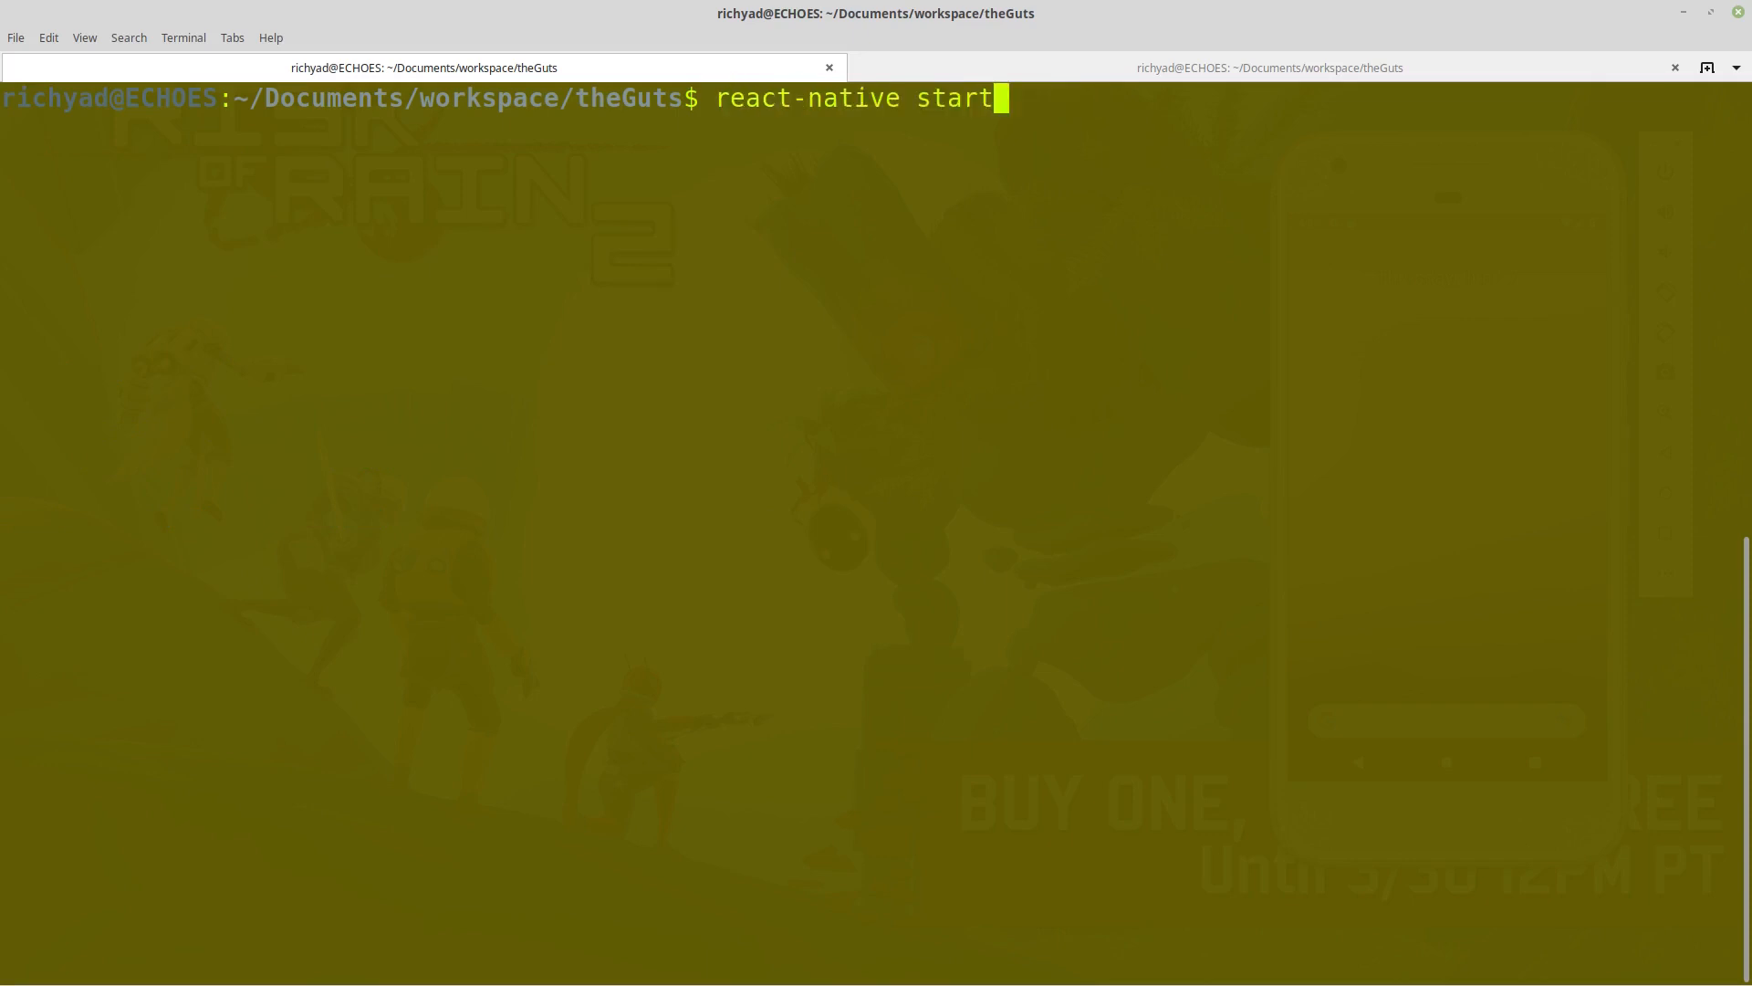
pyautogui.press('Return')
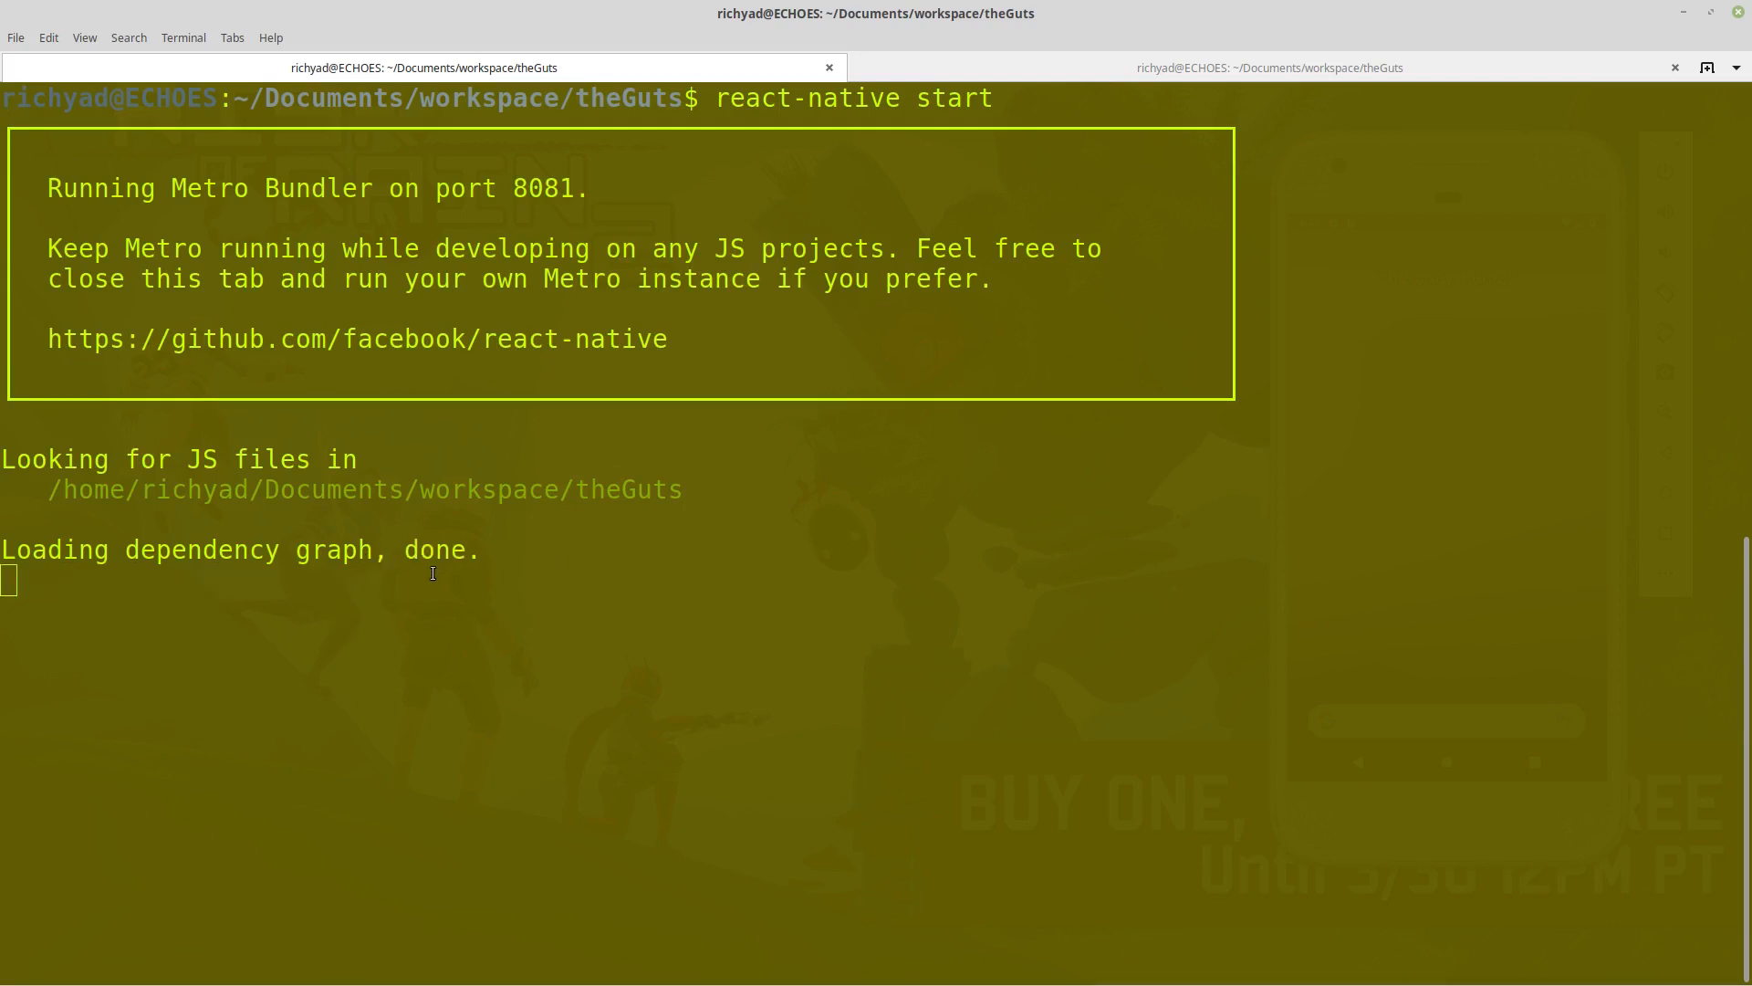
pyautogui.write('watc')
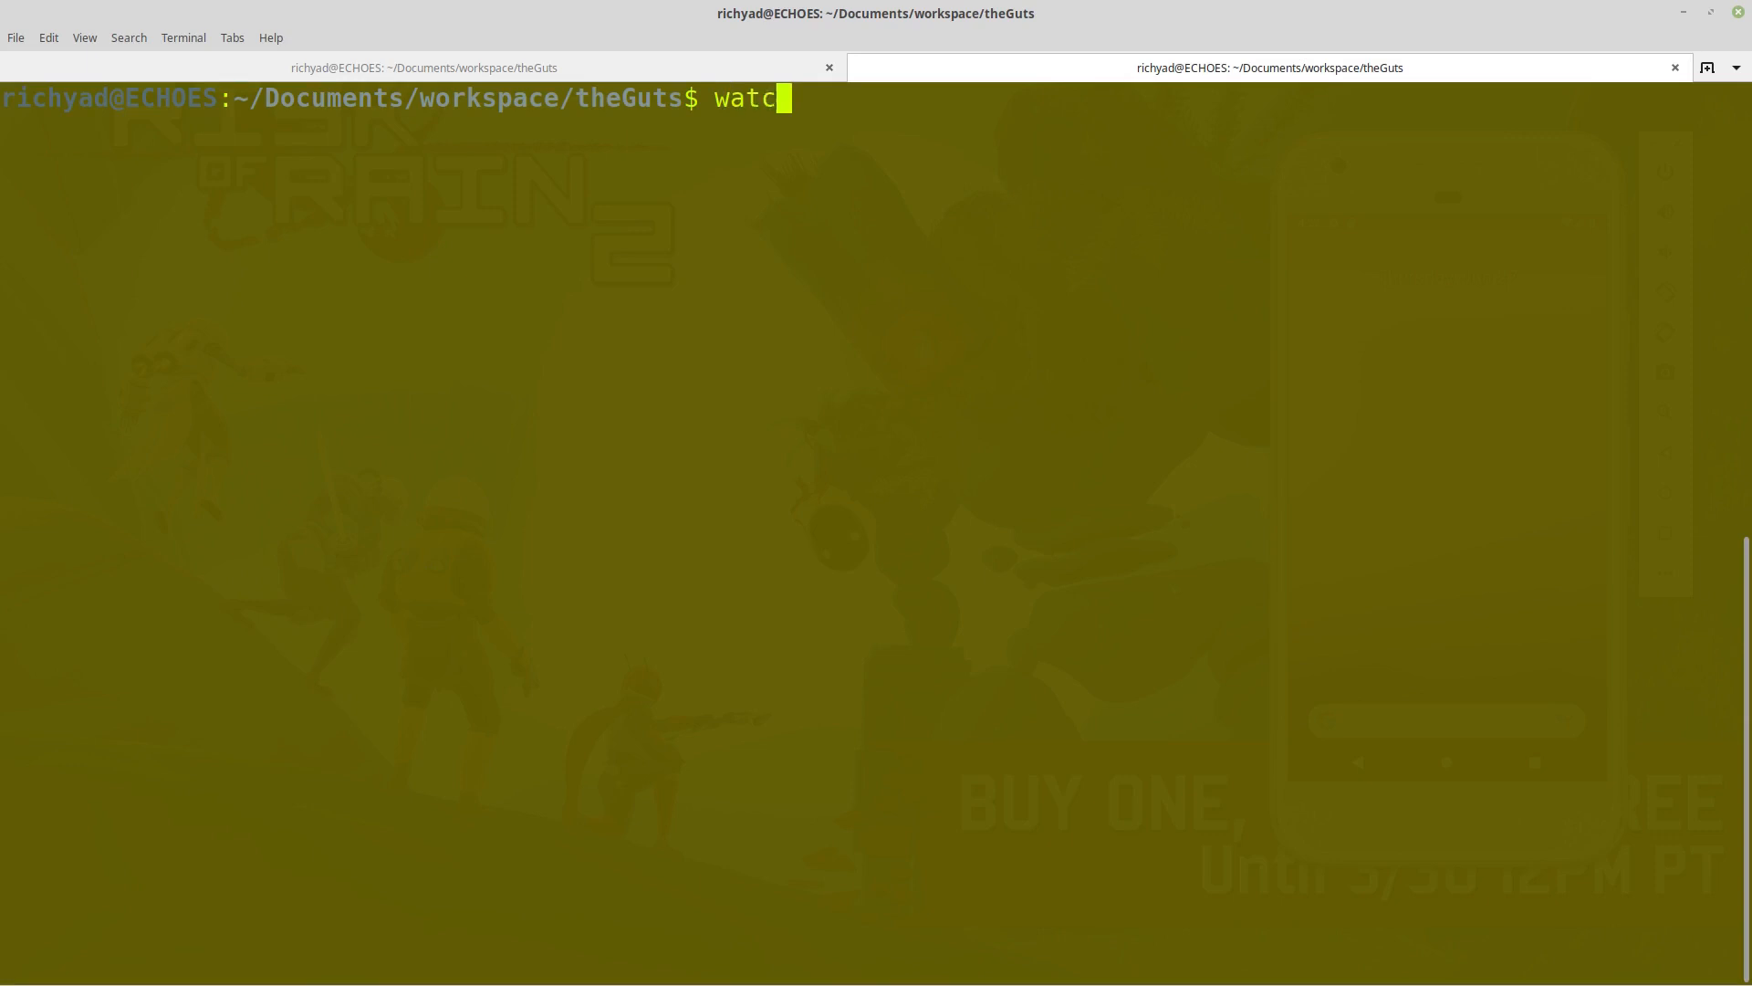
# Build theGuts and launch it on the Android emulator with react-native run-android.
pyautogui.write('hm')
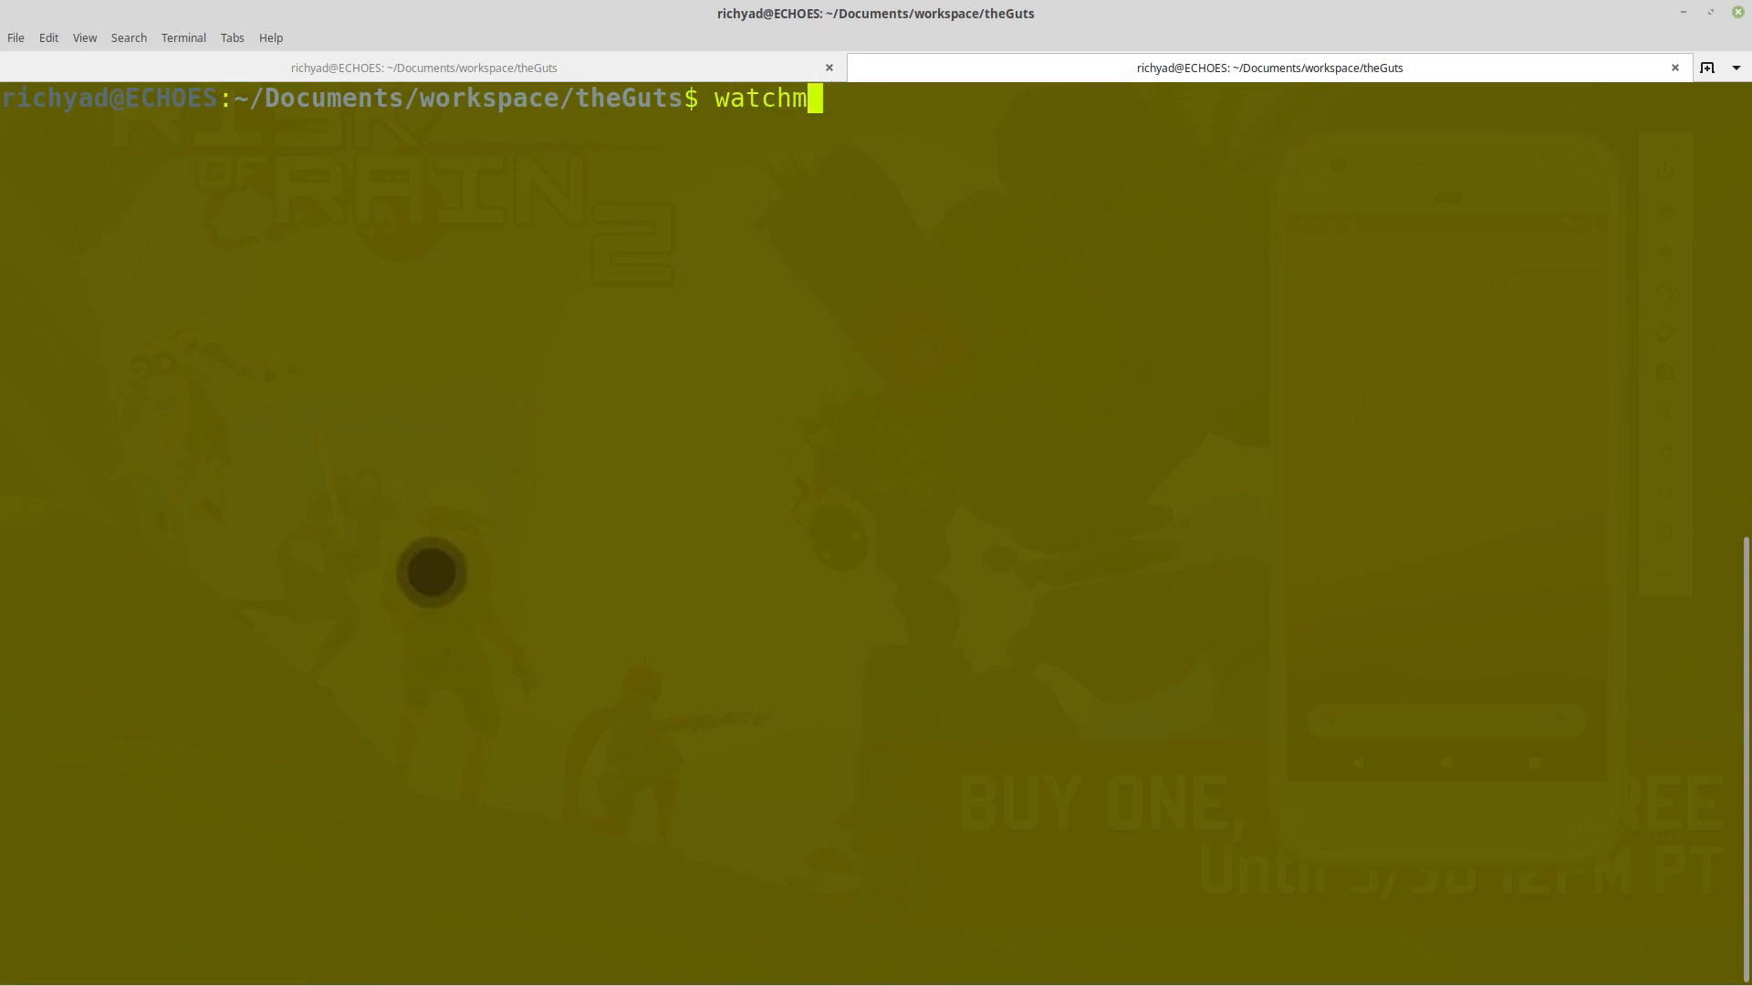
pyautogui.write('react-native')
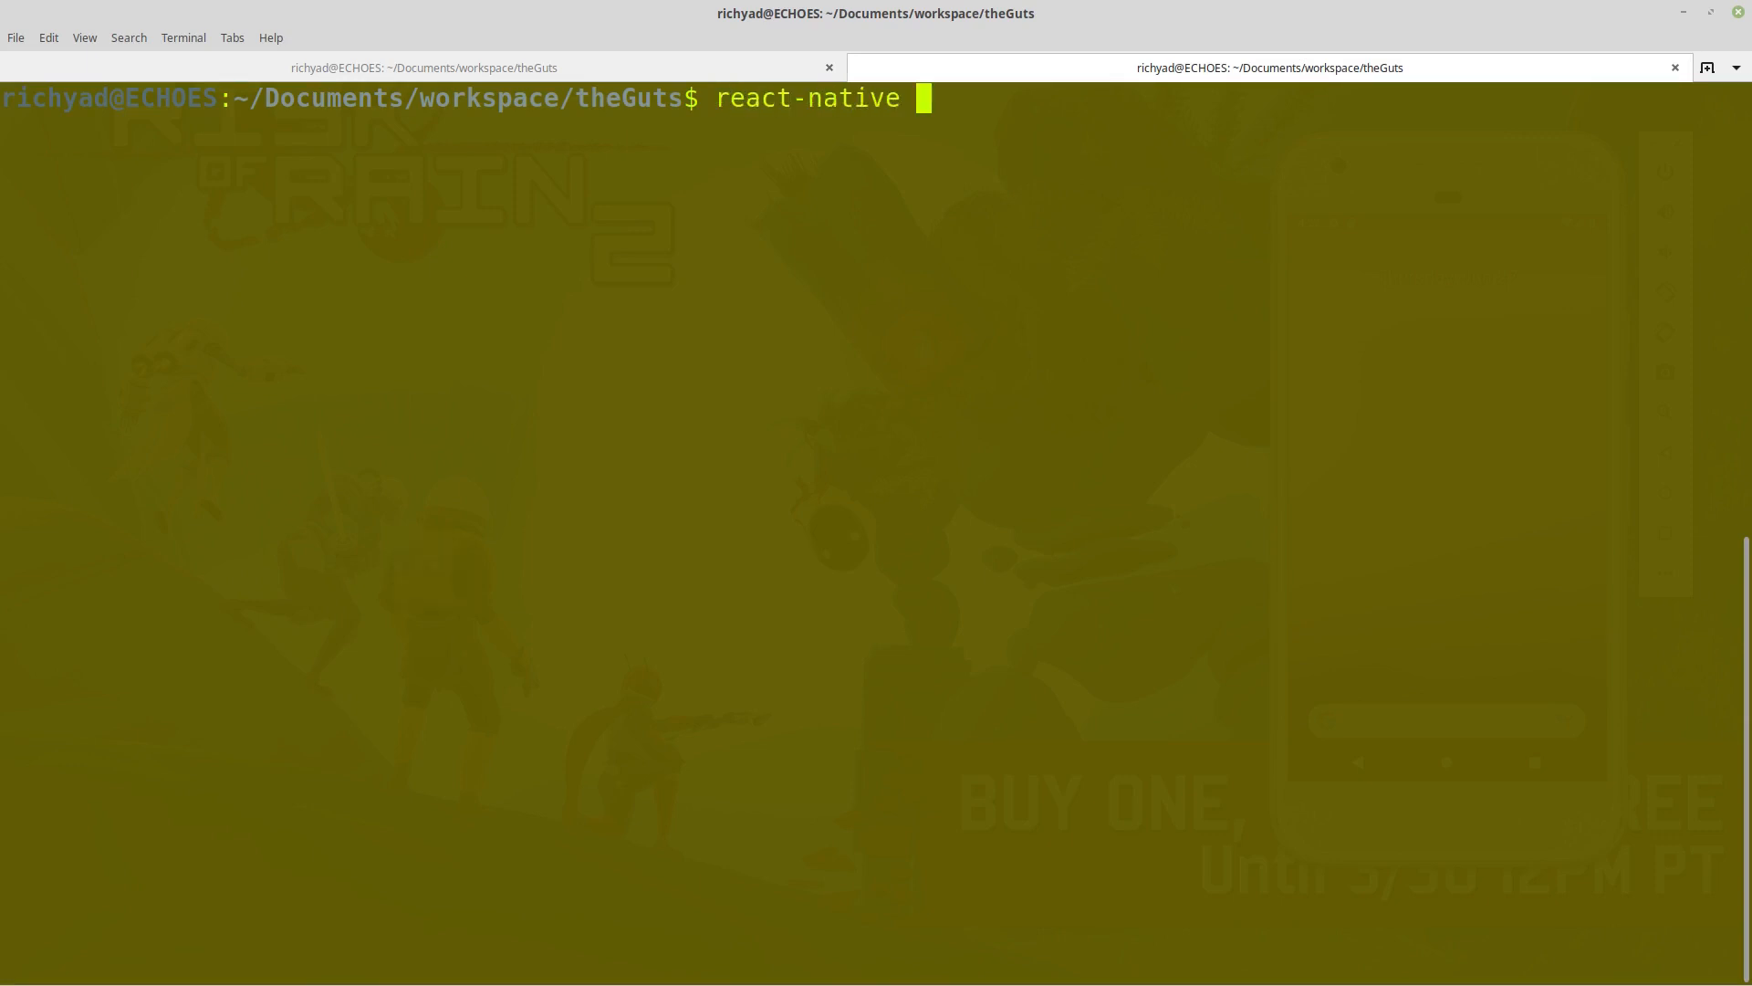
pyautogui.write('run-andr')
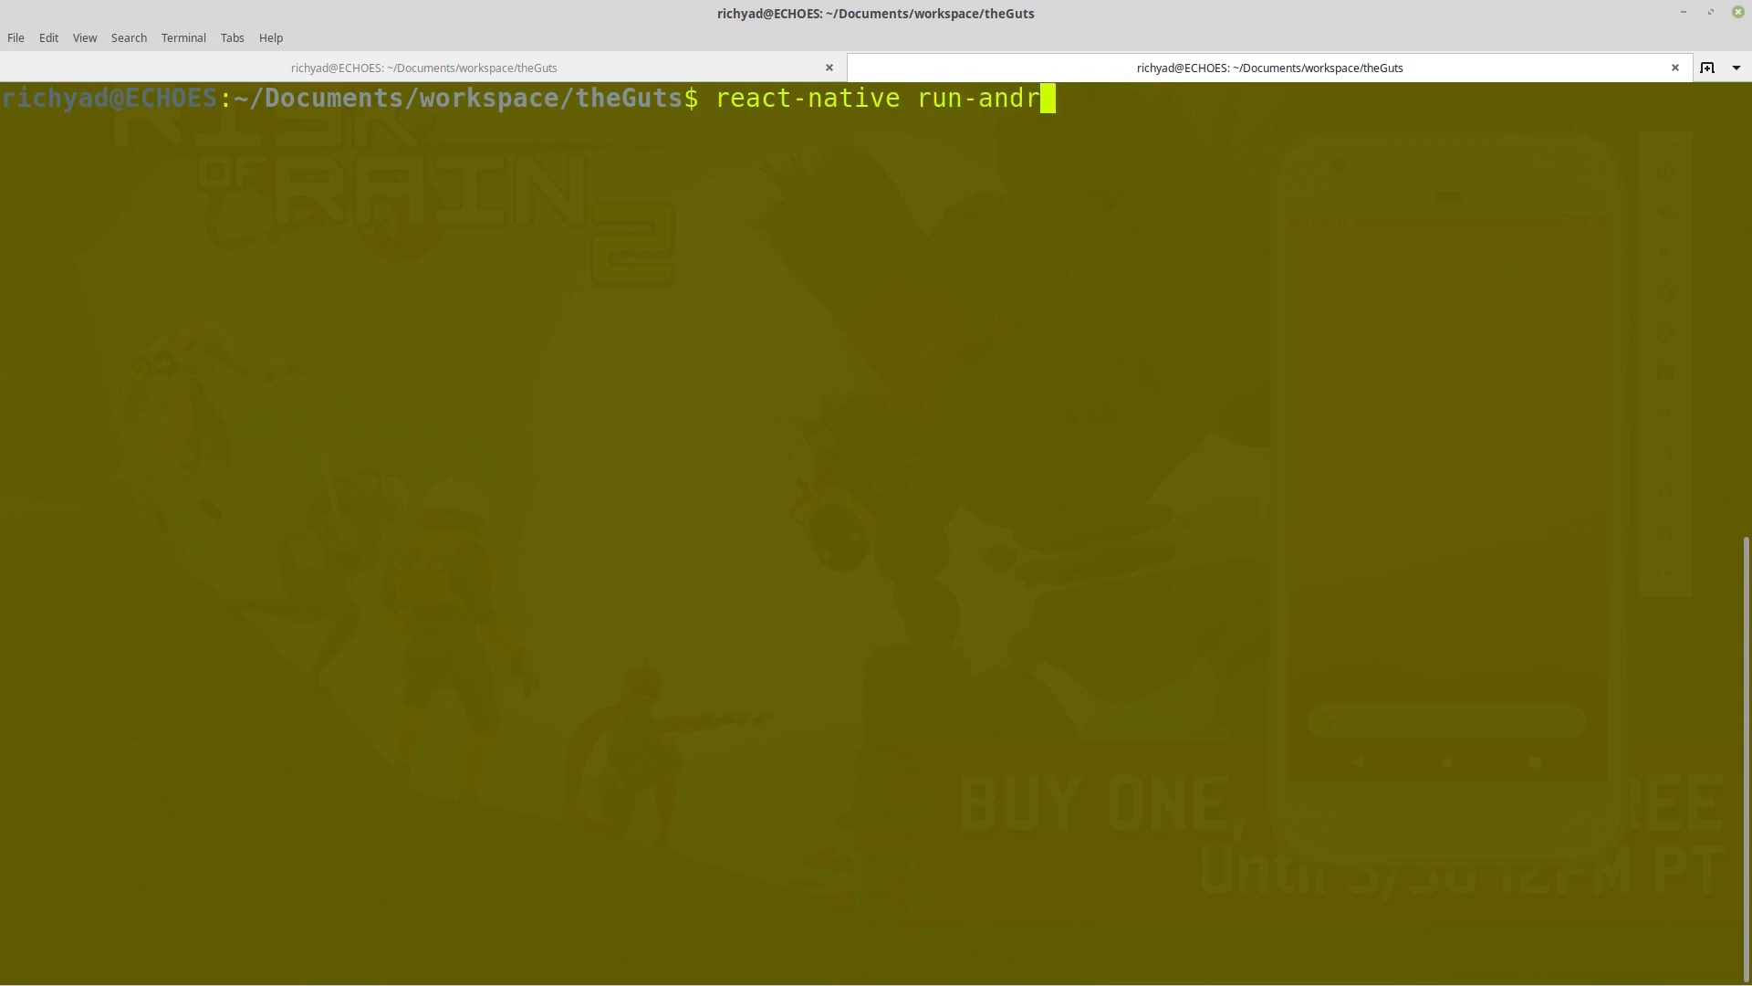
pyautogui.press('Return')
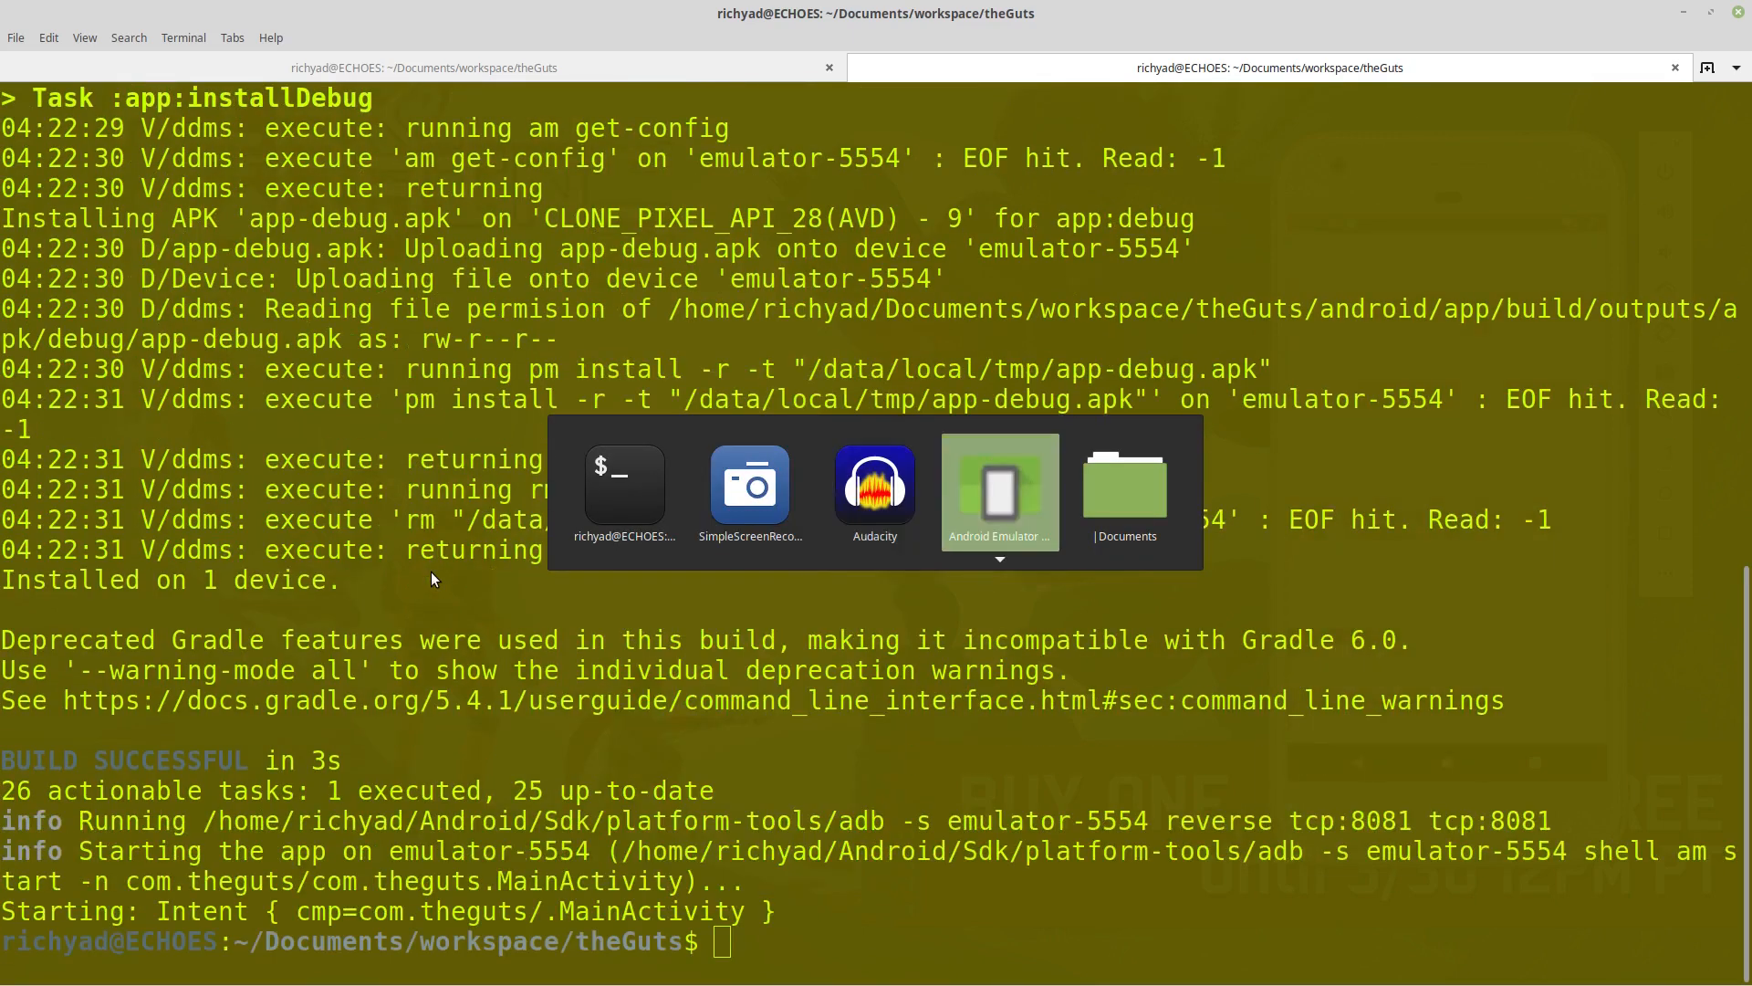
pyautogui.click(997, 490)
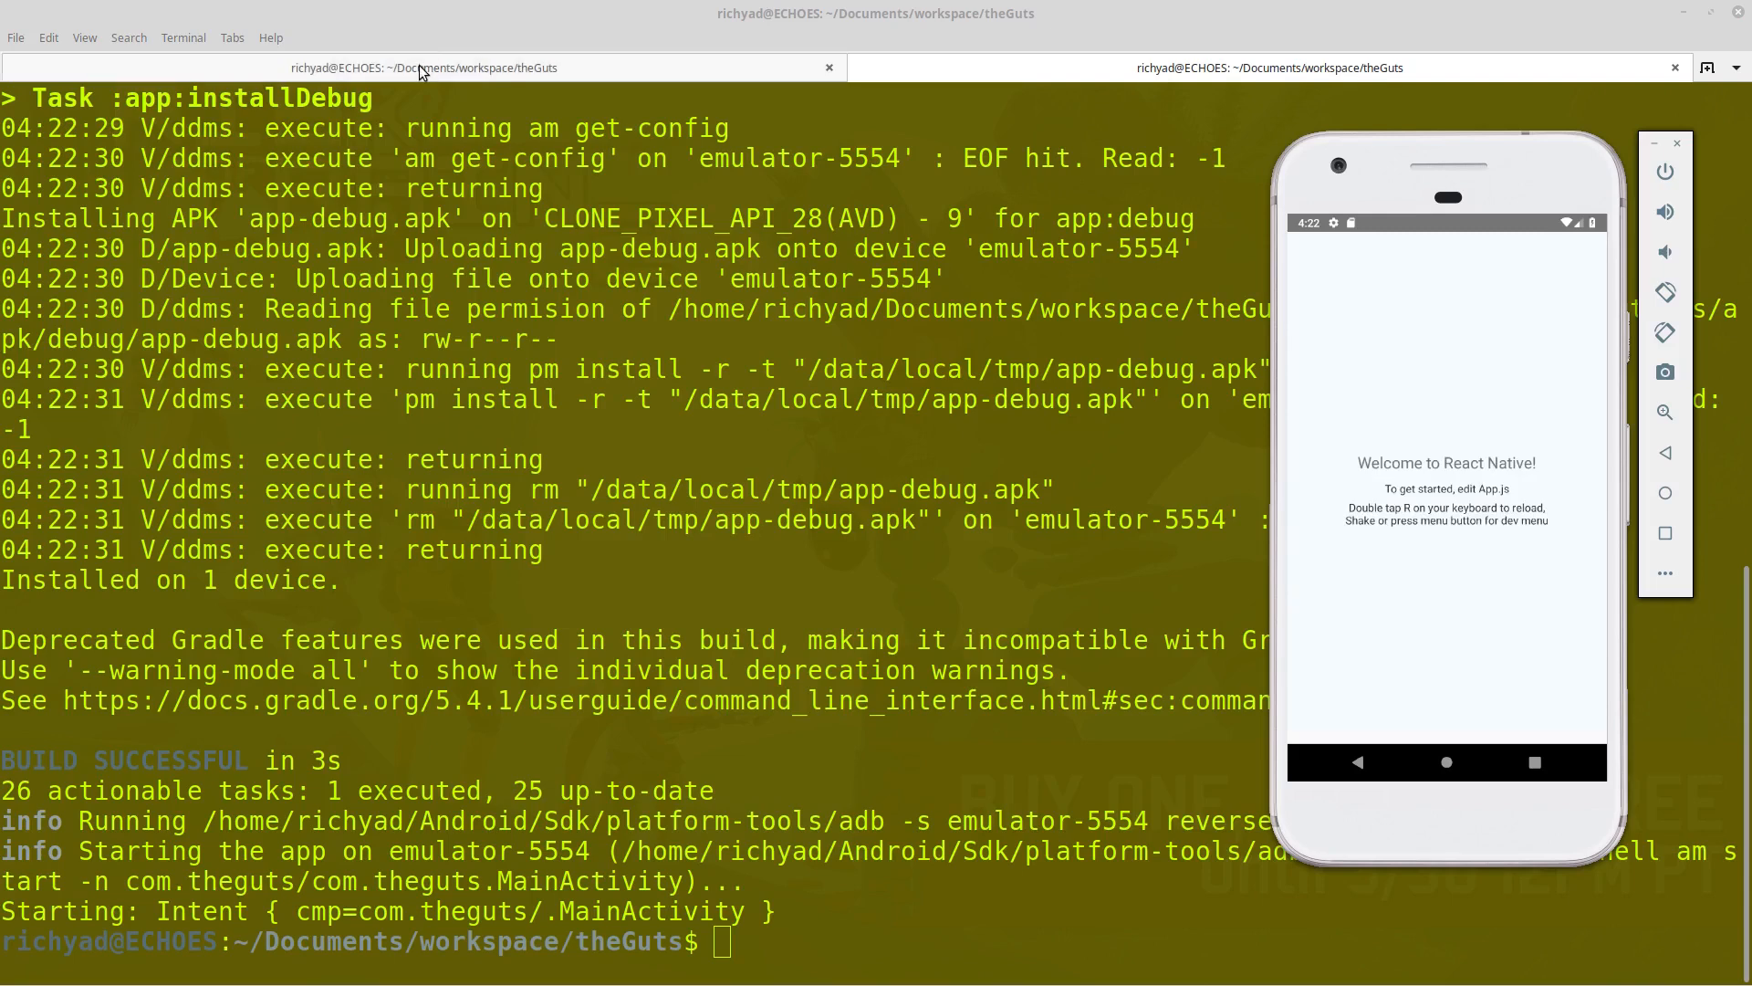
pyautogui.moveTo(1568, 532)
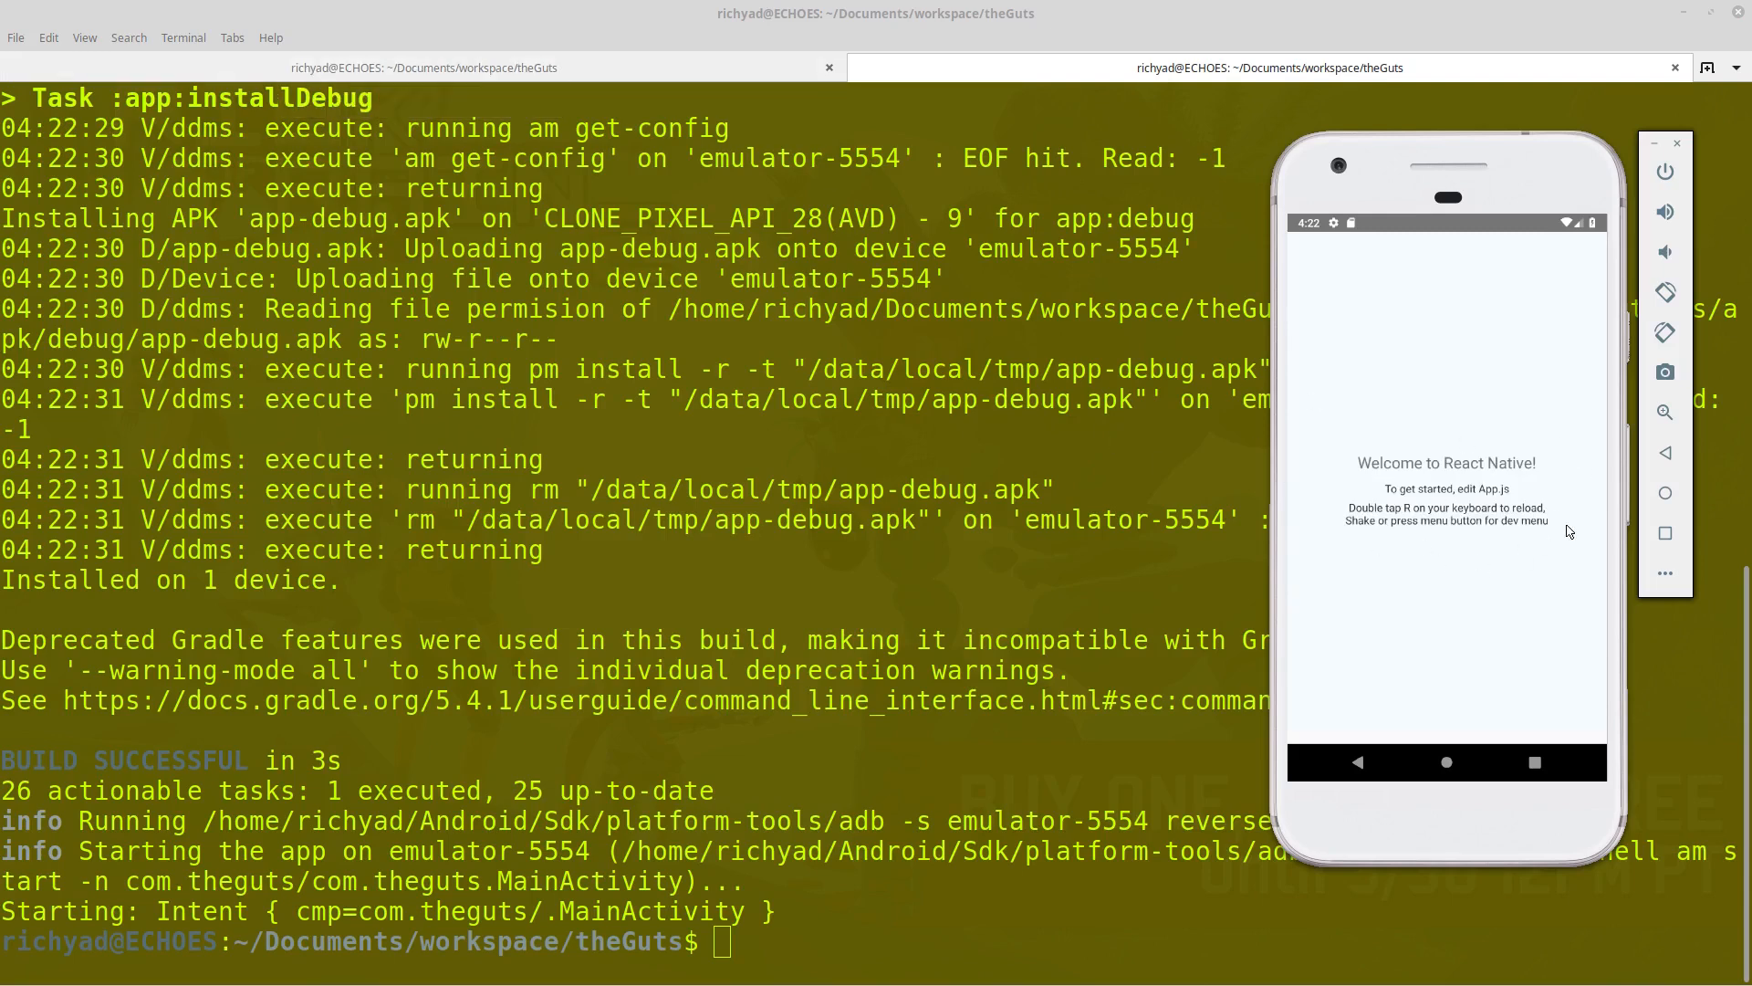
pyautogui.moveTo(580, 80)
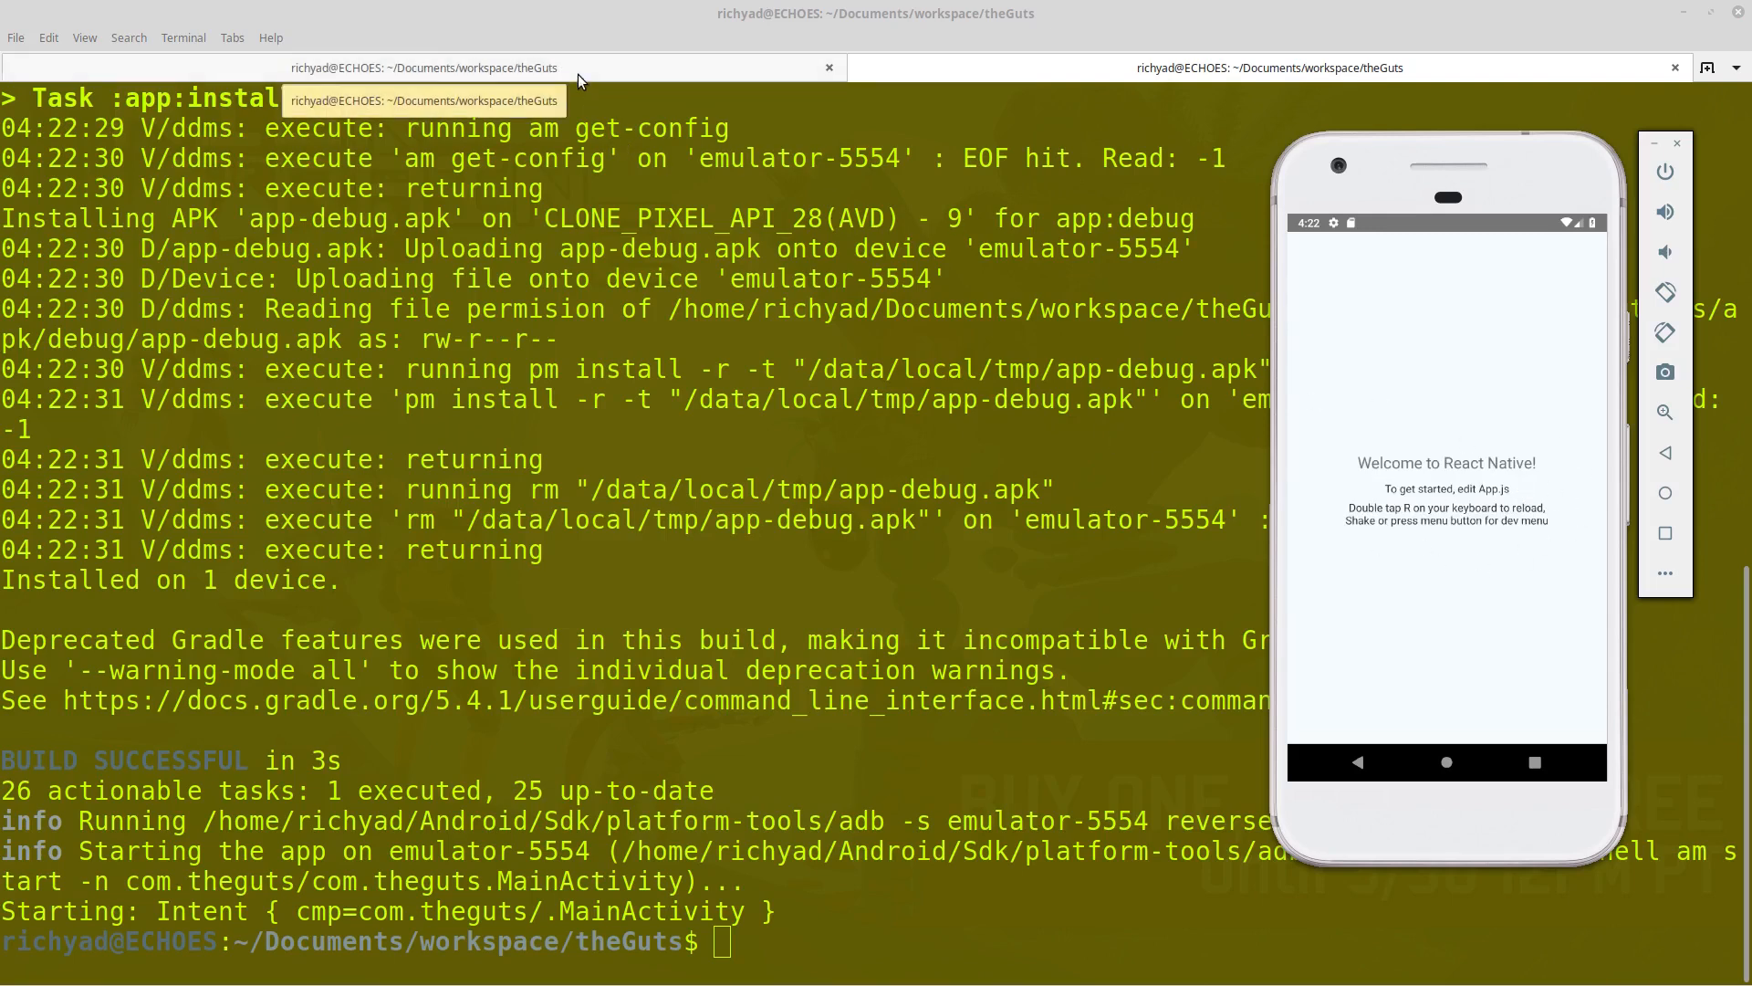
pyautogui.write('react-native start')
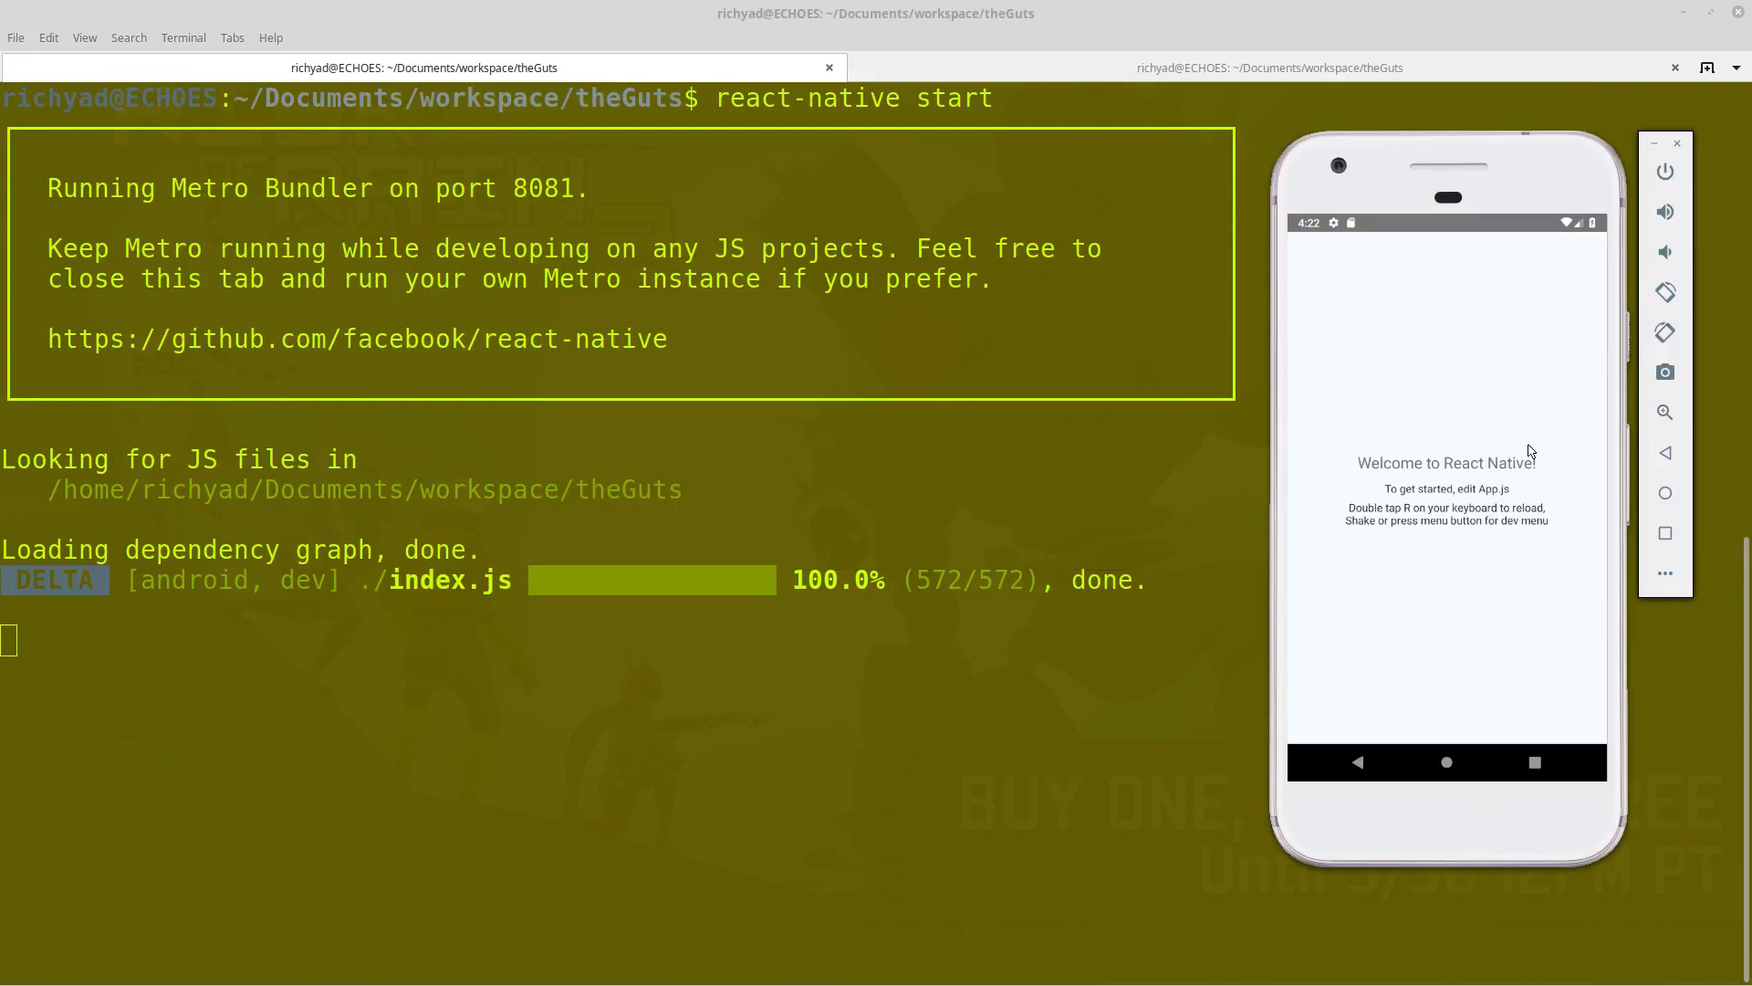
pyautogui.moveTo(1145, 501)
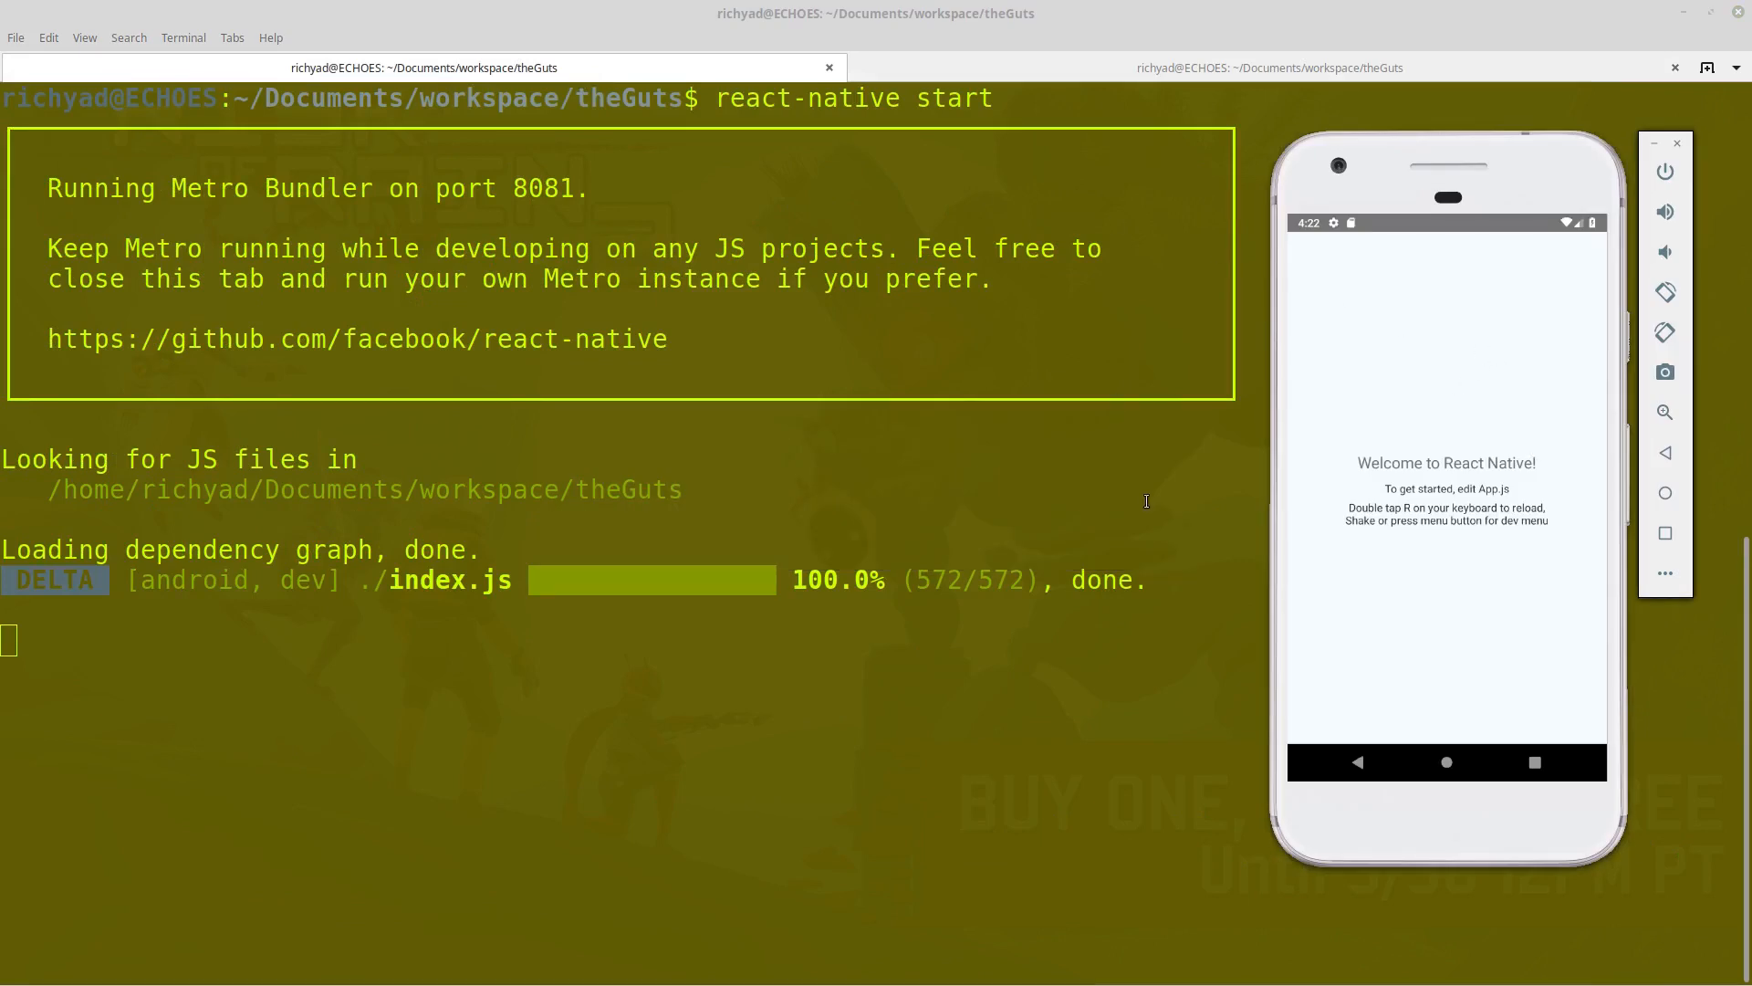
pyautogui.moveTo(1128, 504)
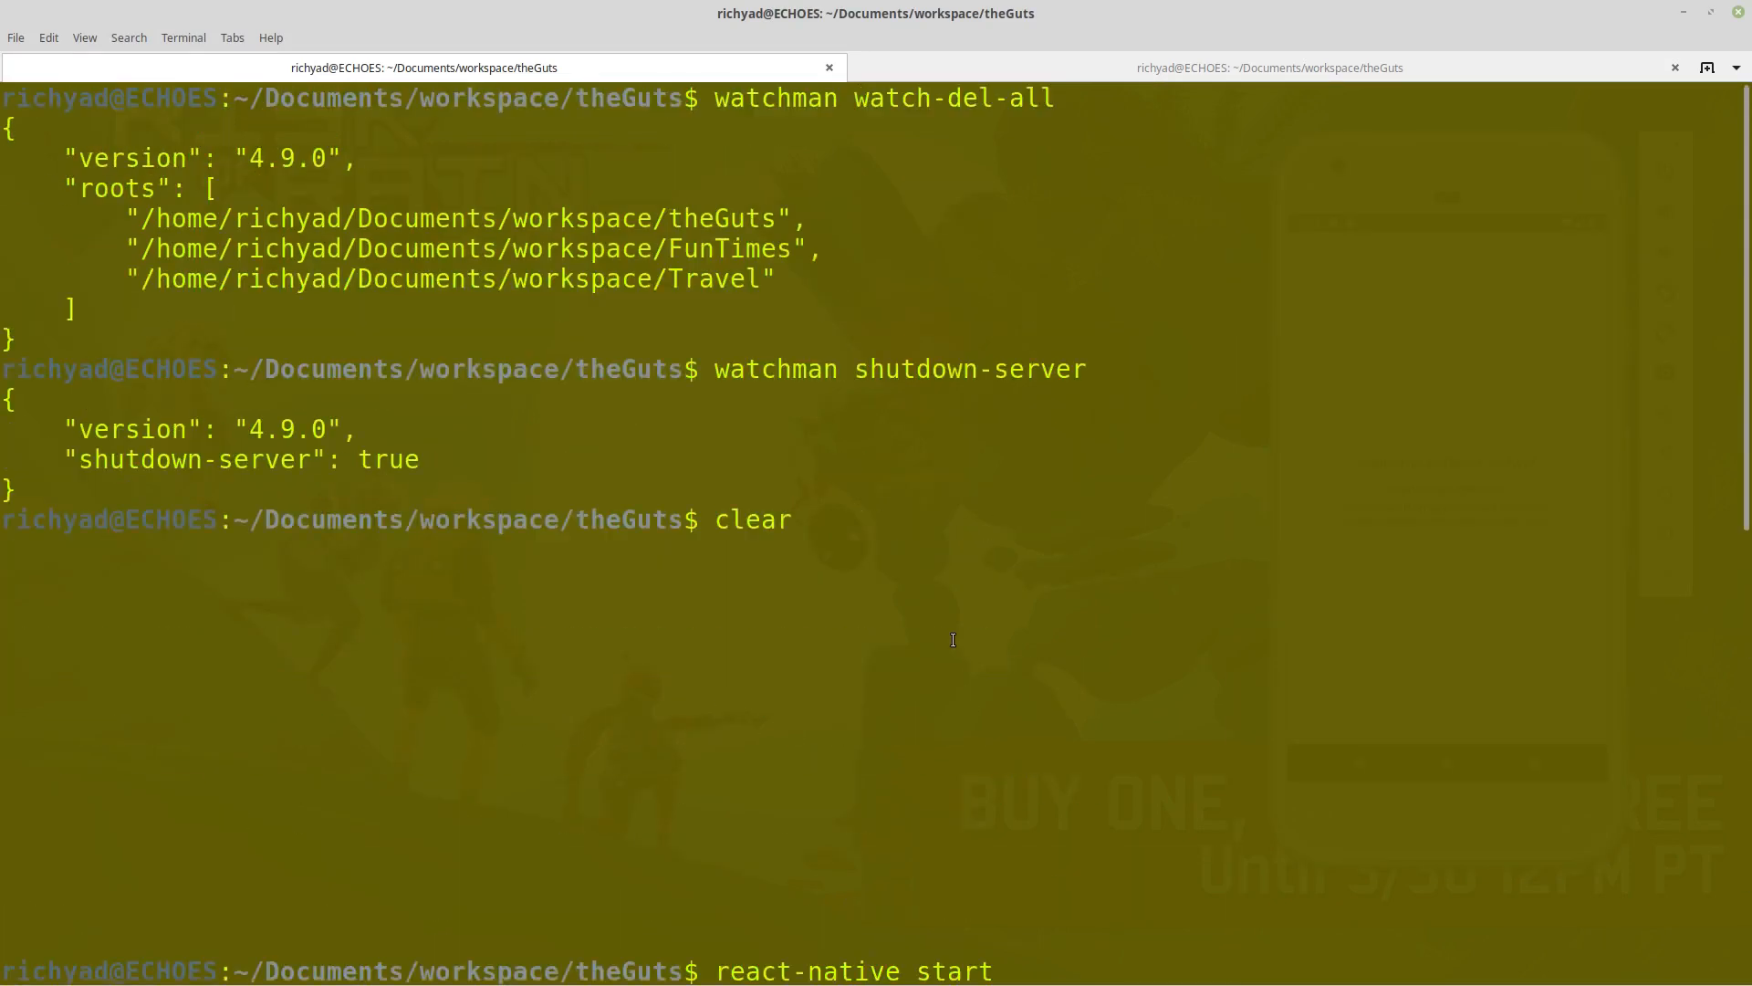
pyautogui.moveTo(853, 388)
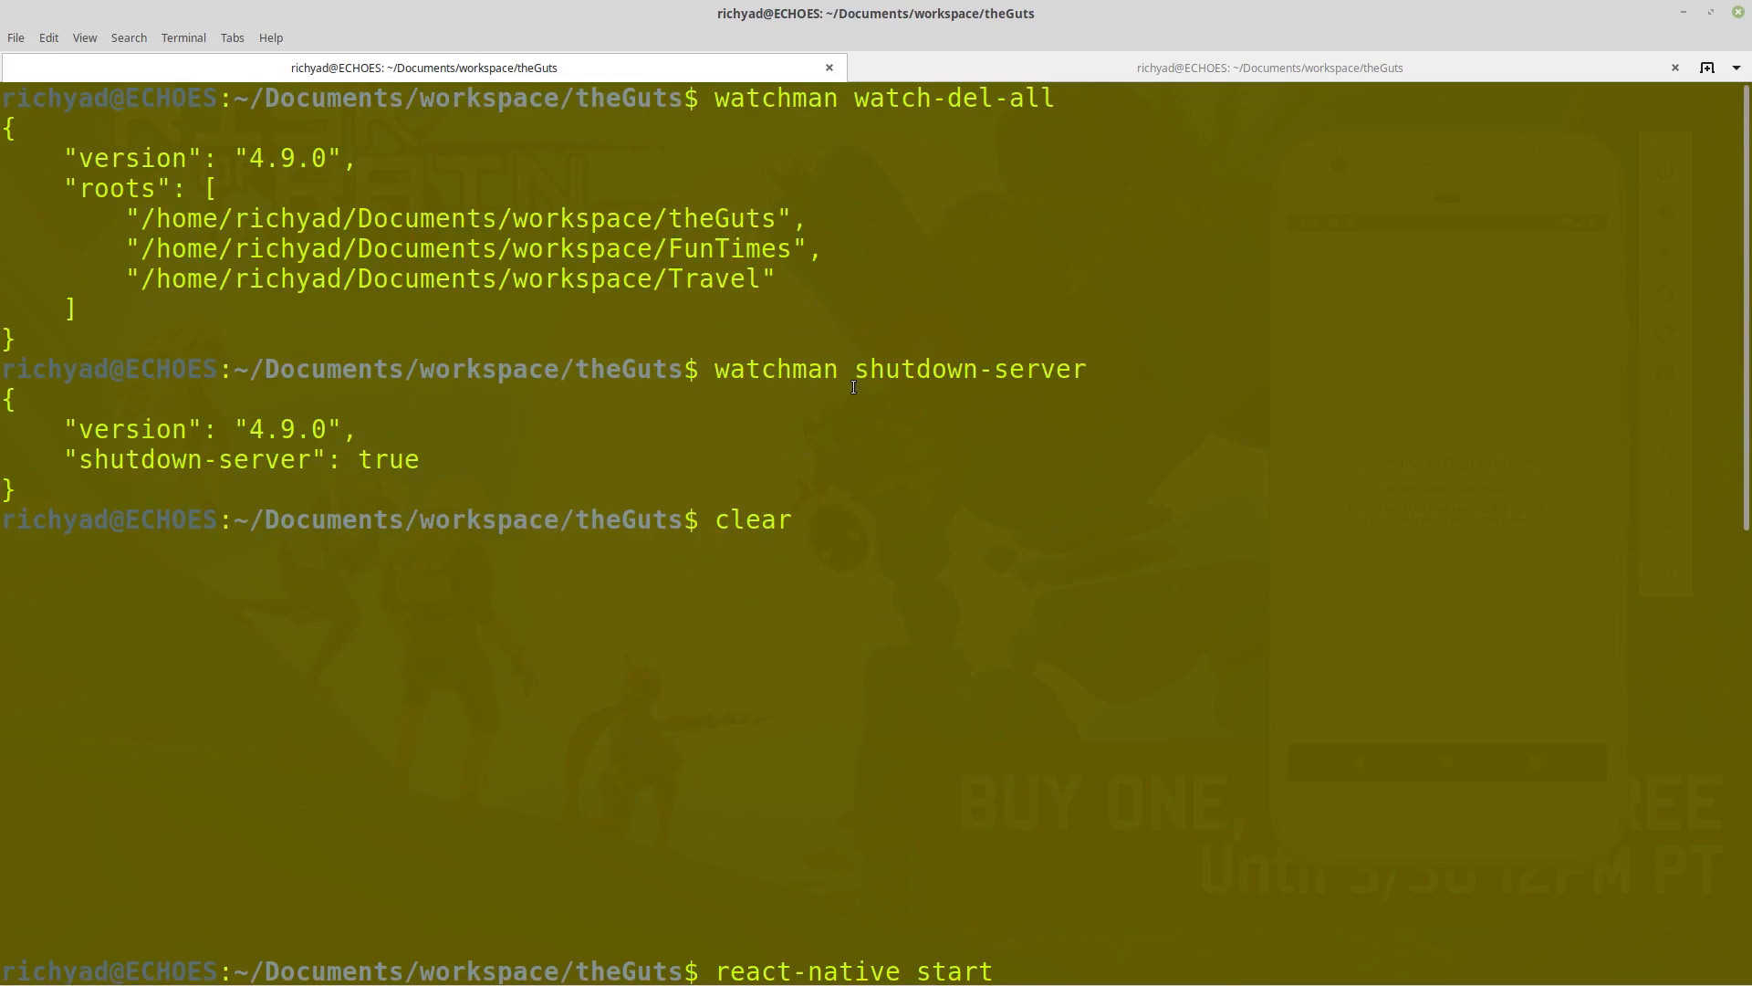
pyautogui.press('Return')
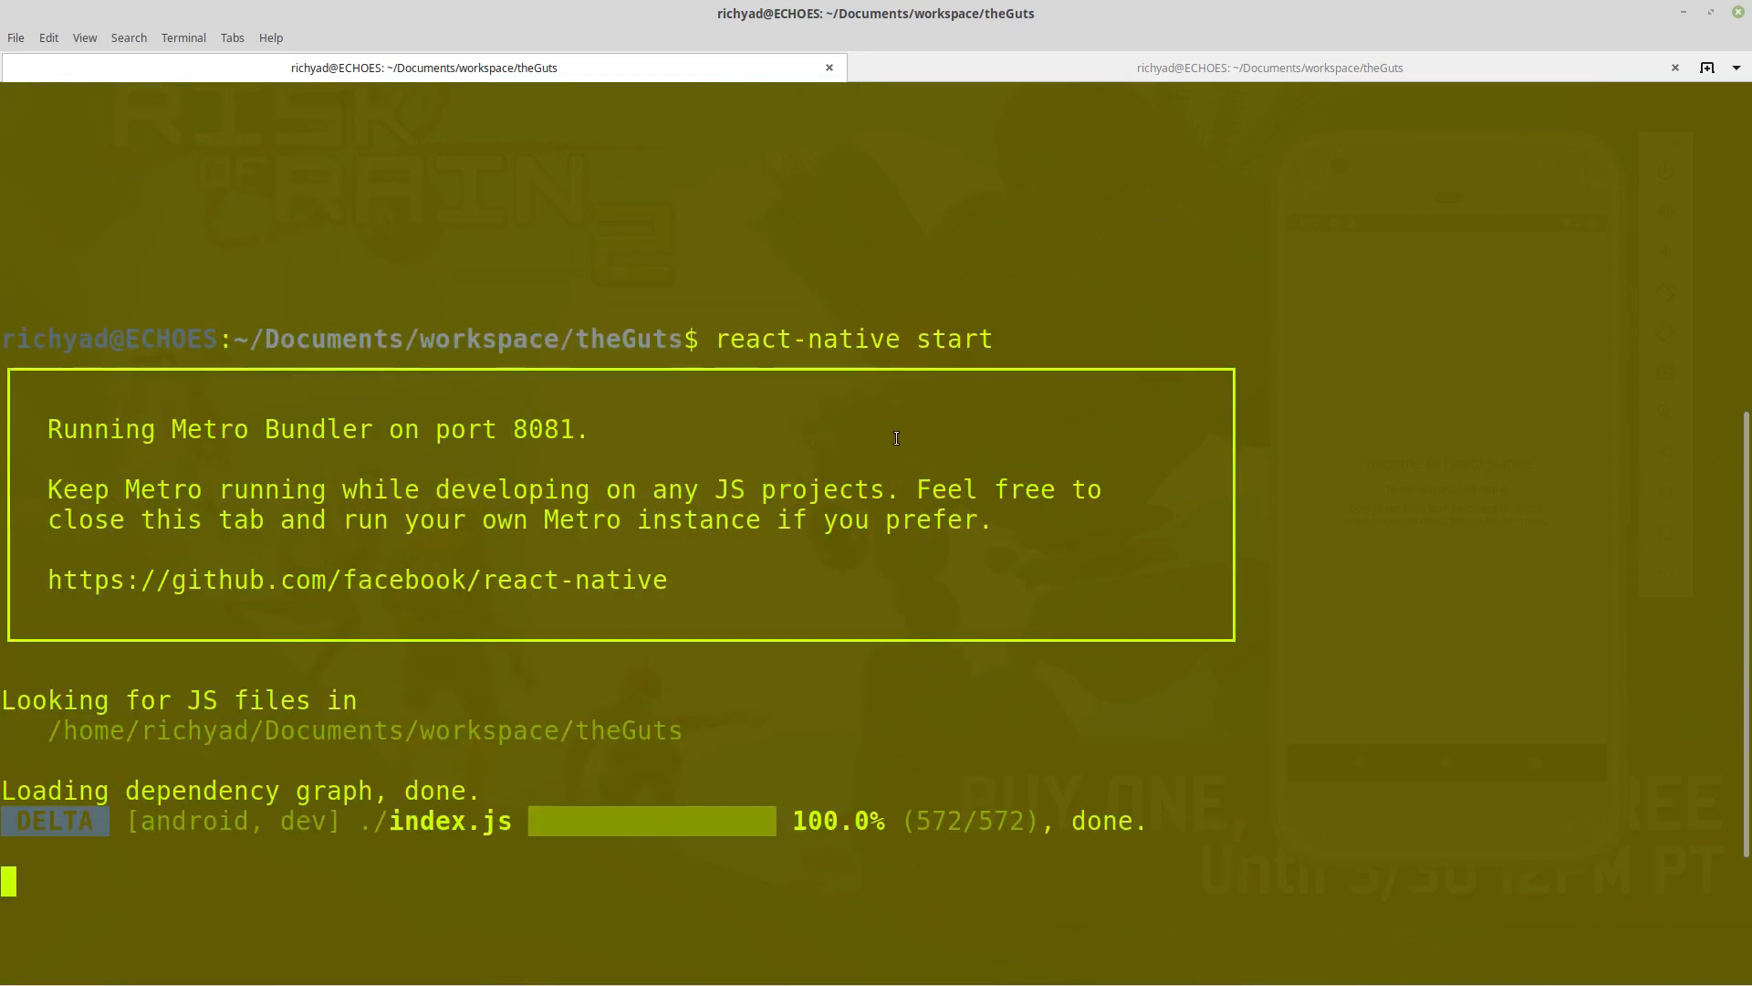
pyautogui.moveTo(920, 355)
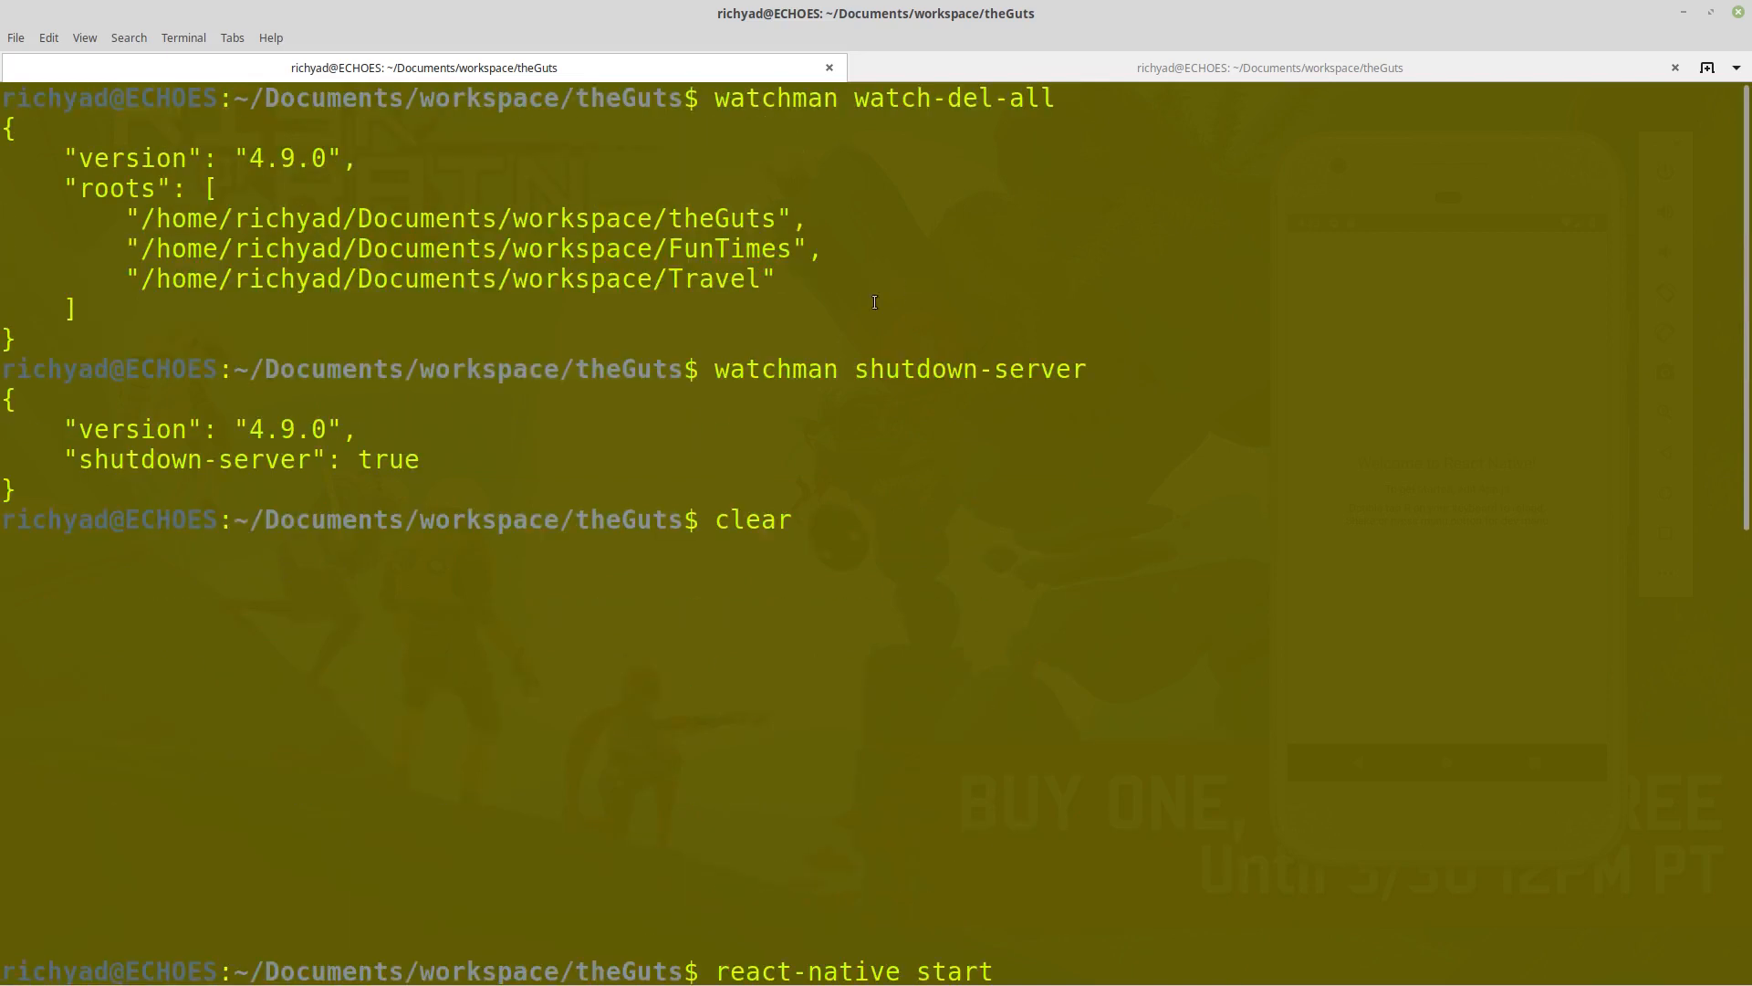
pyautogui.moveTo(823, 345)
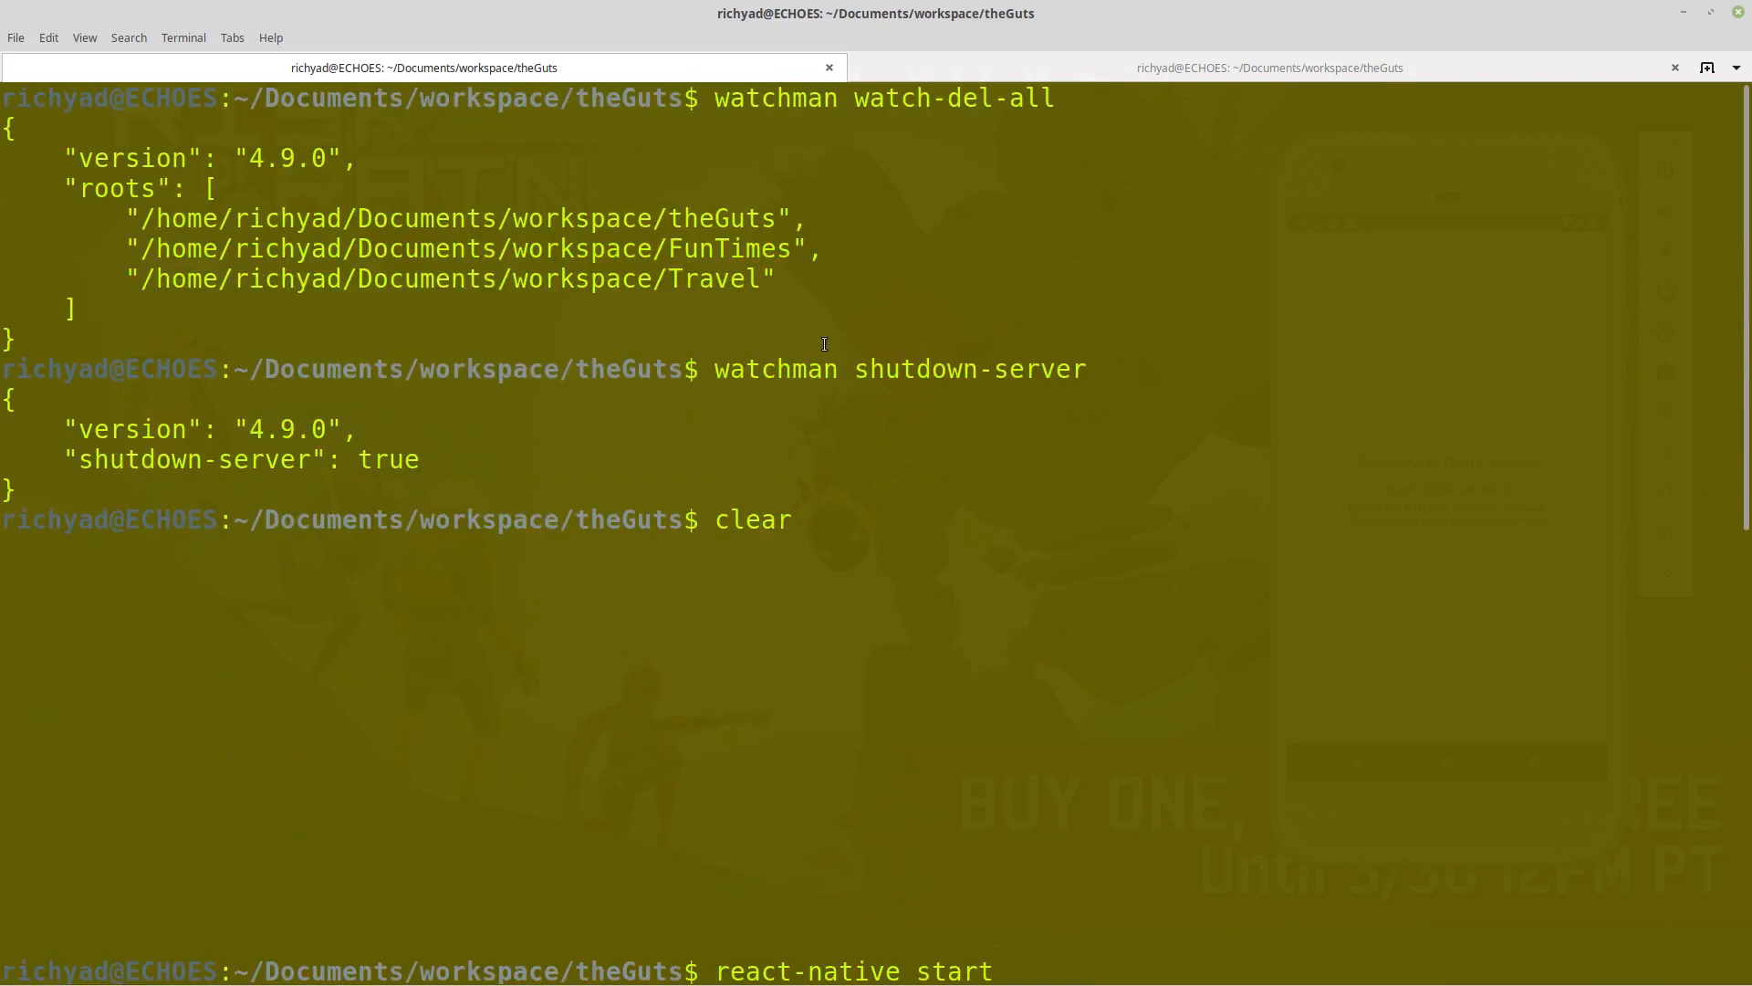
pyautogui.moveTo(772, 130)
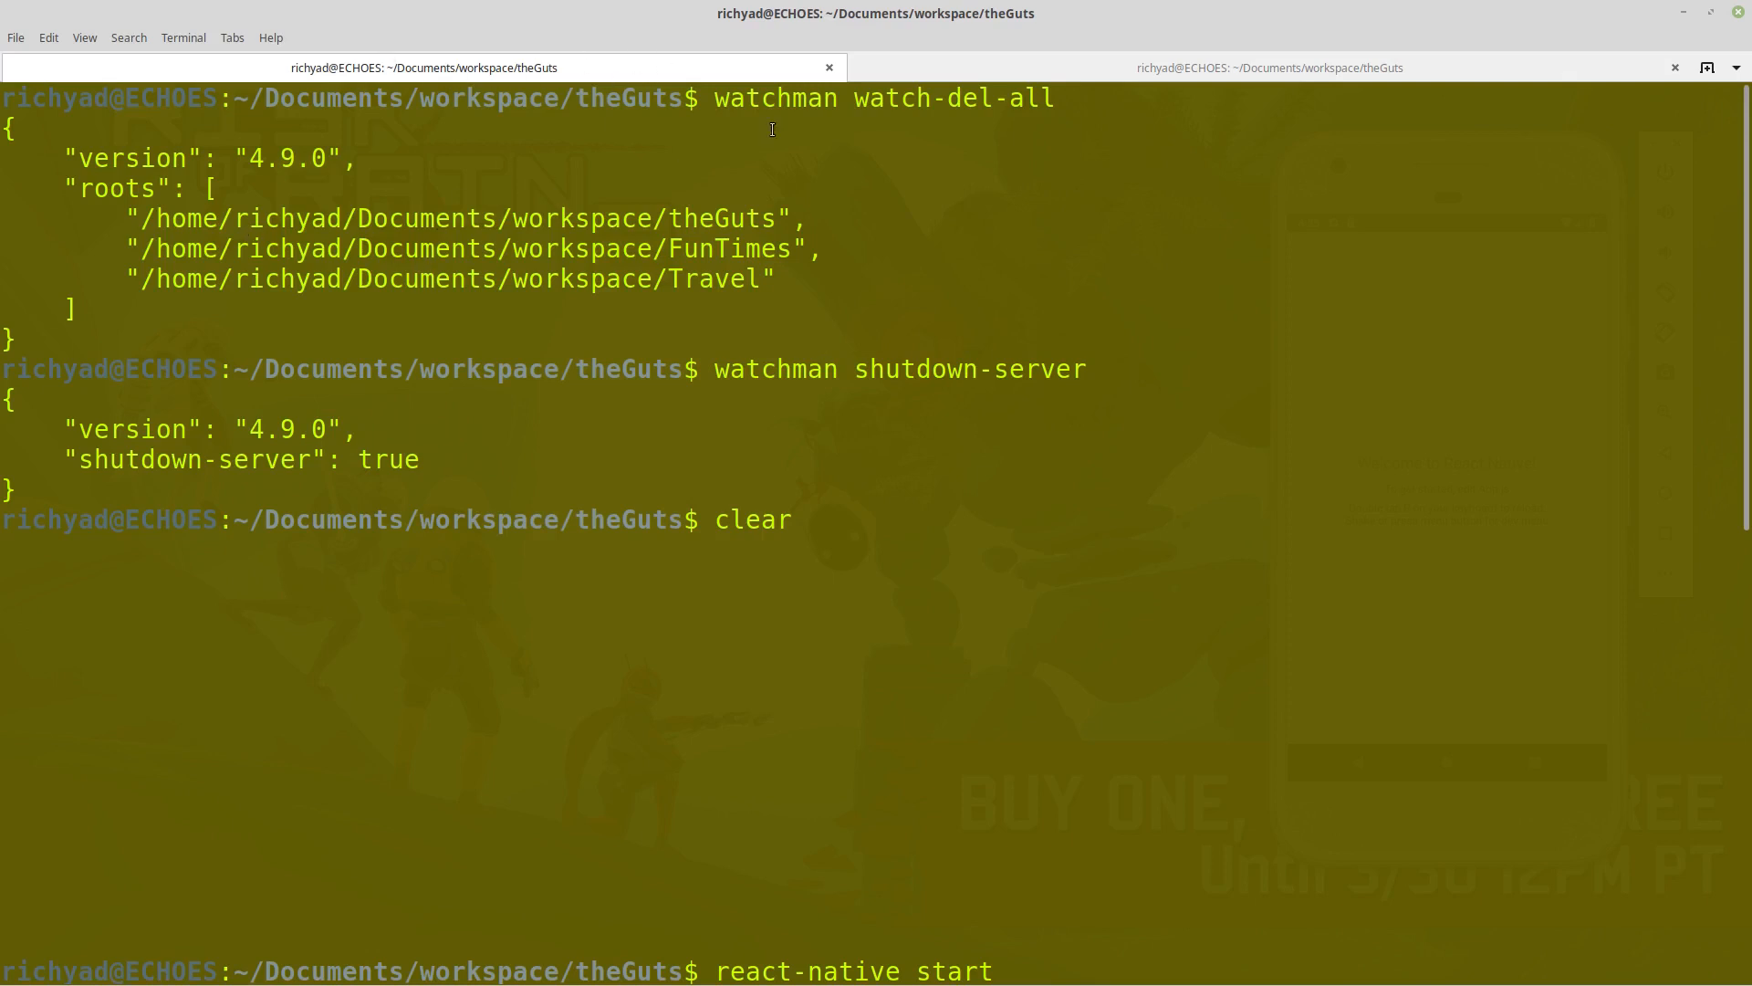
pyautogui.moveTo(1165, 132)
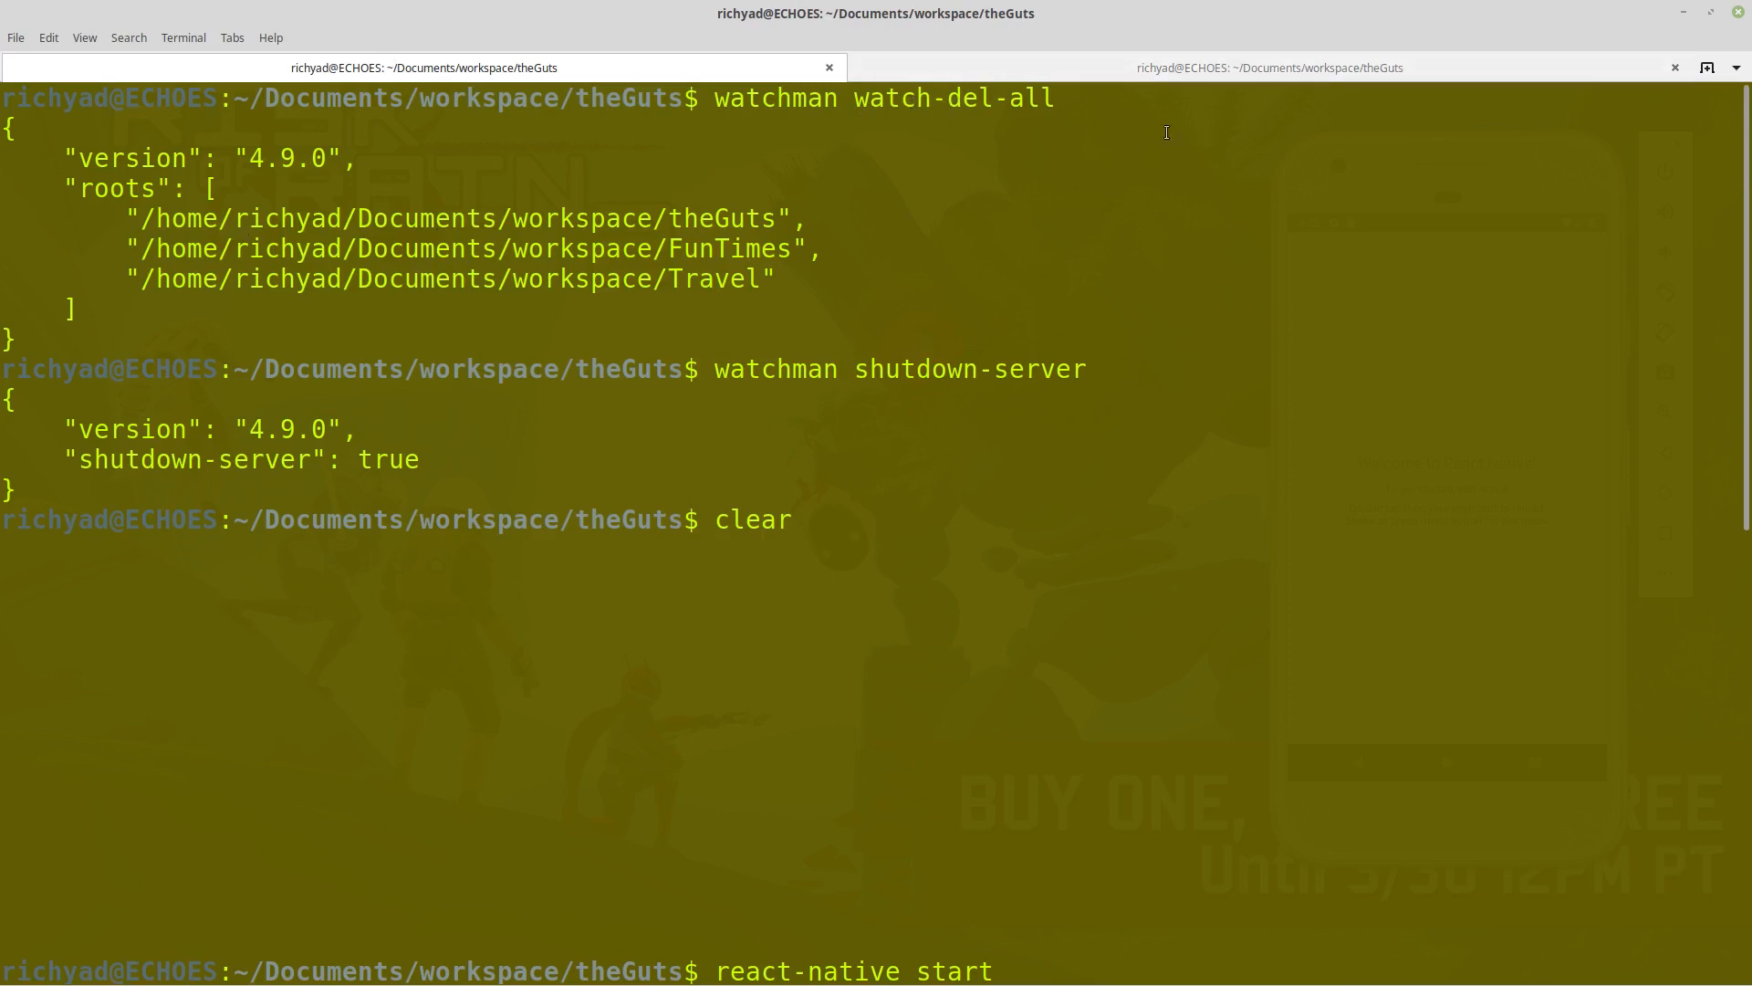
pyautogui.moveTo(726, 298)
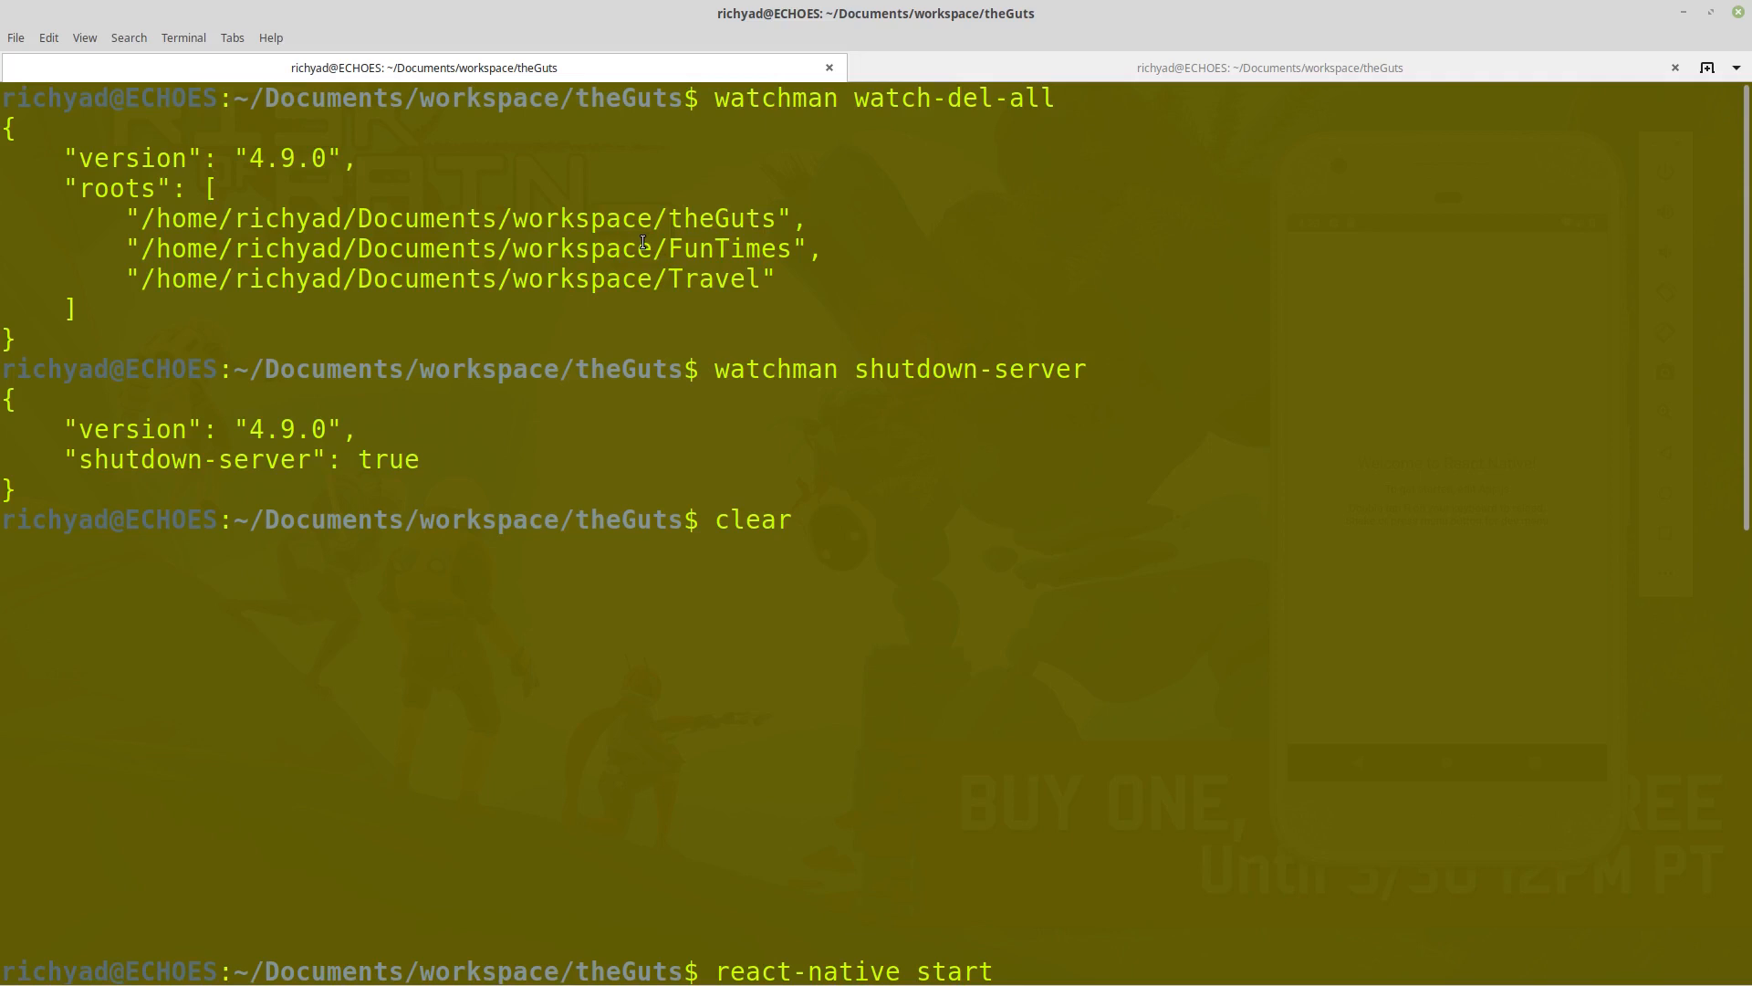
pyautogui.moveTo(702, 495)
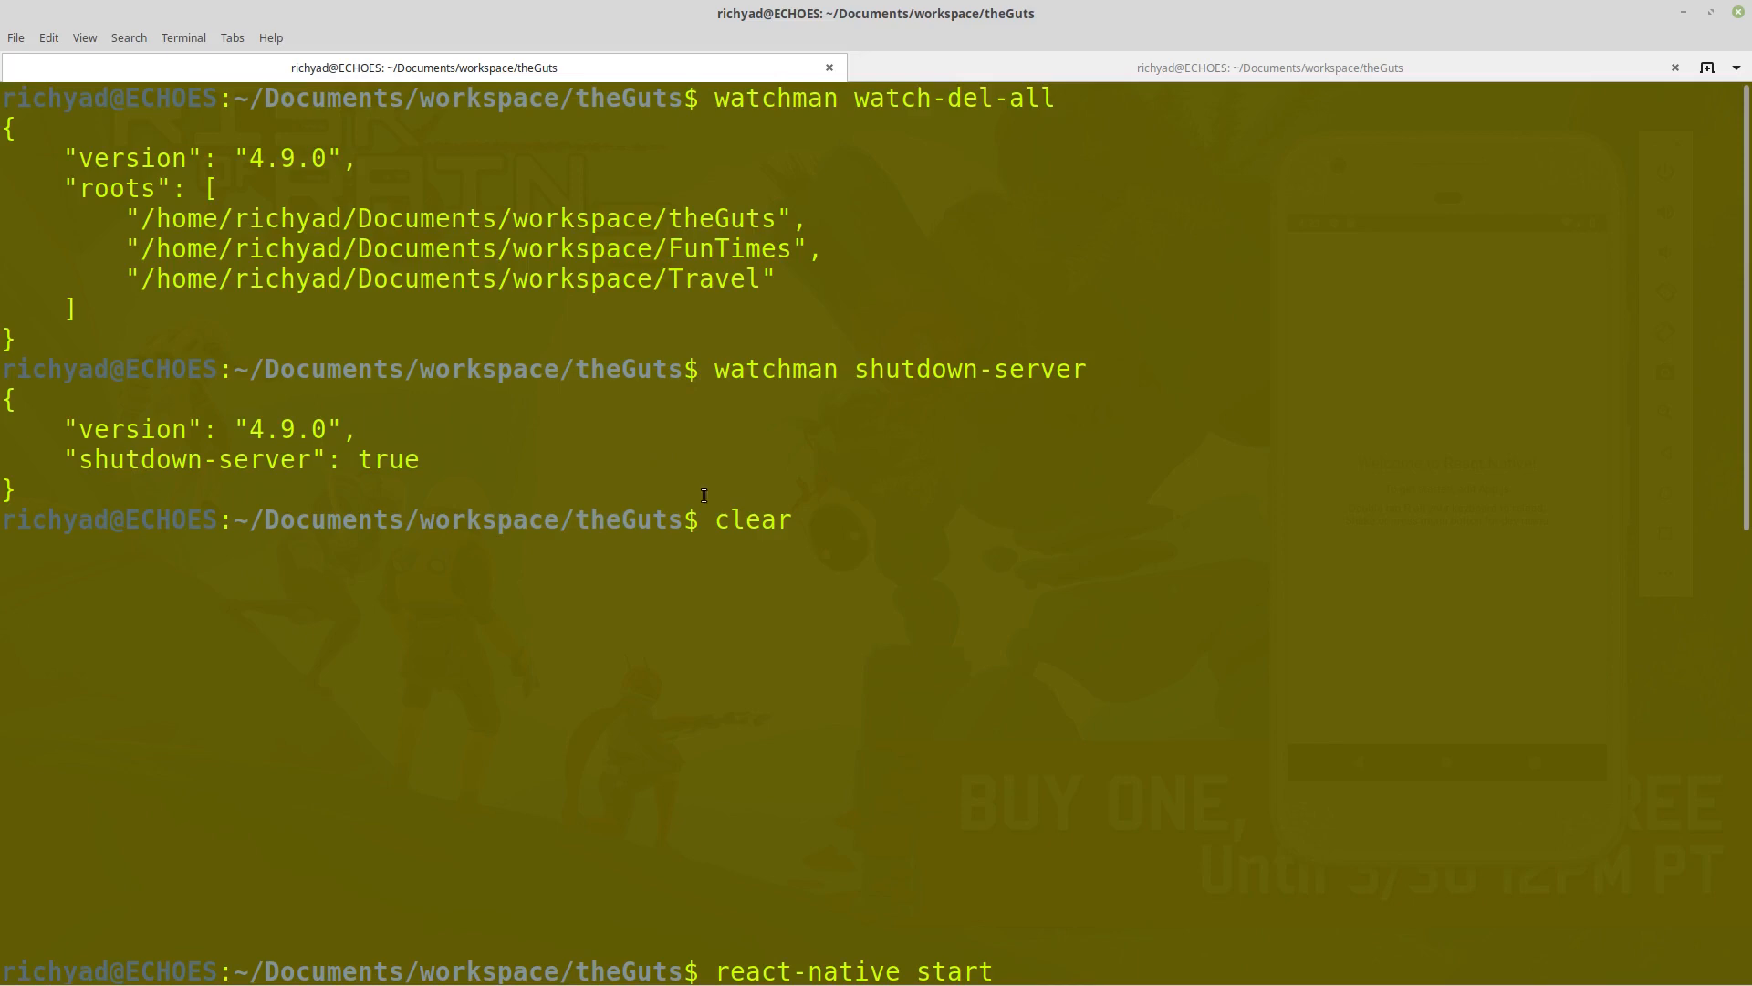
pyautogui.press('Return')
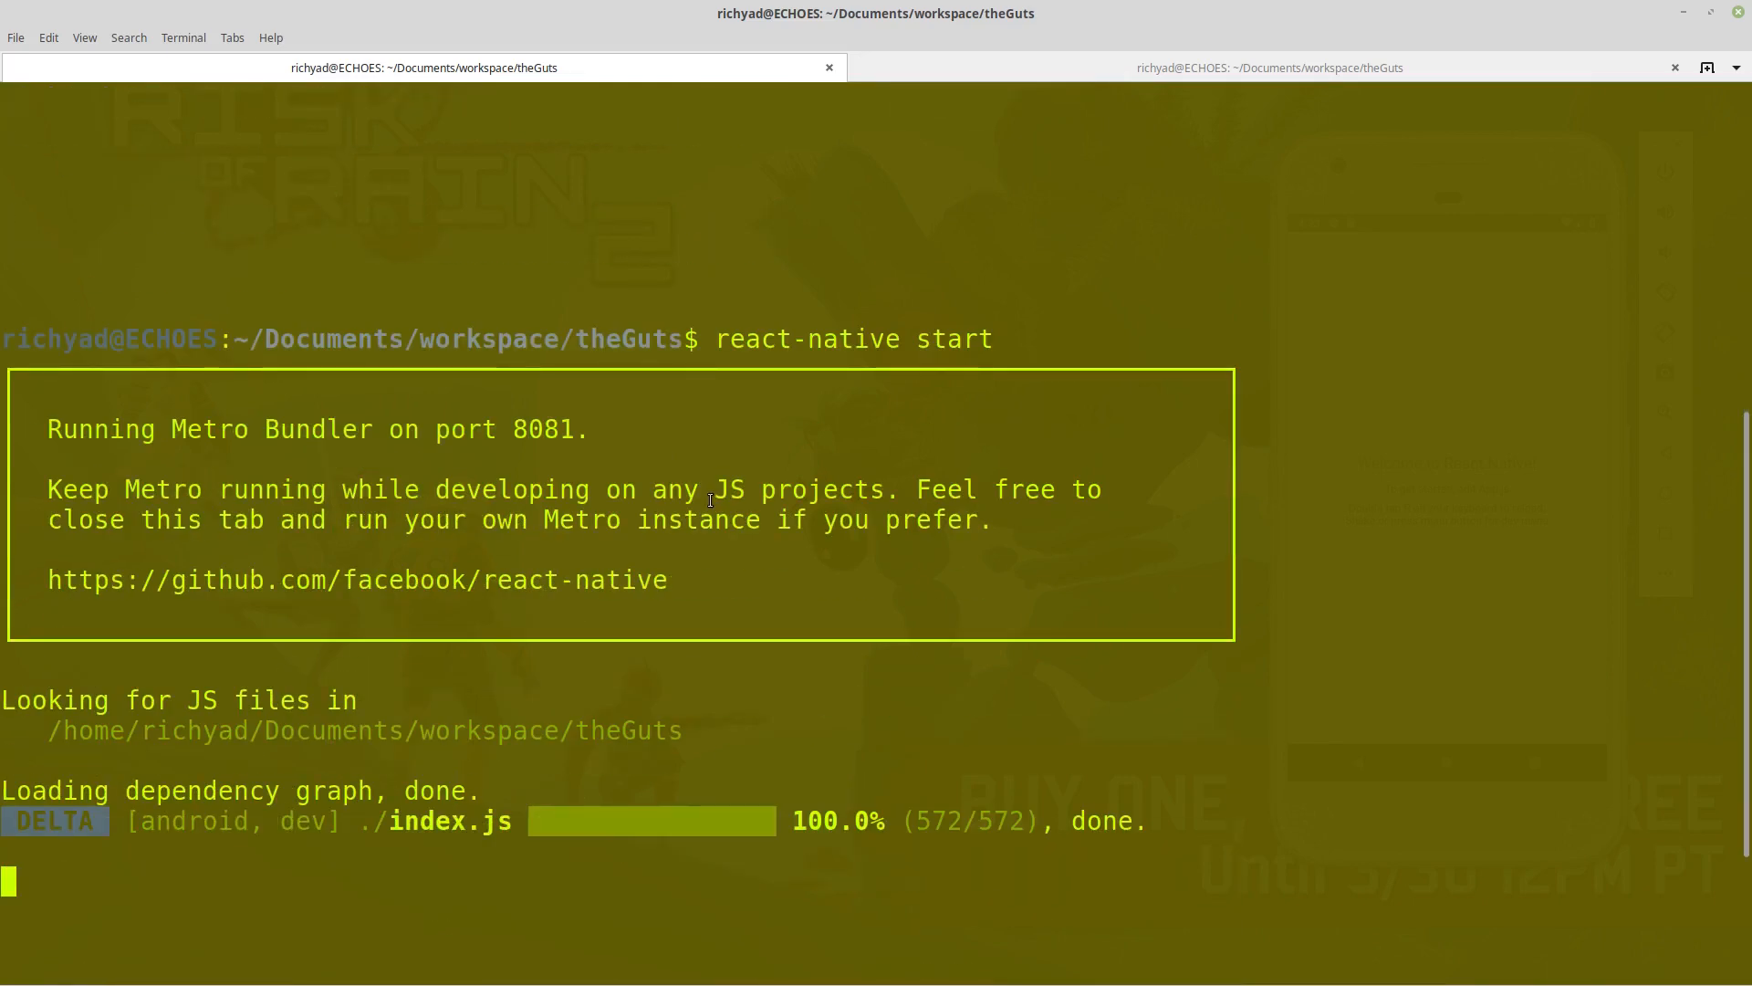